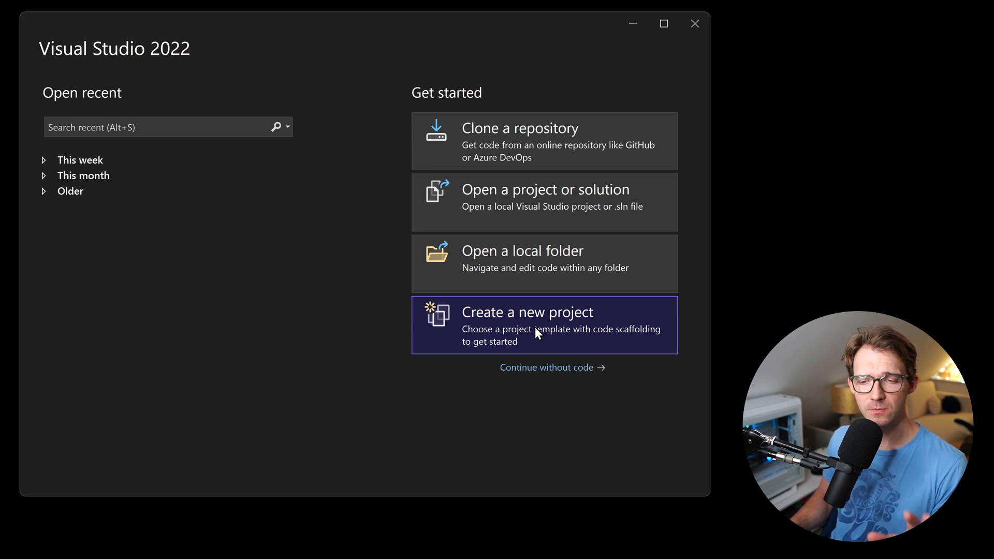
mouse_move(520, 316)
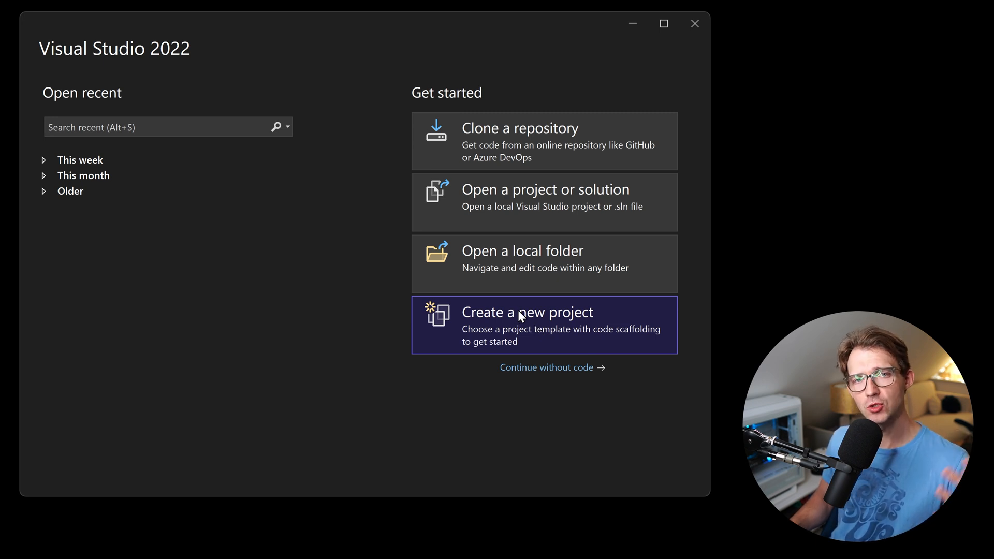
mouse_move(544, 306)
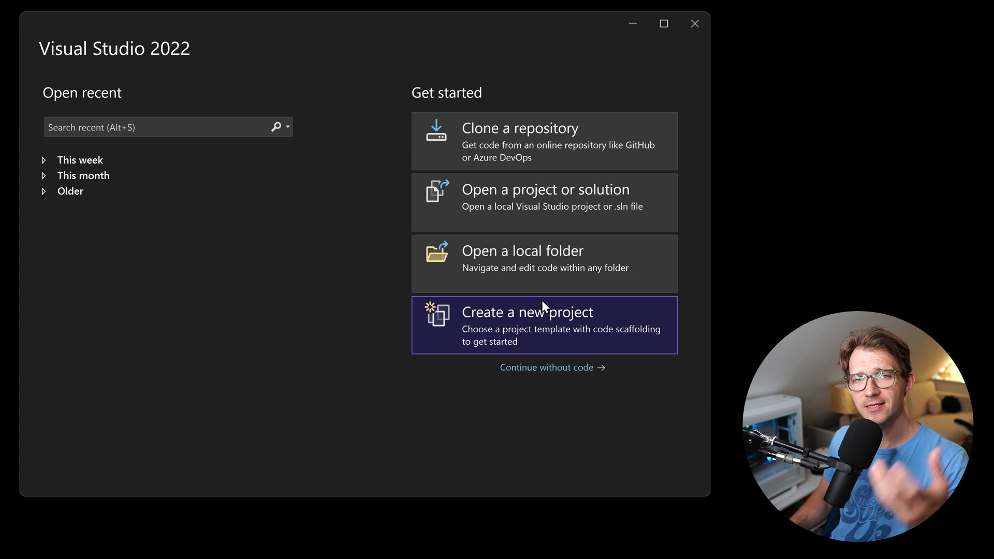
mouse_move(533, 340)
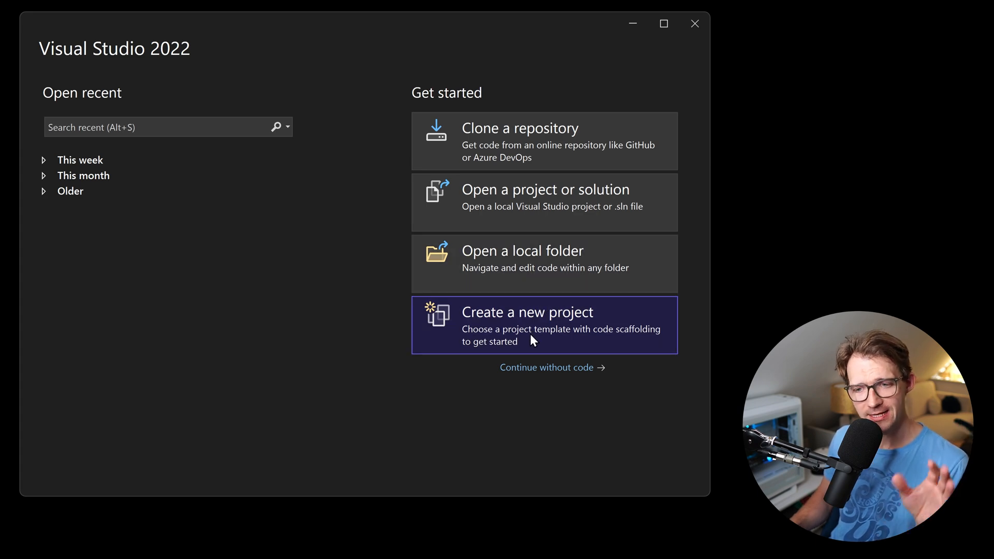
Start a new Blazor Web App project named BlazorBindingDotNet8.
click(526, 324)
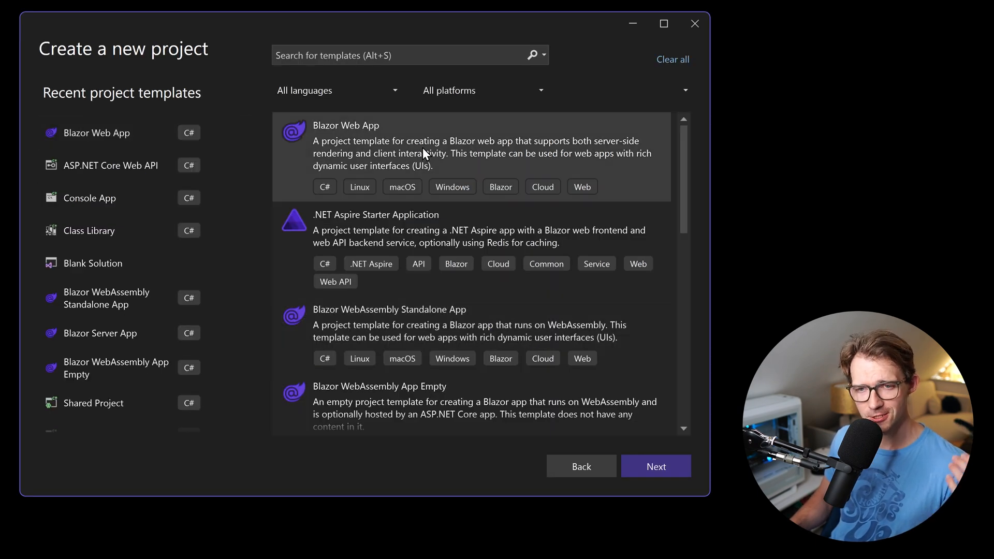
click(655, 466)
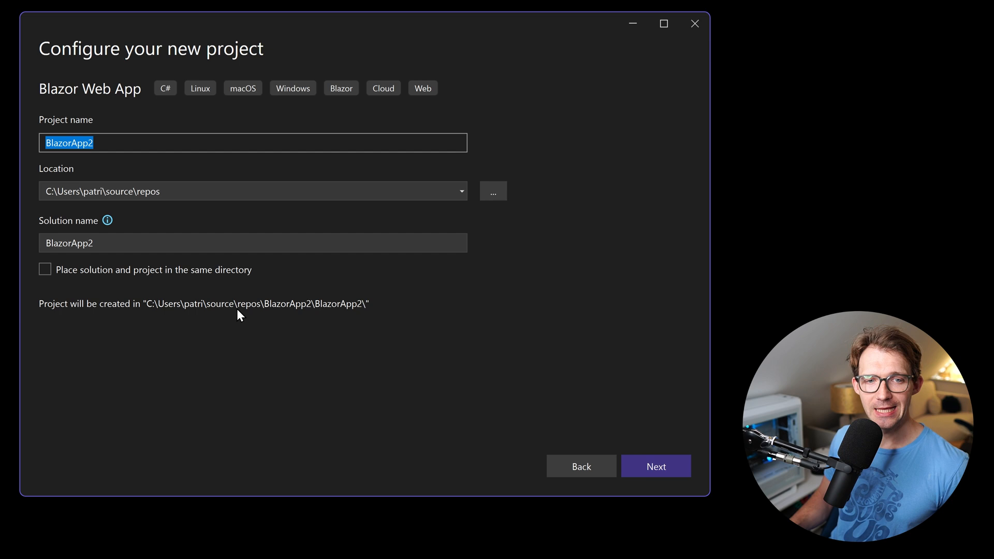
text(B)
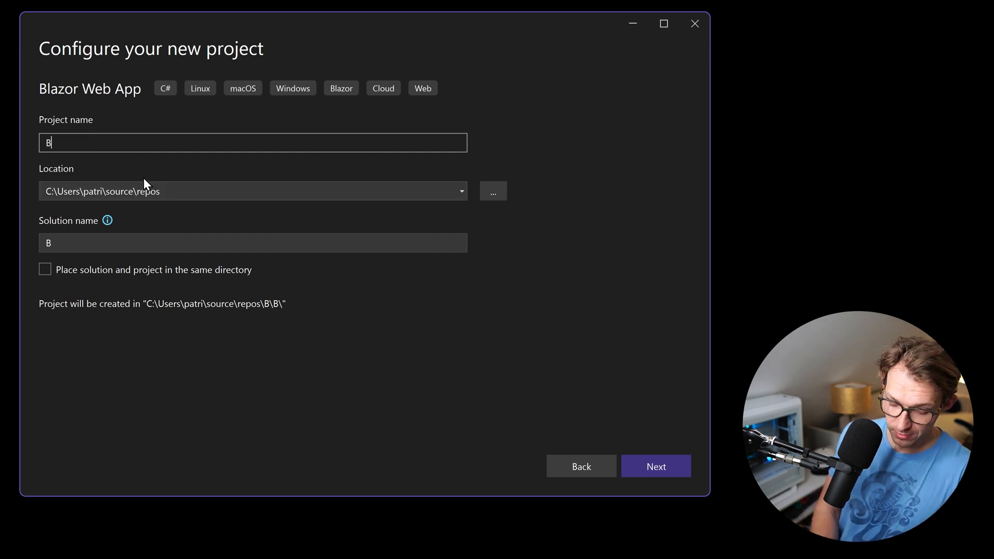
text(lazorBindingDotNet8)
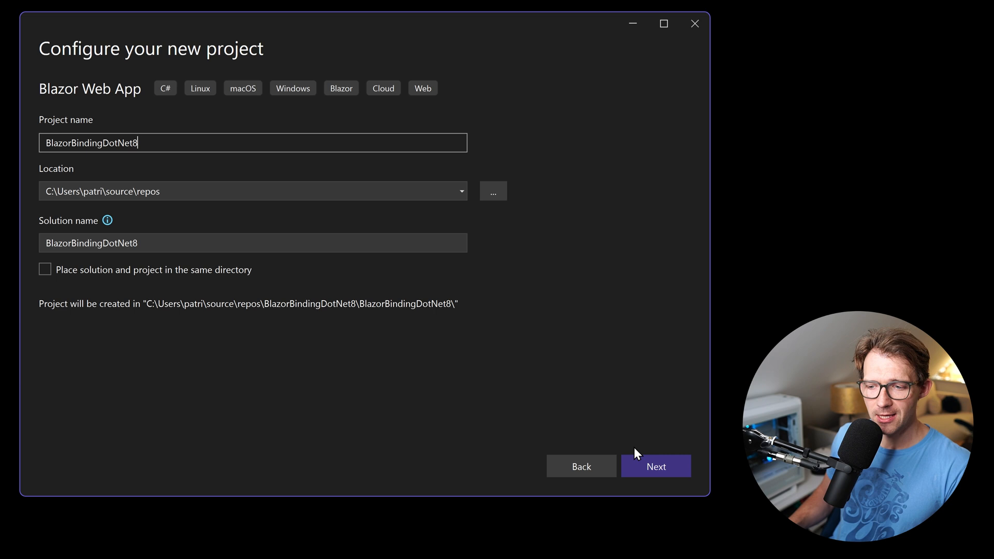
click(656, 466)
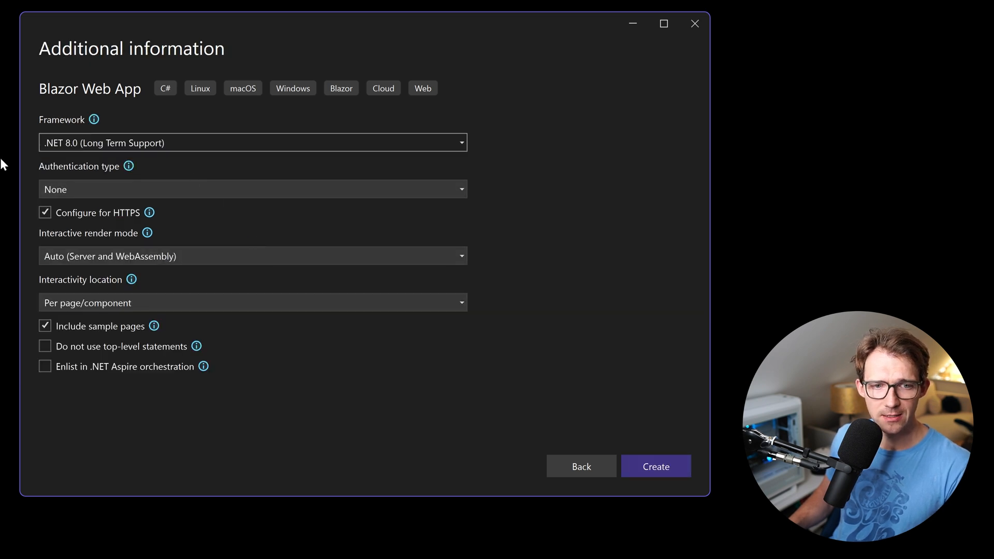
Keep .NET 8.0 with Auto interactive render mode and create the project.
click(253, 256)
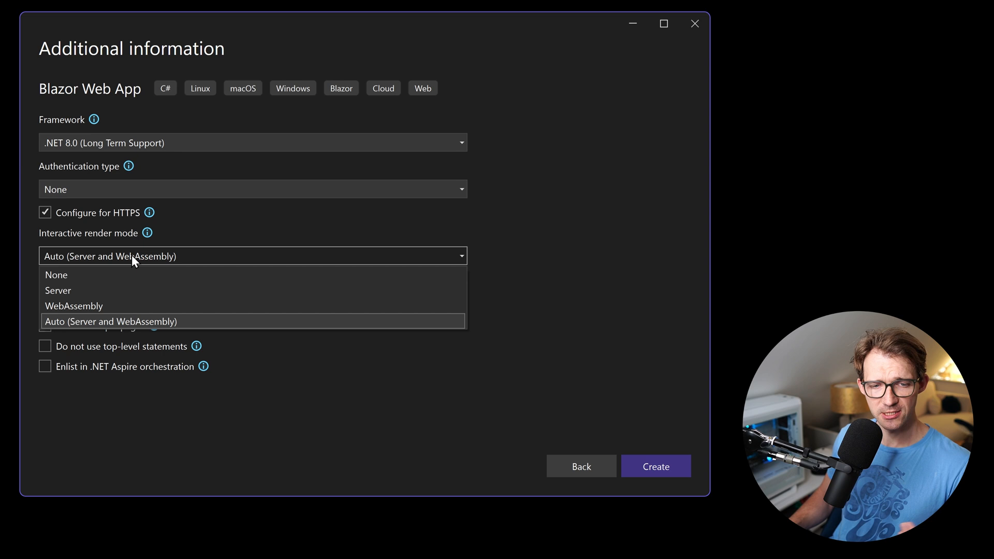
mouse_move(112, 328)
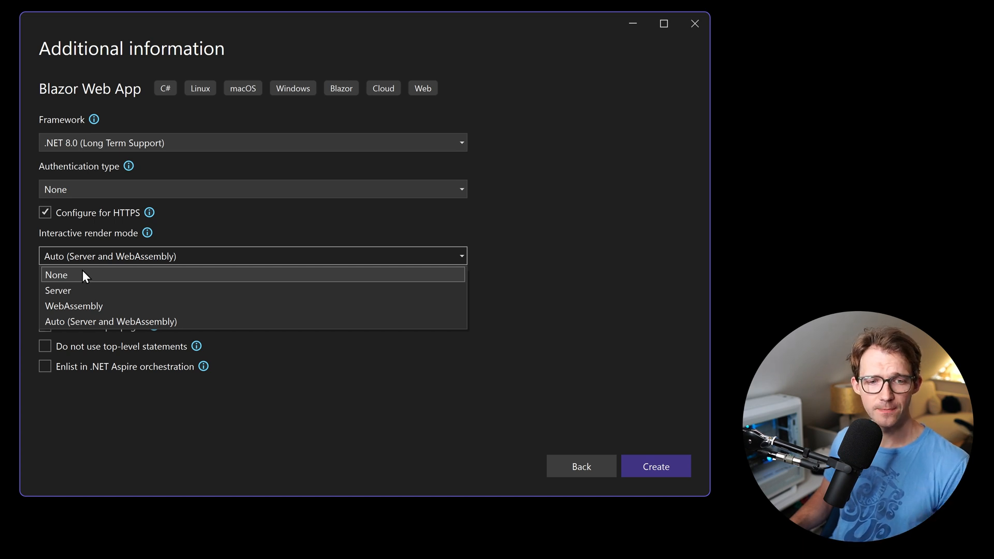
click(254, 256)
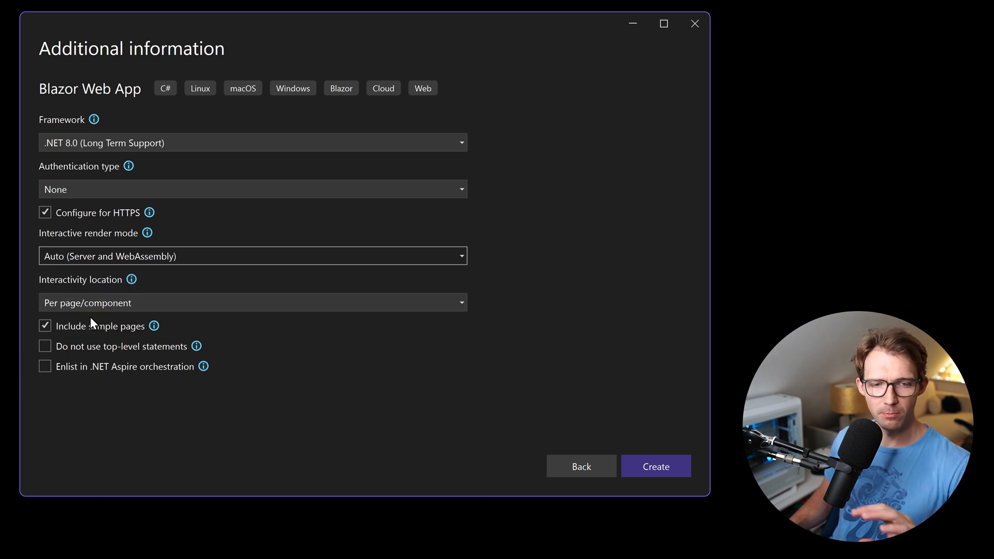
mouse_move(156, 280)
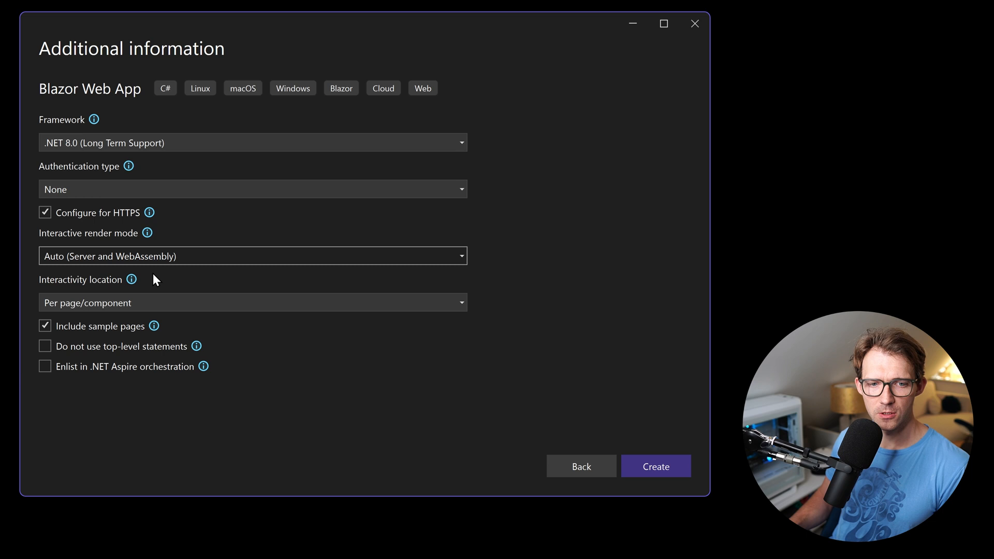
click(655, 466)
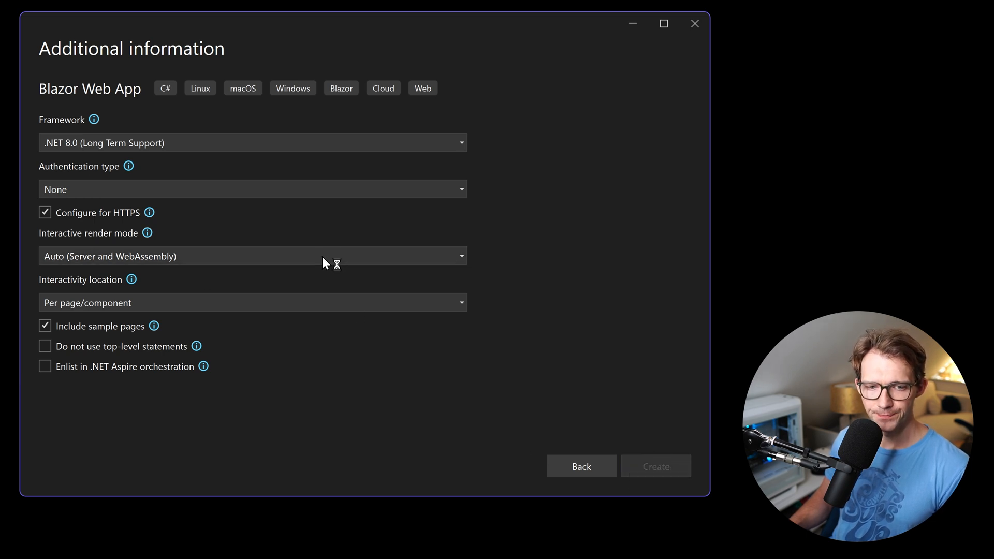
Expand the Client project's Pages folder in Solution Explorer.
click(655, 466)
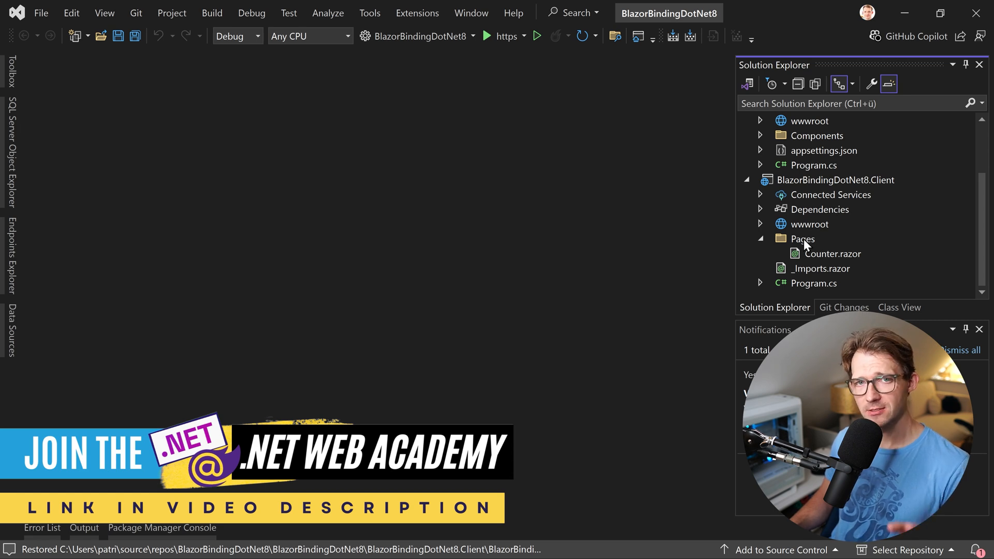
Add a Razor component named CoinCollector.razor to the Client Pages folder.
click(801, 238)
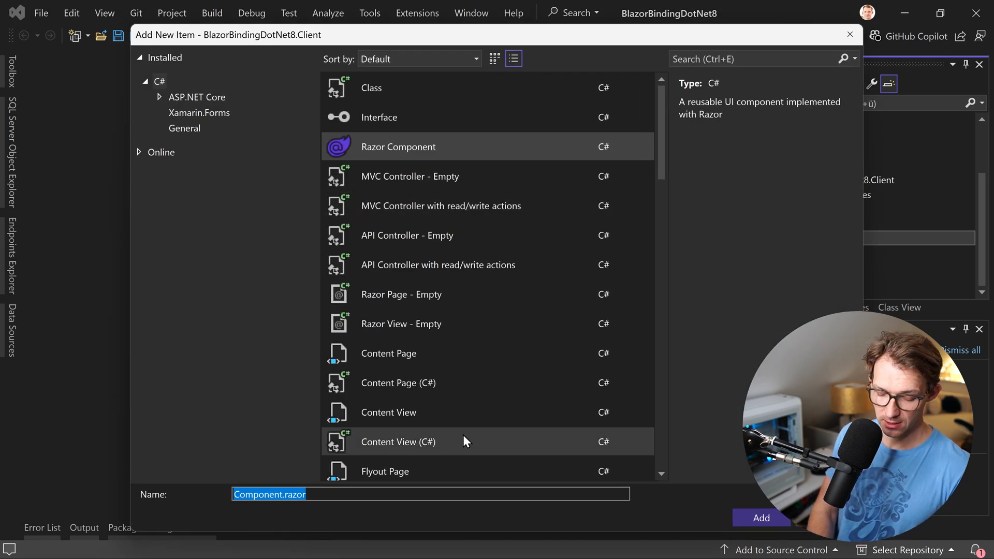
text(CoinCollector)
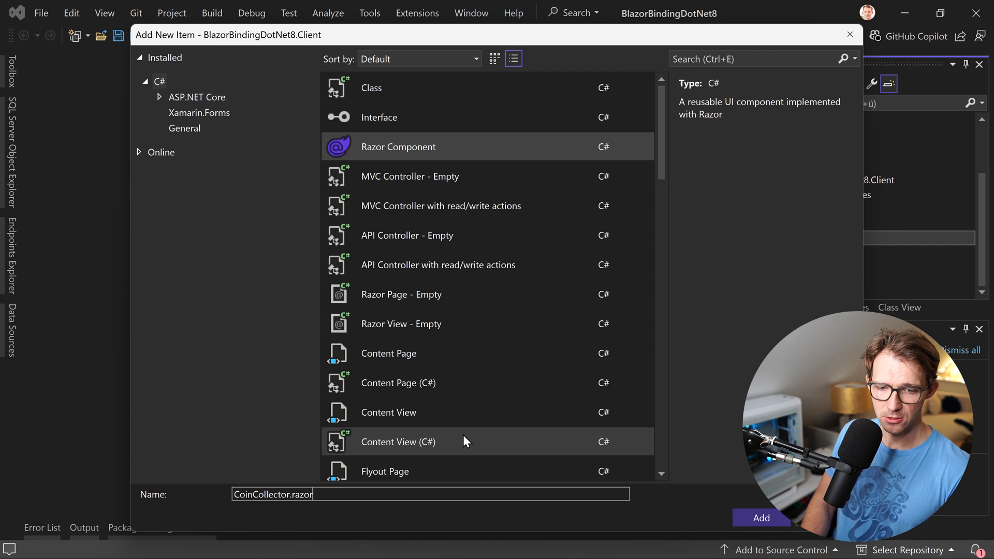
click(761, 518)
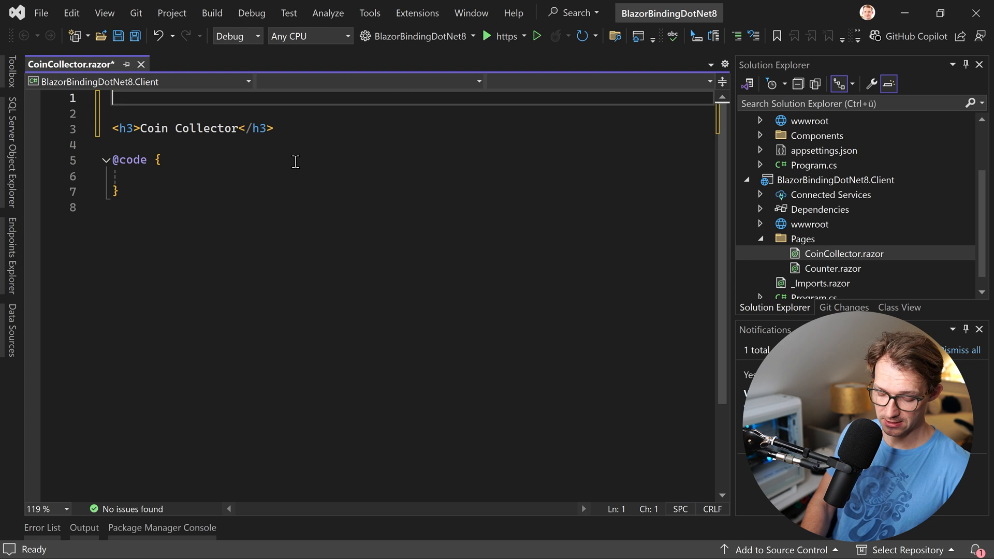
text(@page)
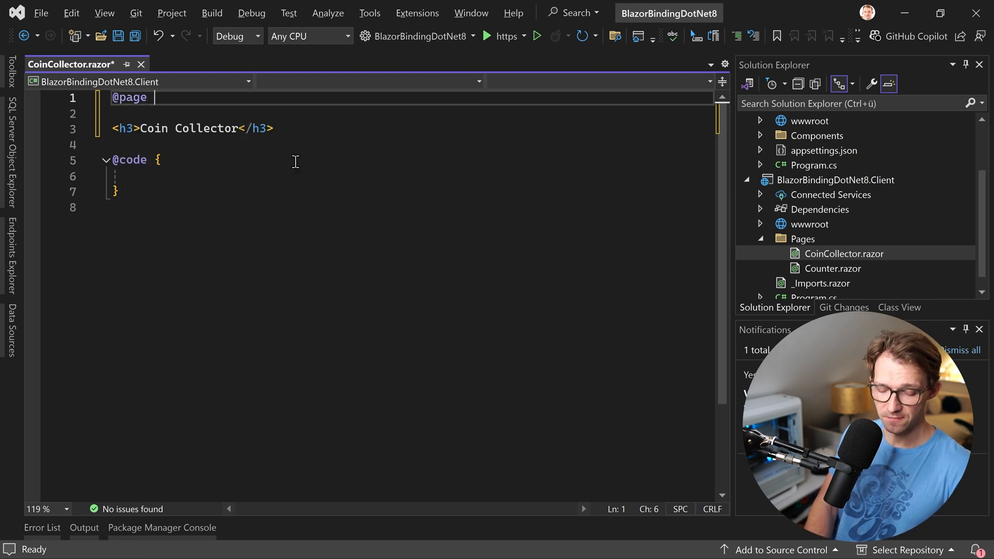
text("")
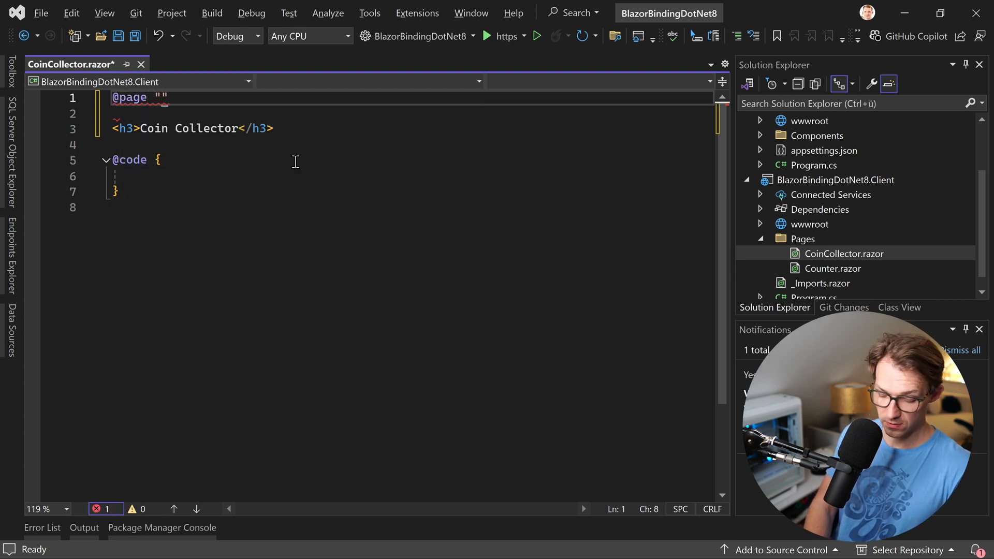
text(c)
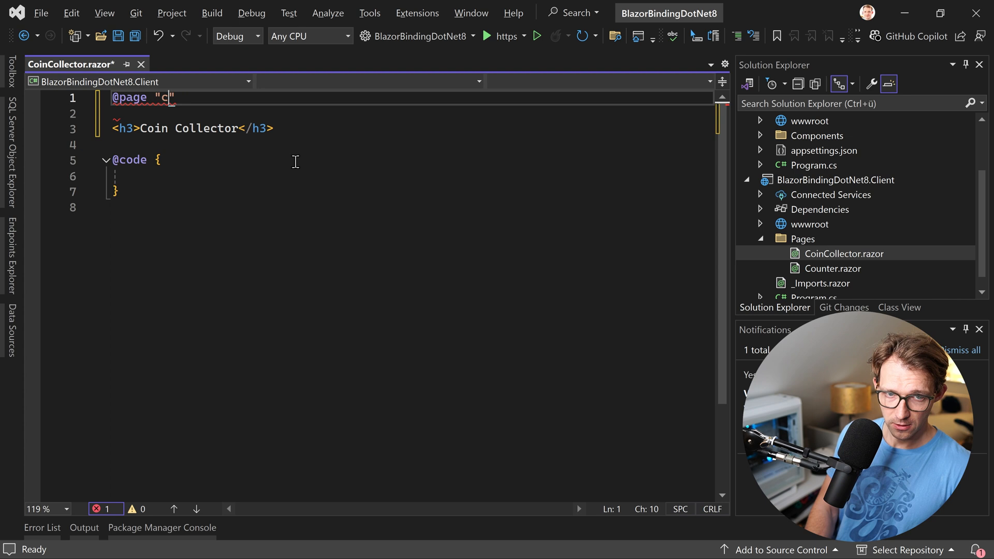
text(/coin)
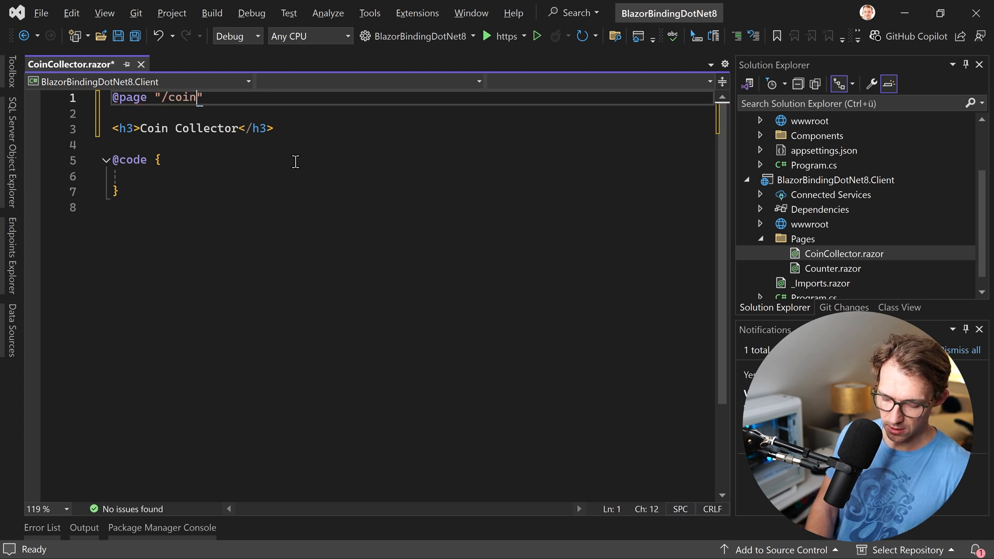
text(-collector)
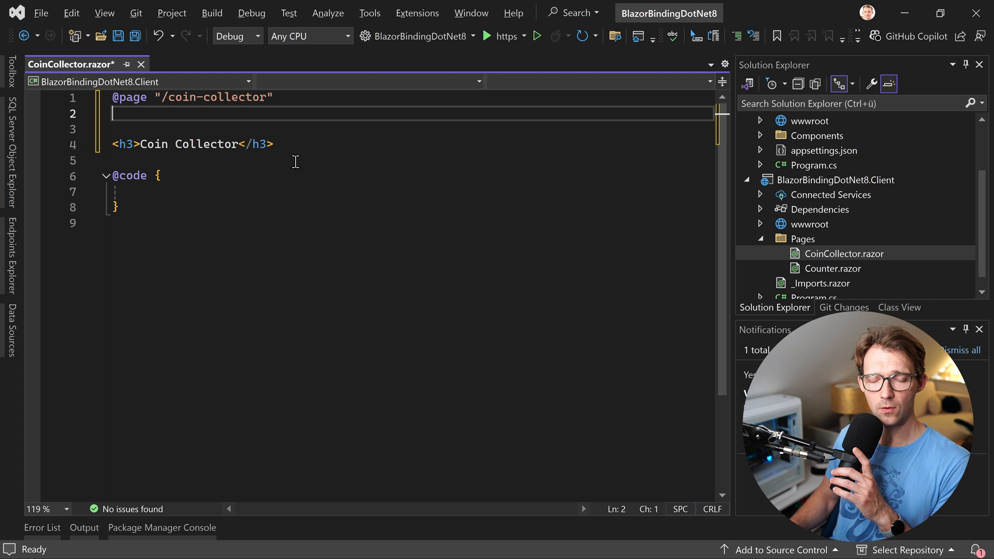
mouse_move(319, 223)
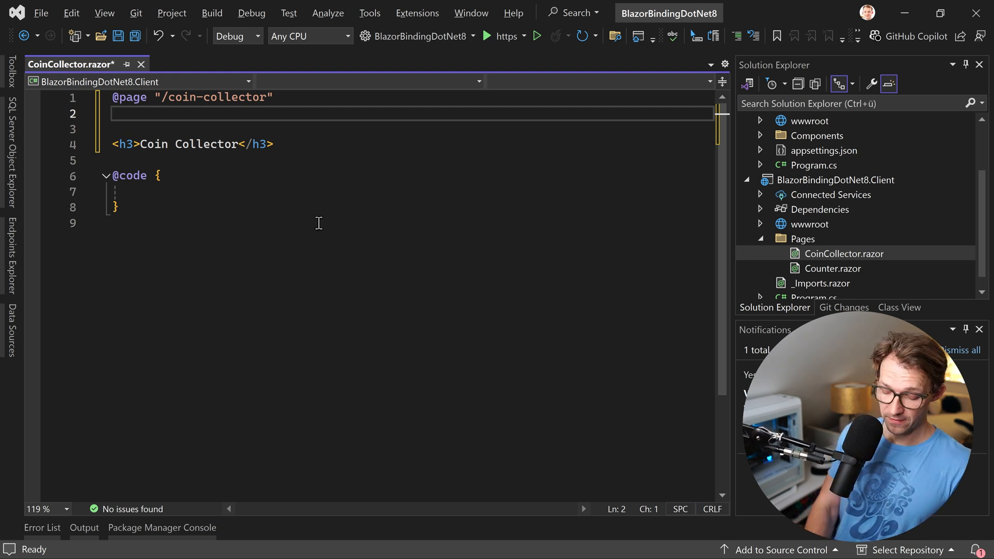
text(@rendermode)
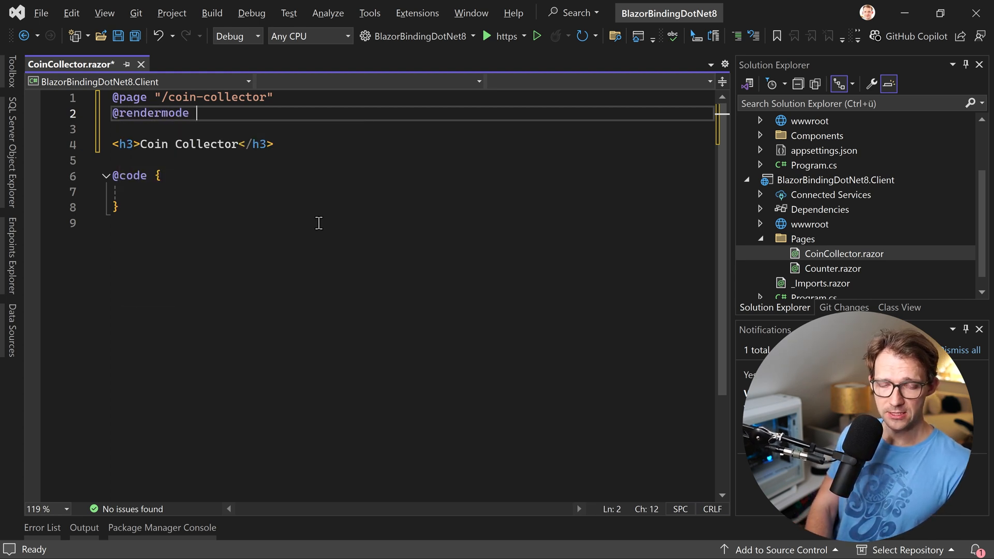
text(InteractiveAuto)
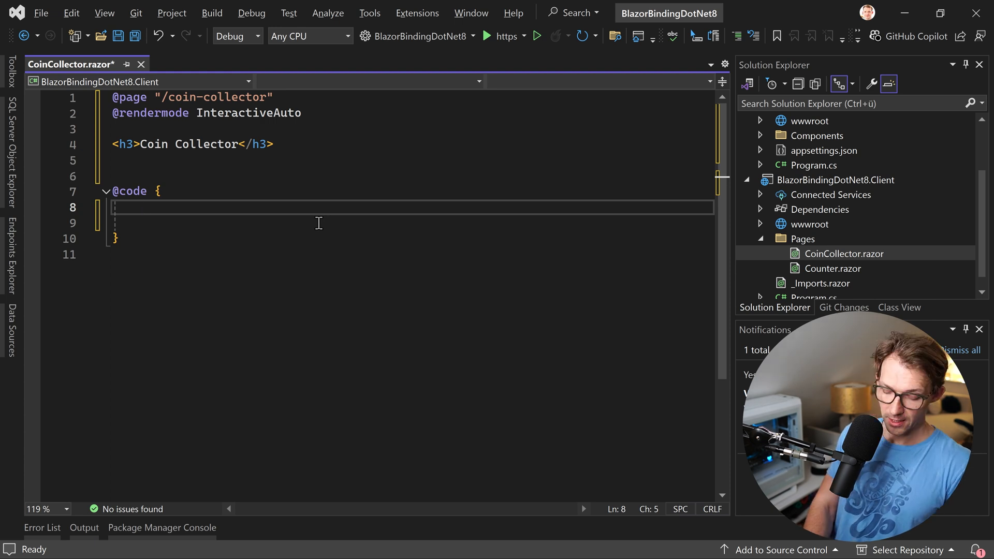
Write private int coinsCollected = 0 and a CollectCoin method doing coinsCollected++.
text(private)
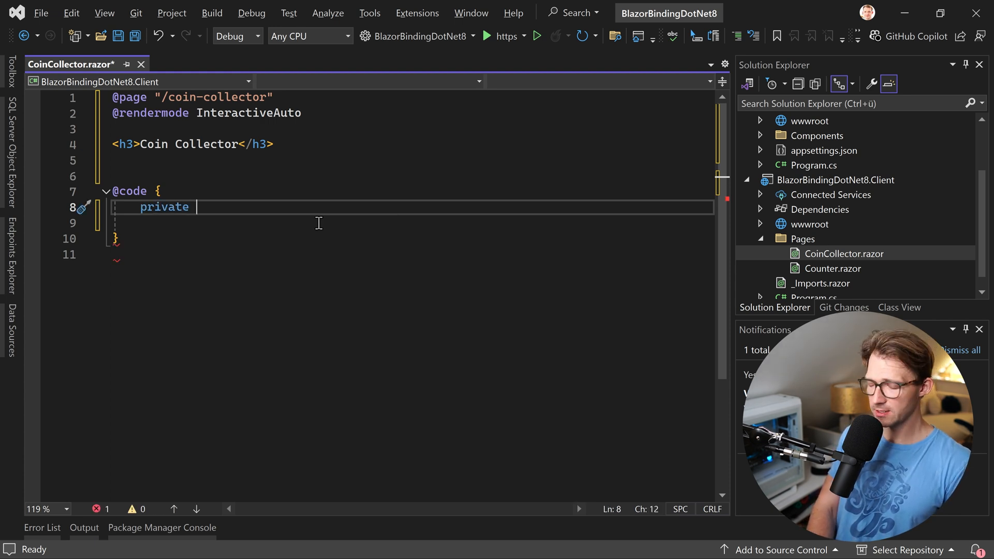
text(int)
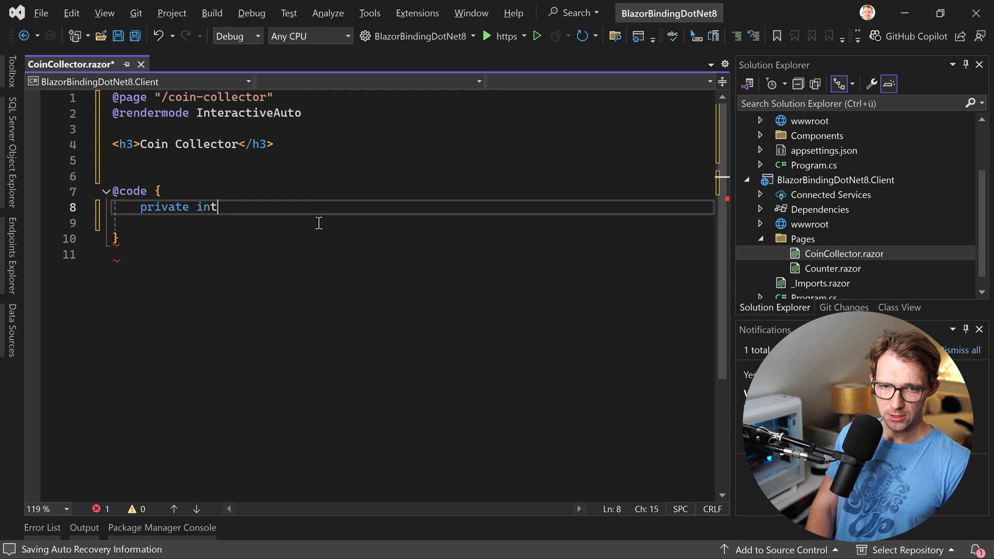
text(coinsCollected = 0;)
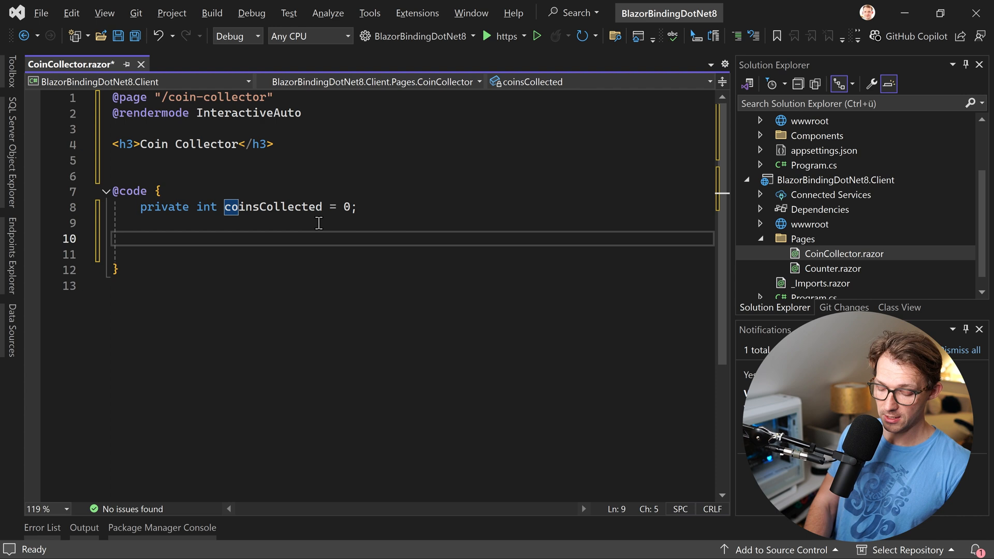
text(pri)
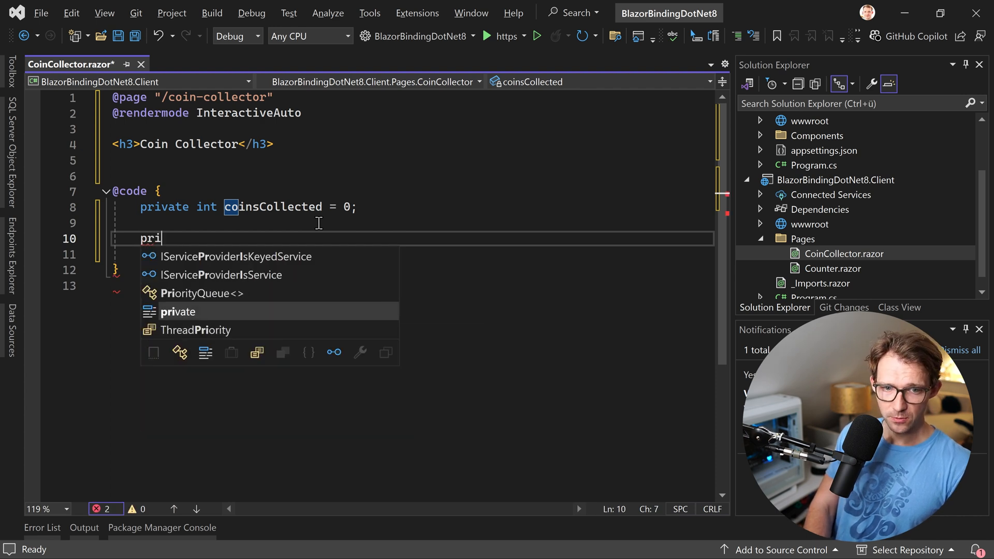
text(vate void CollectCoin()
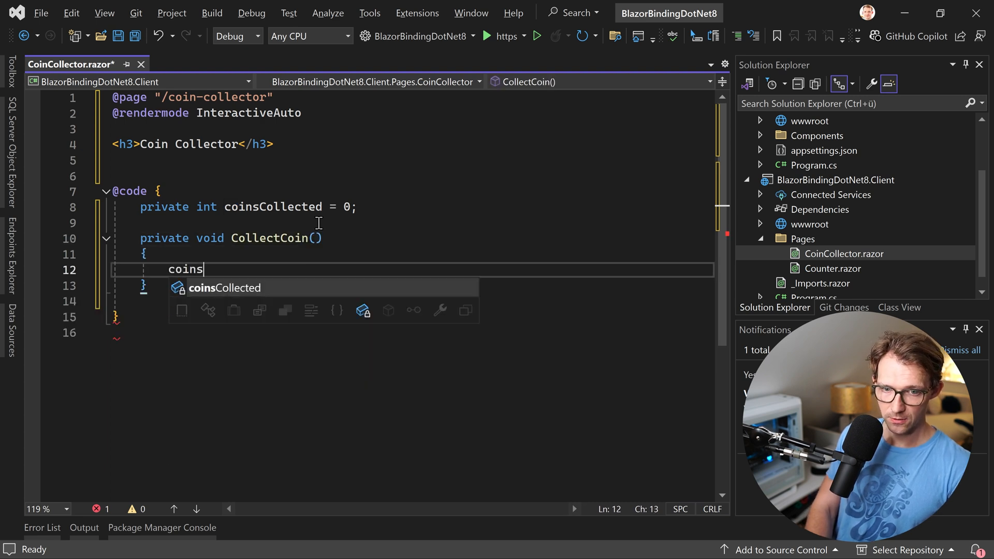
text(Collected++;)
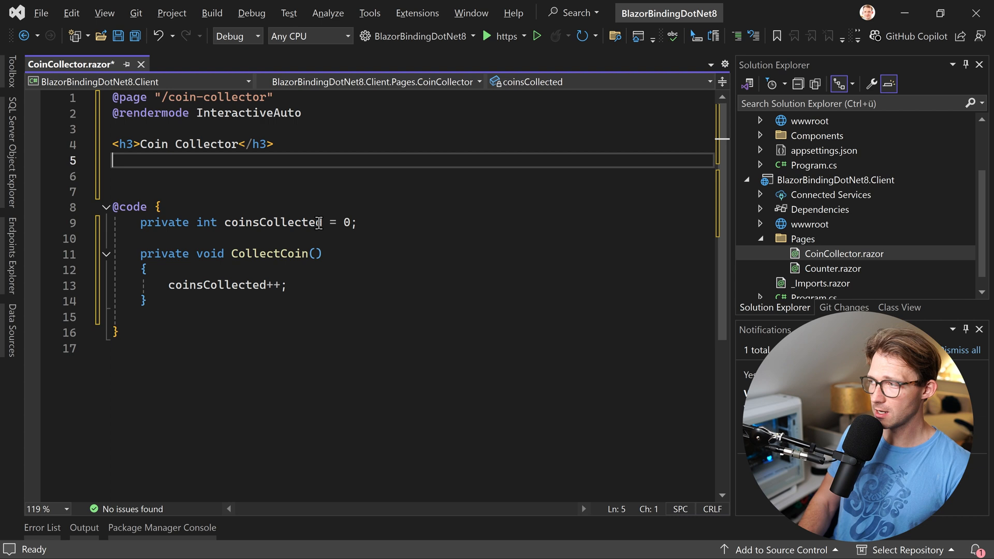
text(<p></p>)
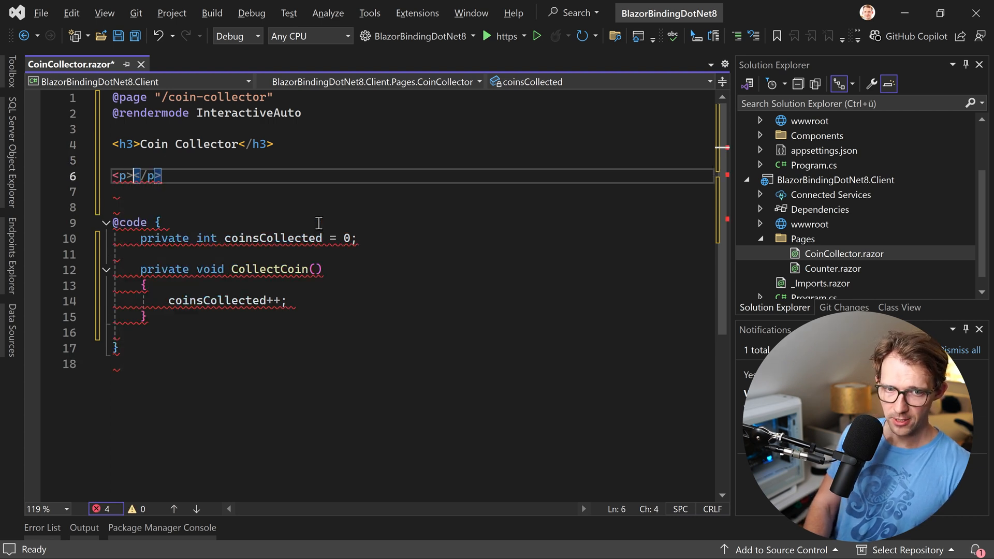
text(C)
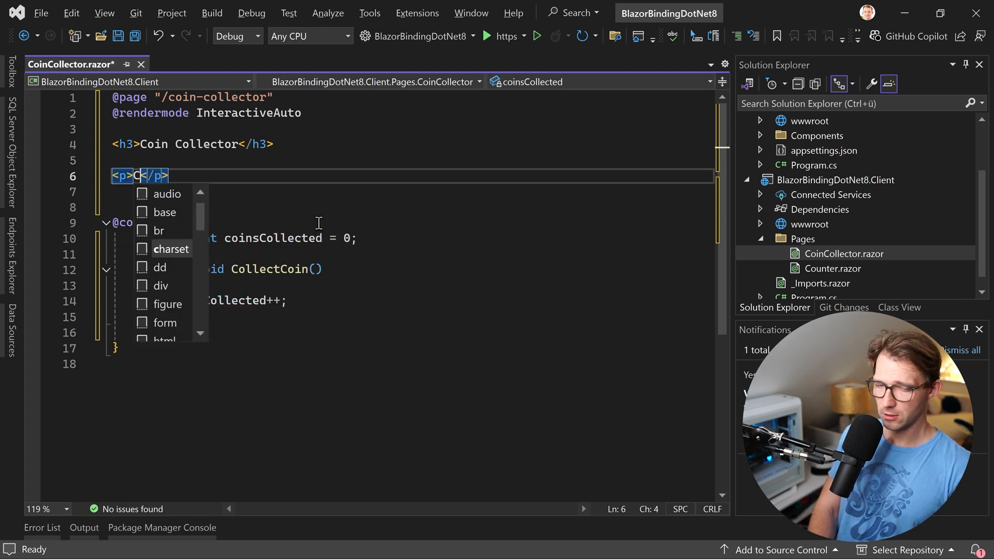
text(oins collected:)
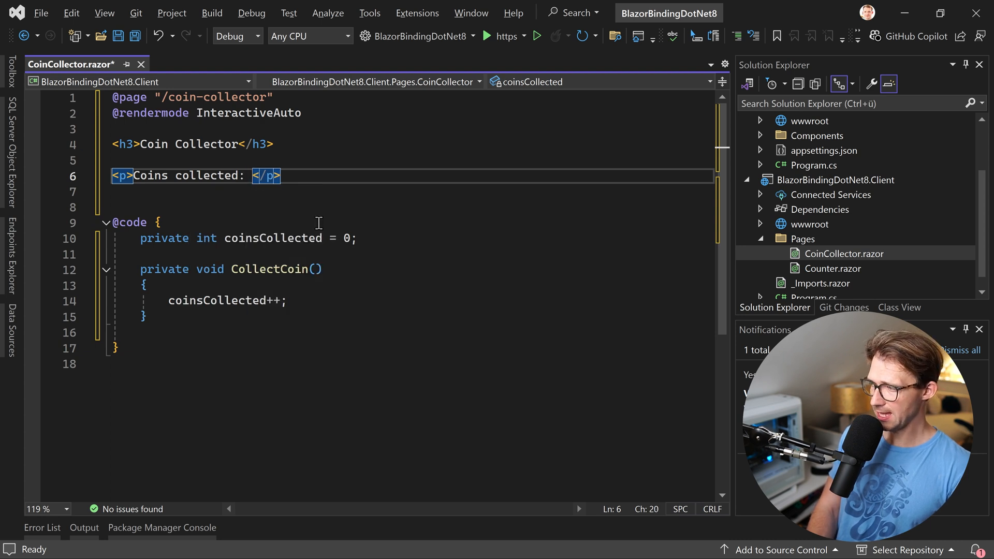
text(@coinsCollected)
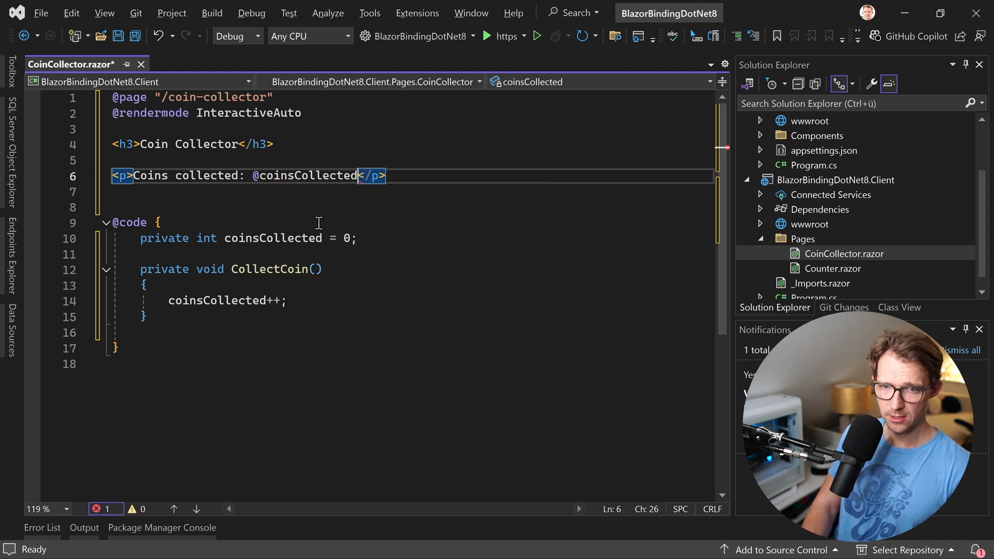
key(Enter)
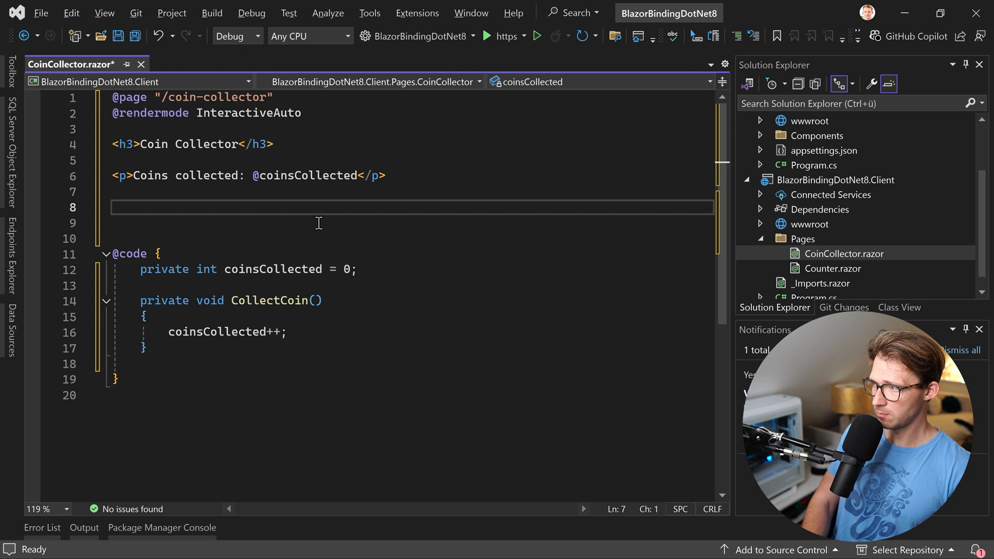
text(<button c)
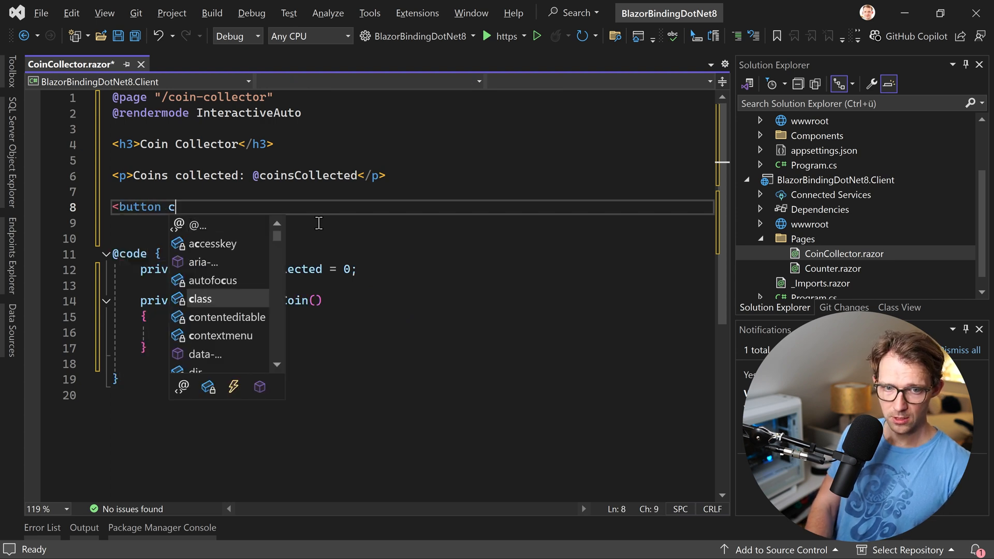
text(lass="btn ")
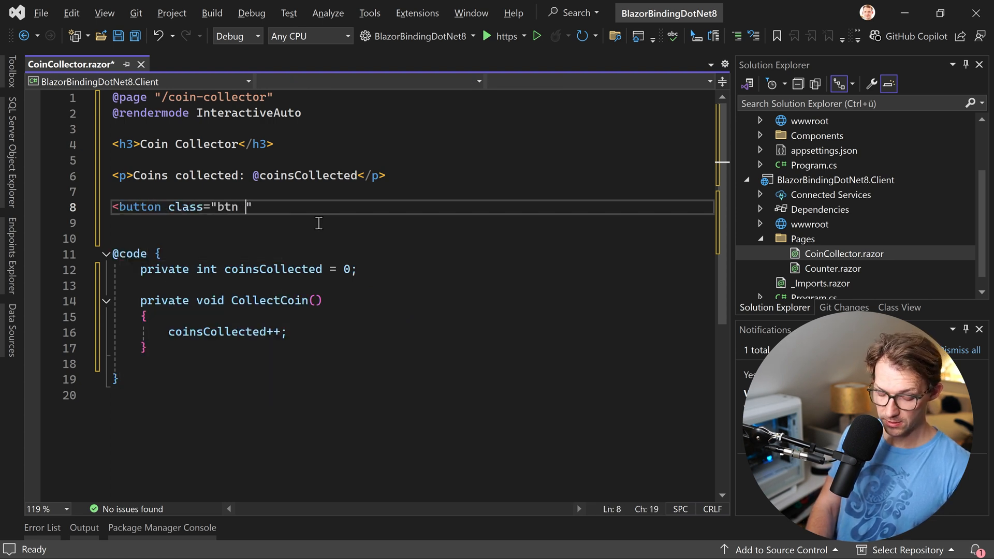
text(btn-primary)
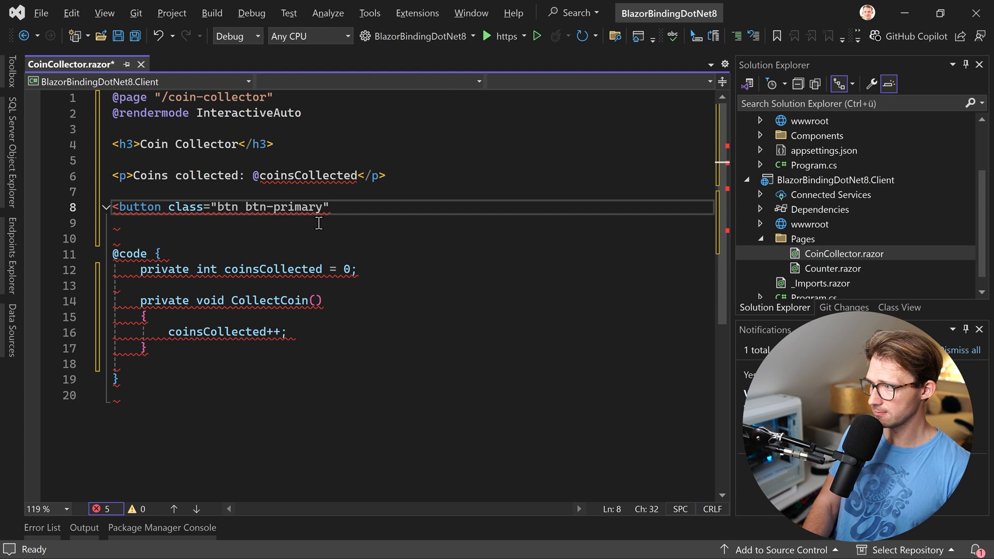
text(@oncli)
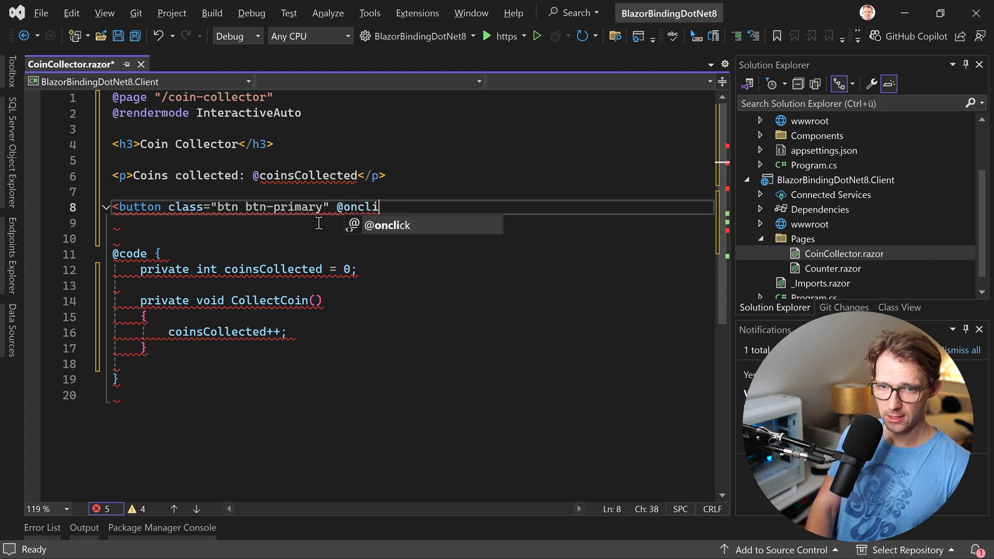
text(ck=)
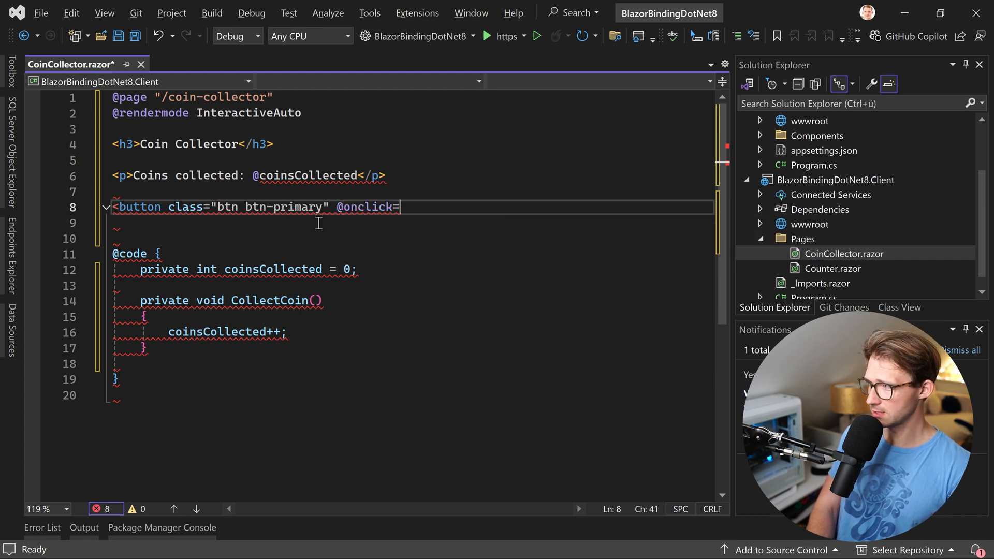
text("Collect")
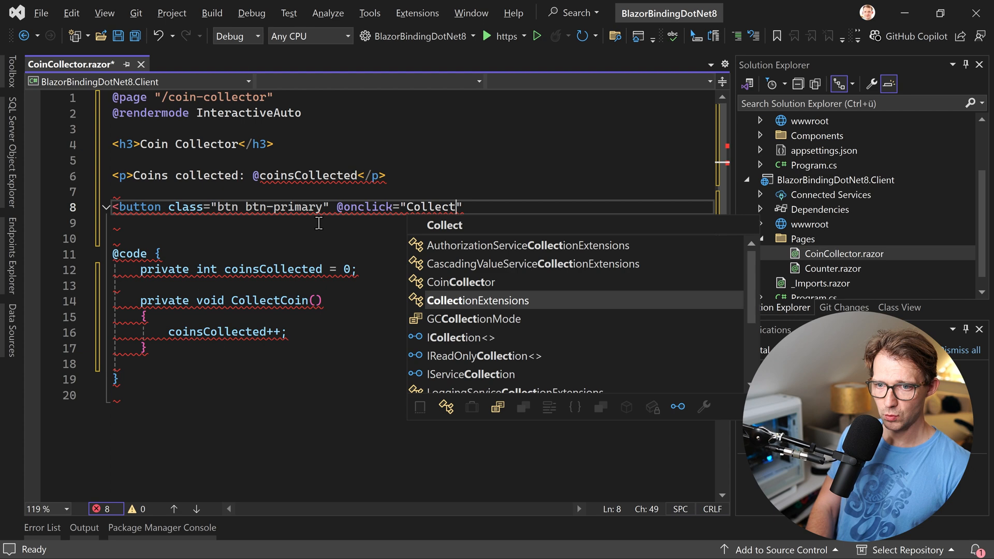
text(Coin)
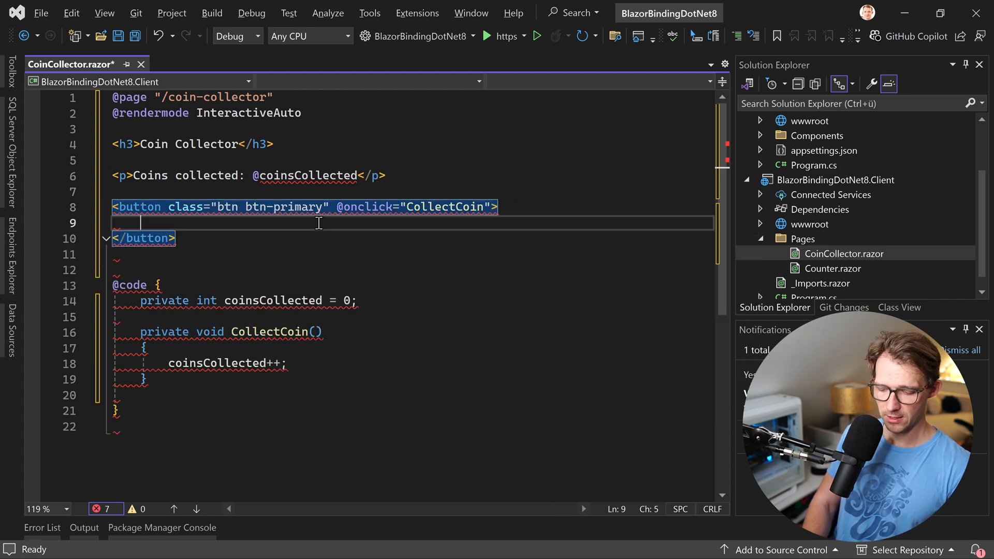
text(Collect Coin)
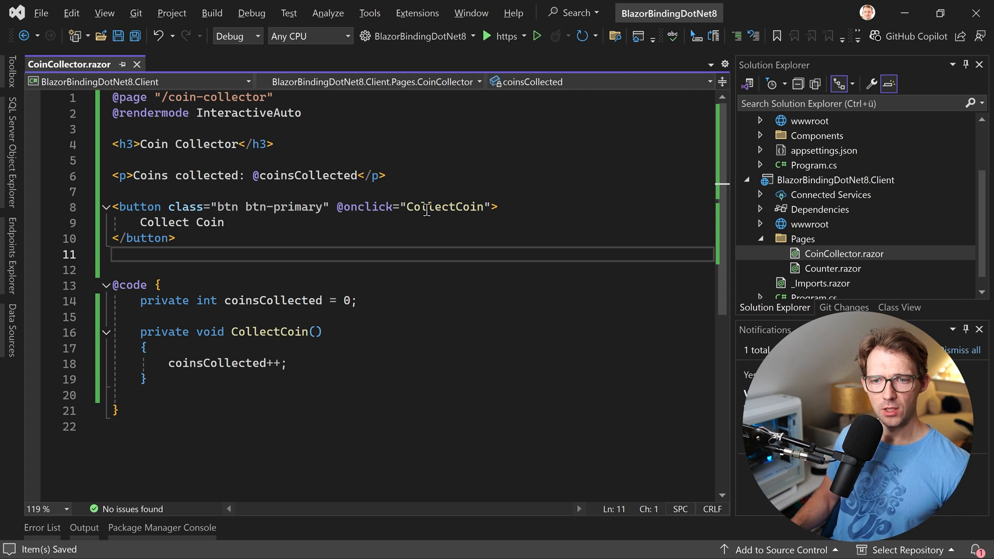
double_click(444, 207)
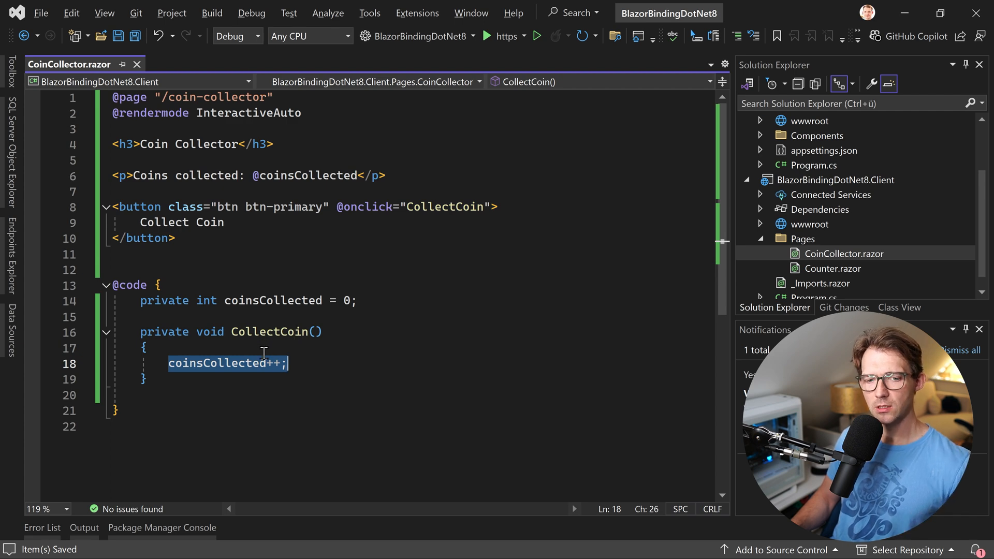
mouse_move(184, 370)
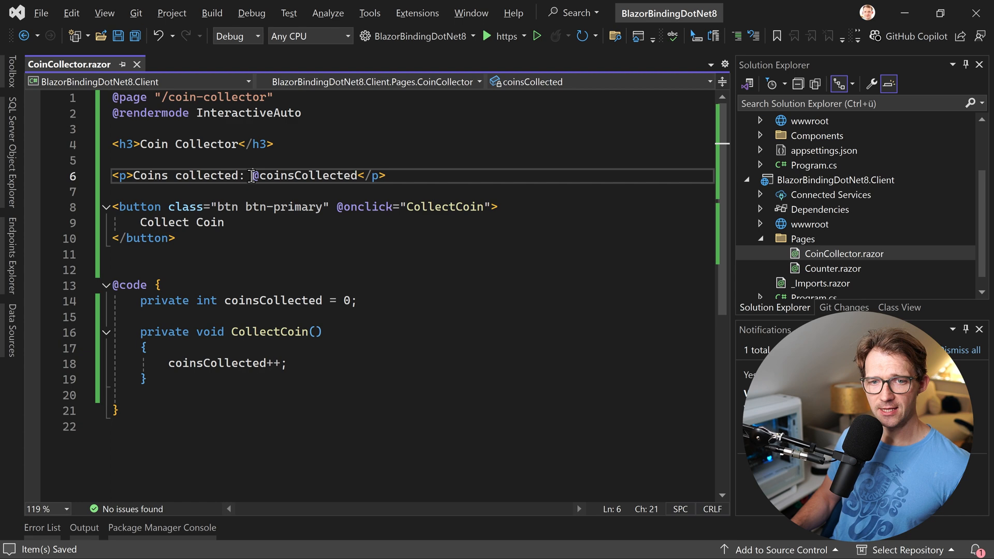
double_click(304, 176)
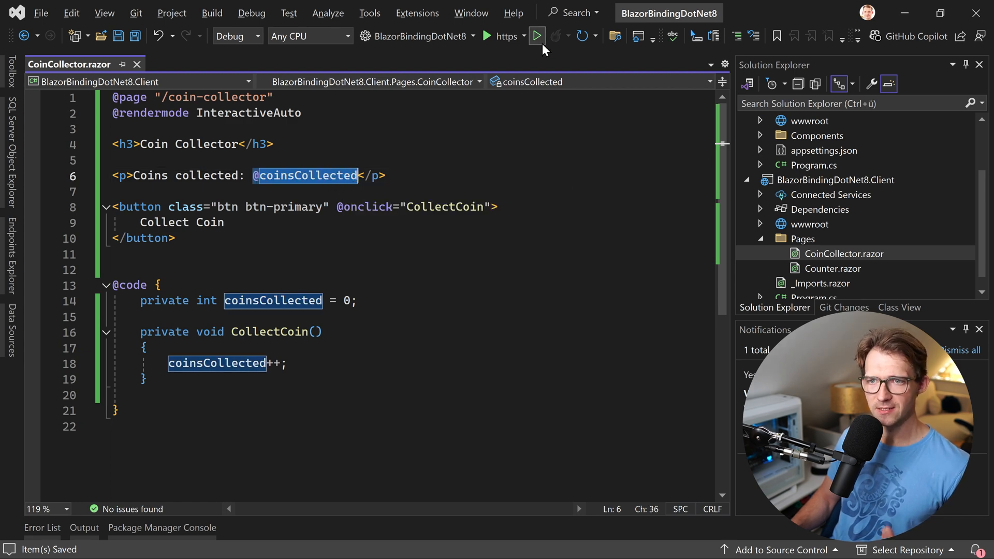
Run the app, browse to localhost:7066/coin-collector and collect coins repeatedly.
click(536, 36)
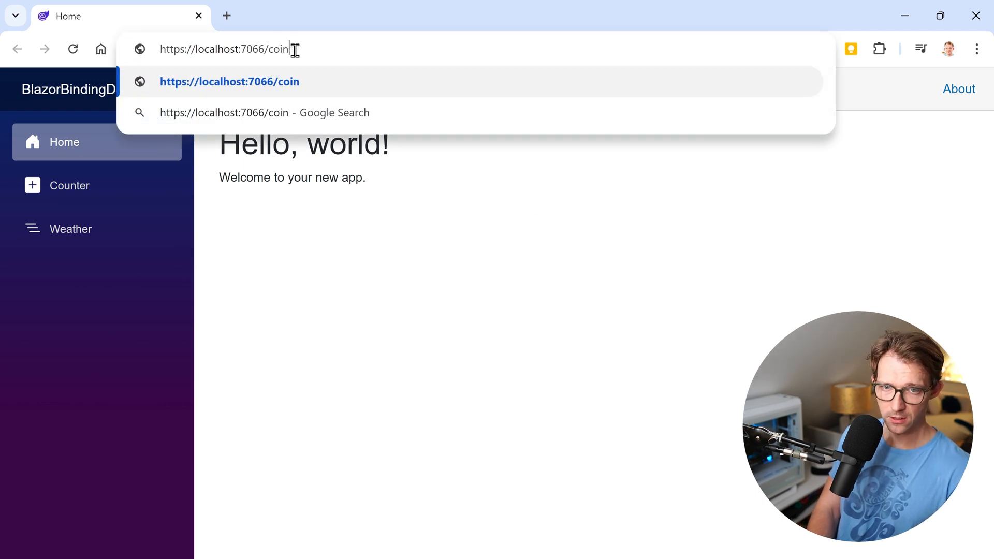
text(-collector)
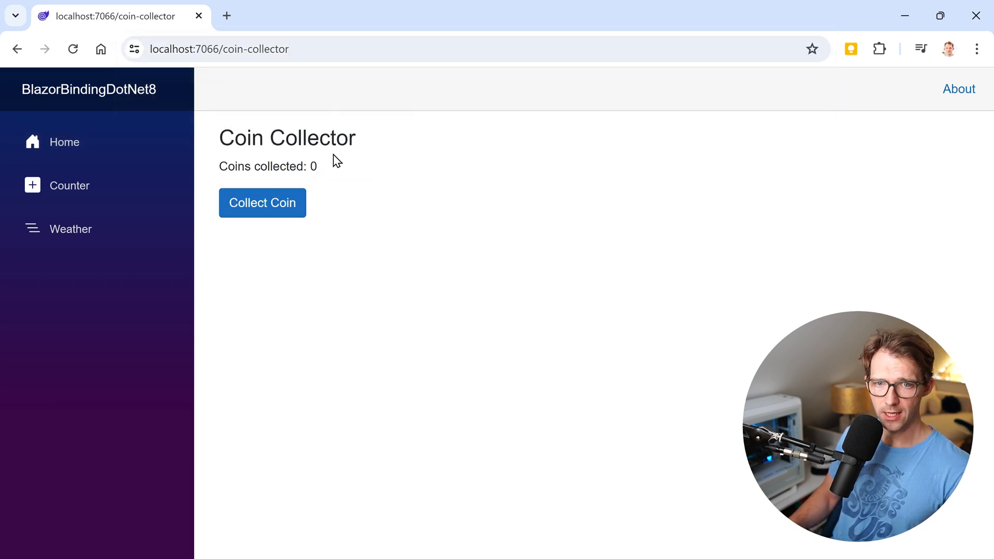
click(262, 203)
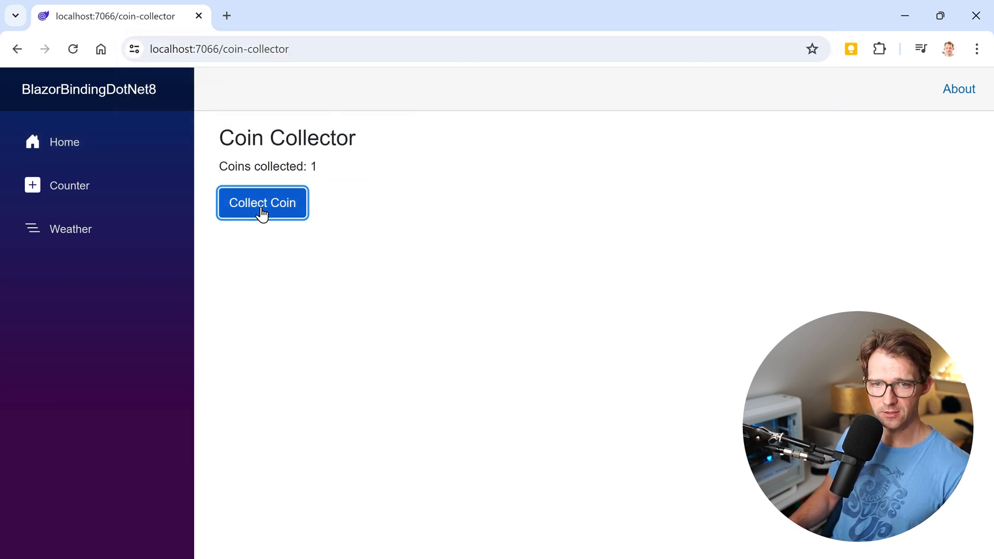
click(262, 203)
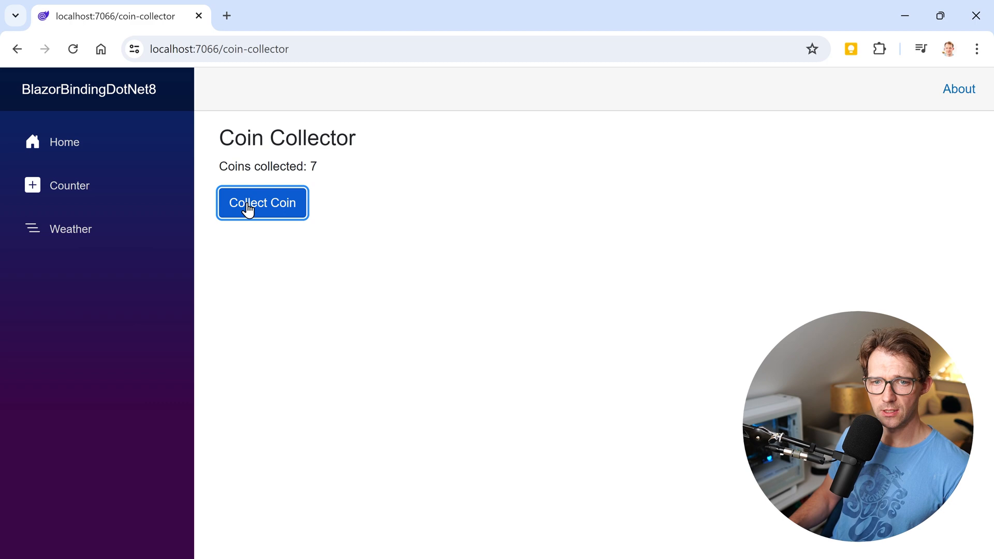
click(262, 203)
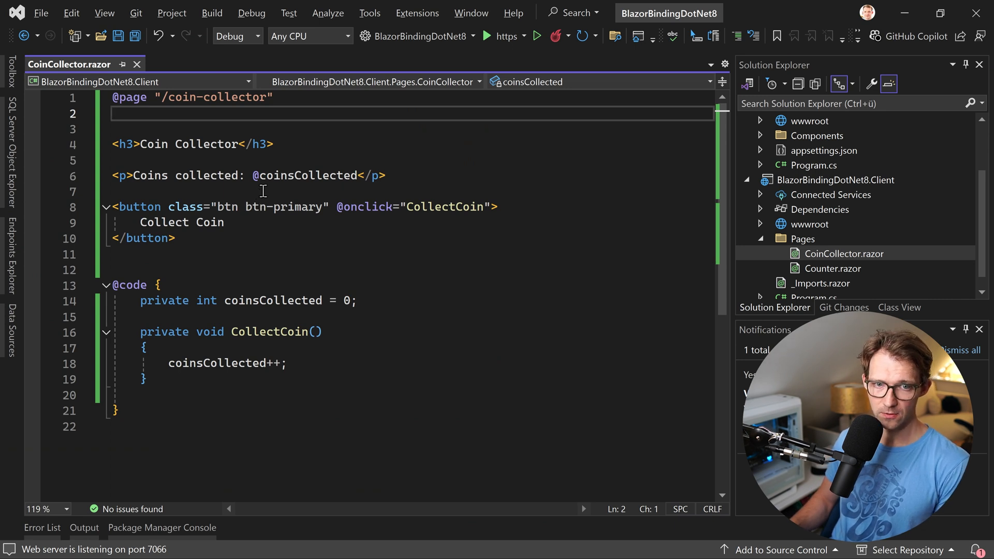
text(@rendermode InteractiveAuto)
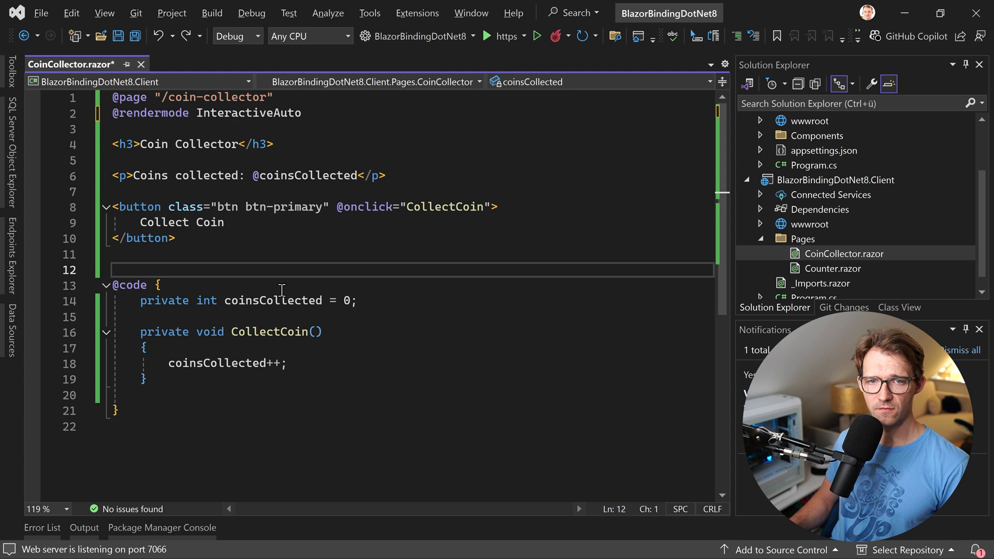
mouse_move(330, 224)
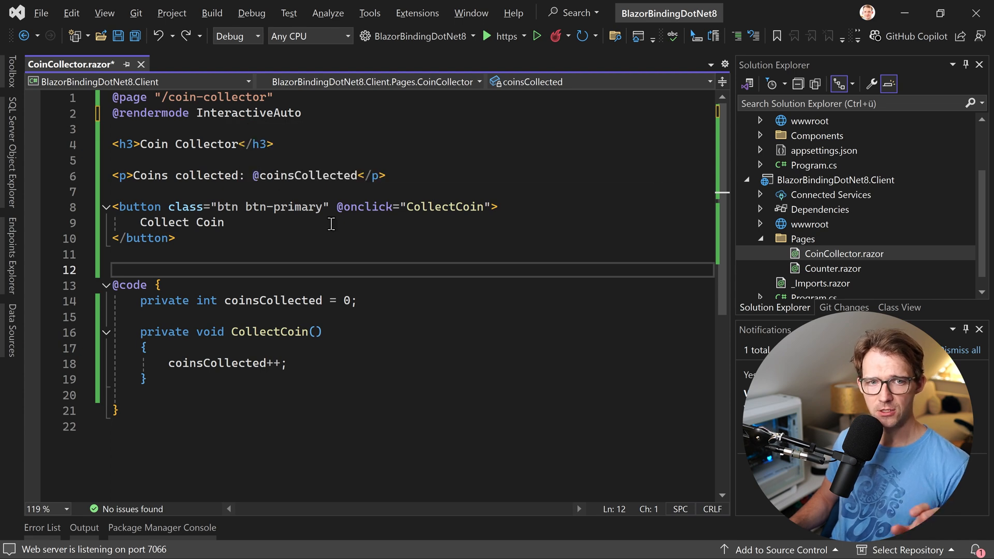
key(ctrl+s)
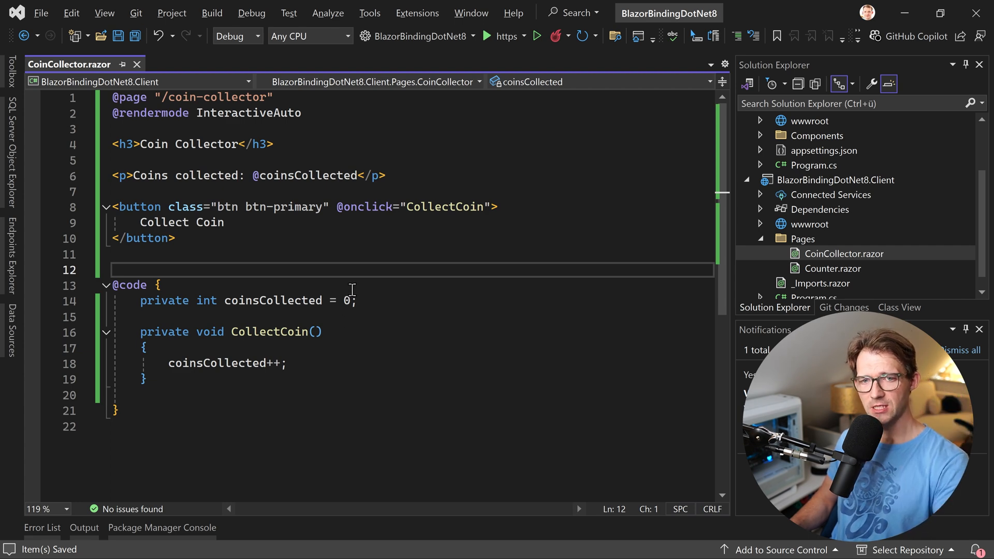
mouse_move(317, 349)
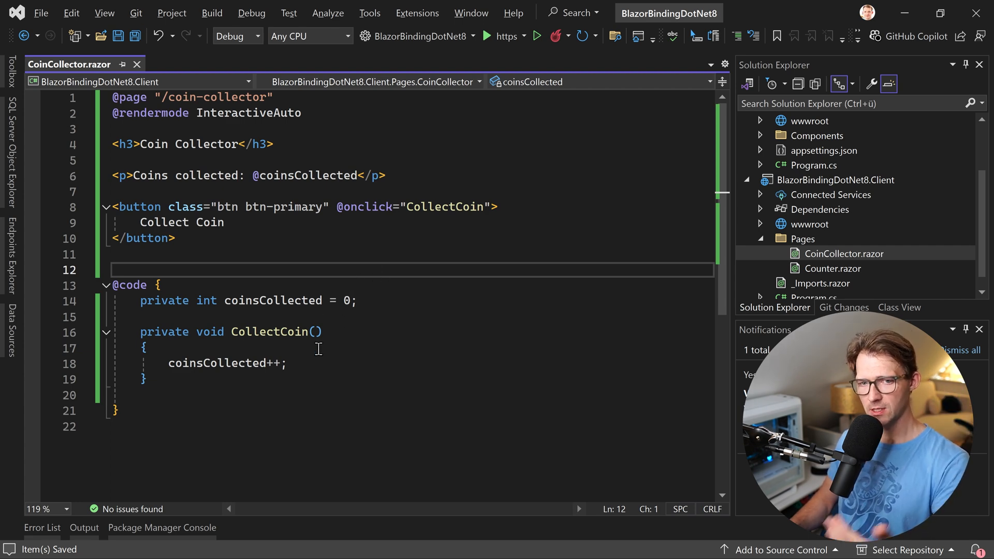
mouse_move(305, 176)
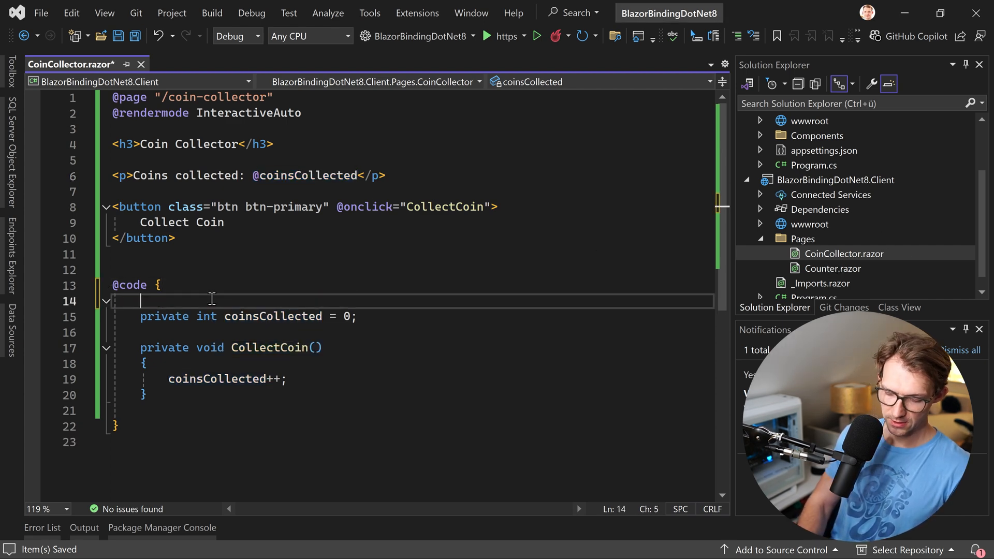
Turn the field into a public [Parameter] property CoinsCollected with { get; set; }.
text([Parameter)
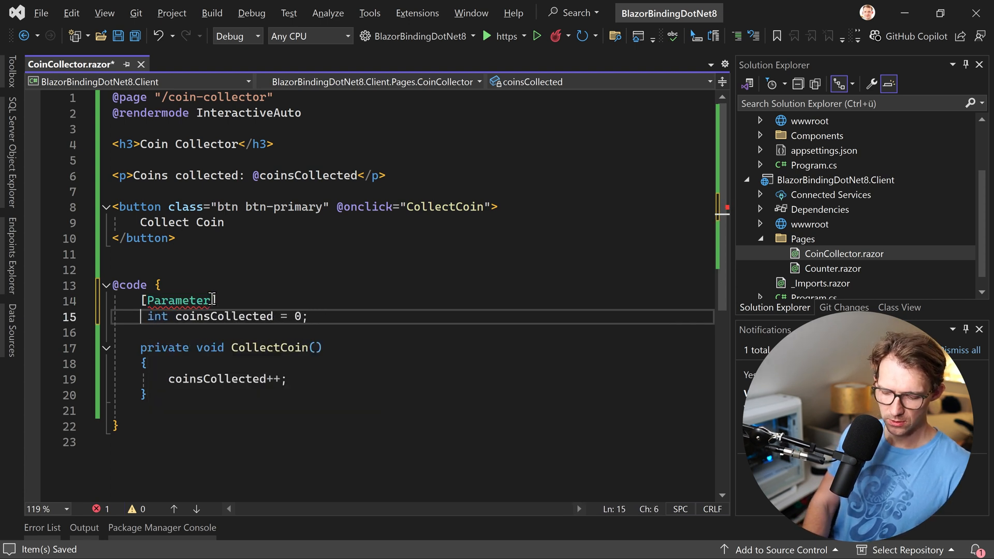
text(public)
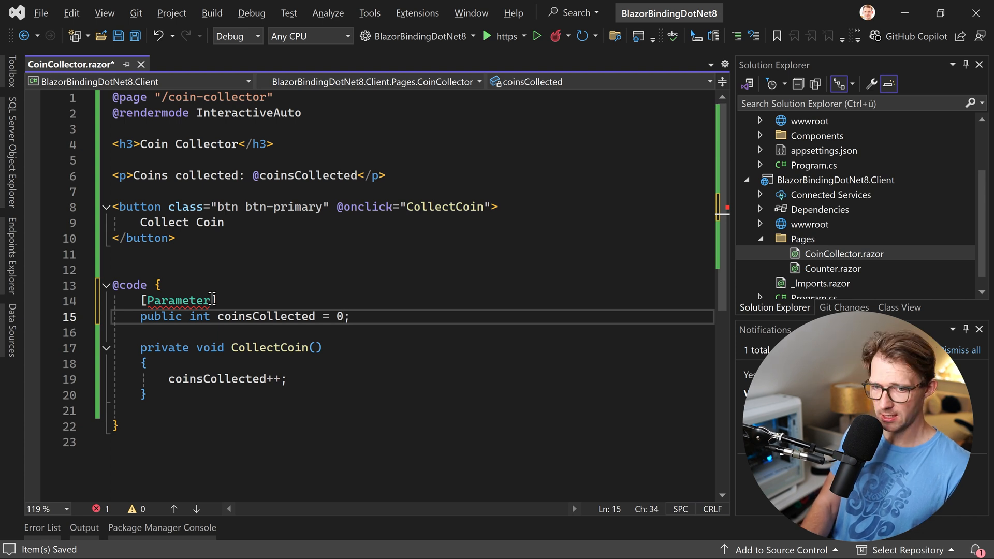
text({ get; set; })
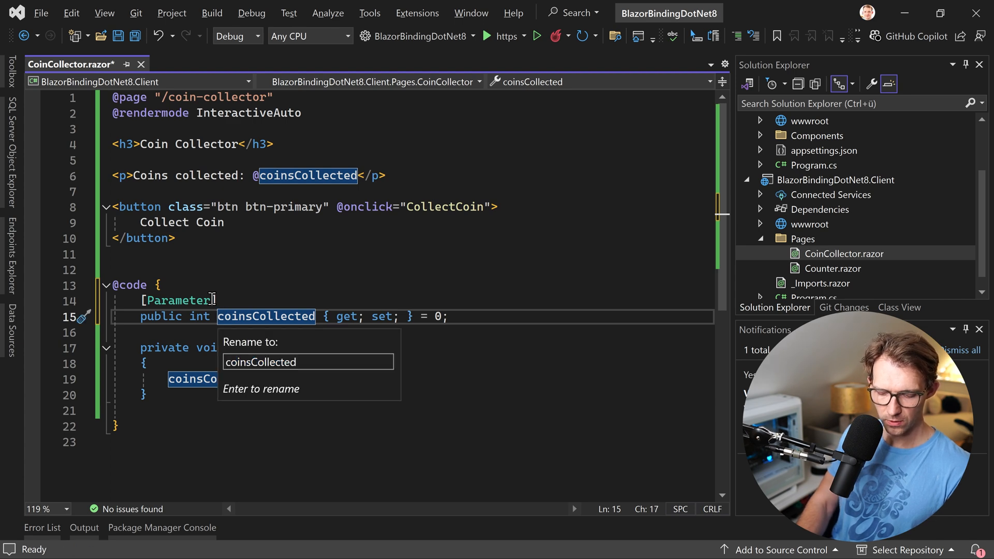
key(Enter)
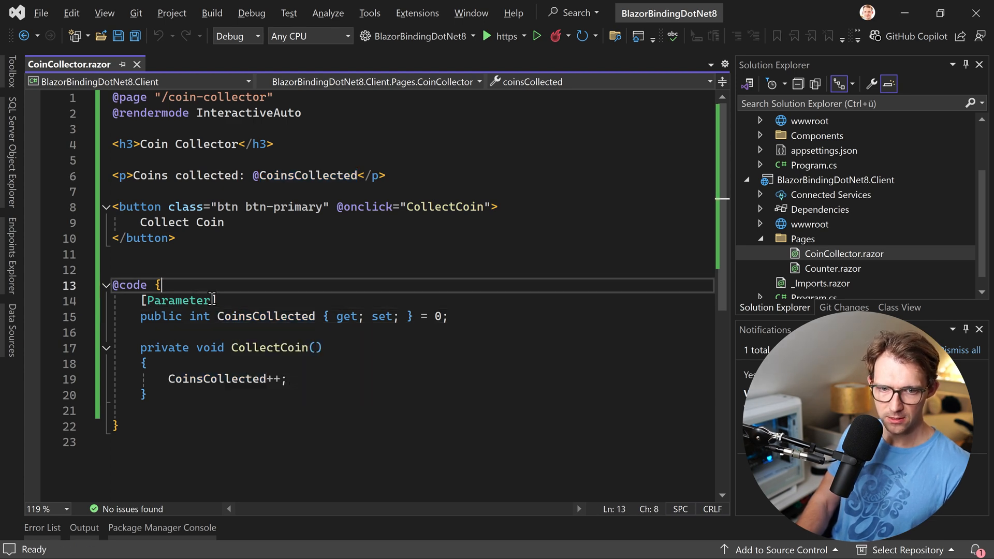
Add a [Parameter] CollectionRate = 1, make CollectCoin add CollectionRate, and save.
text([])
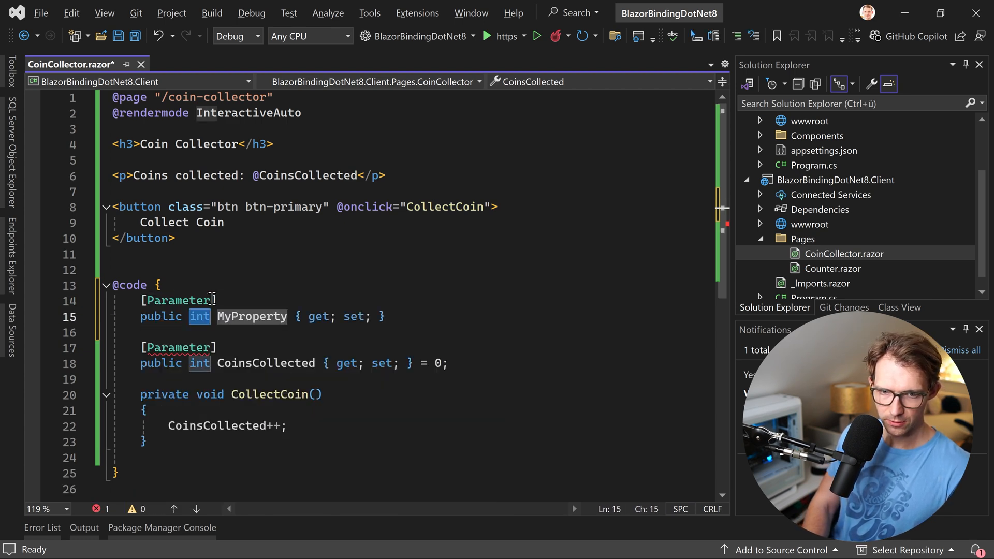
double_click(251, 317)
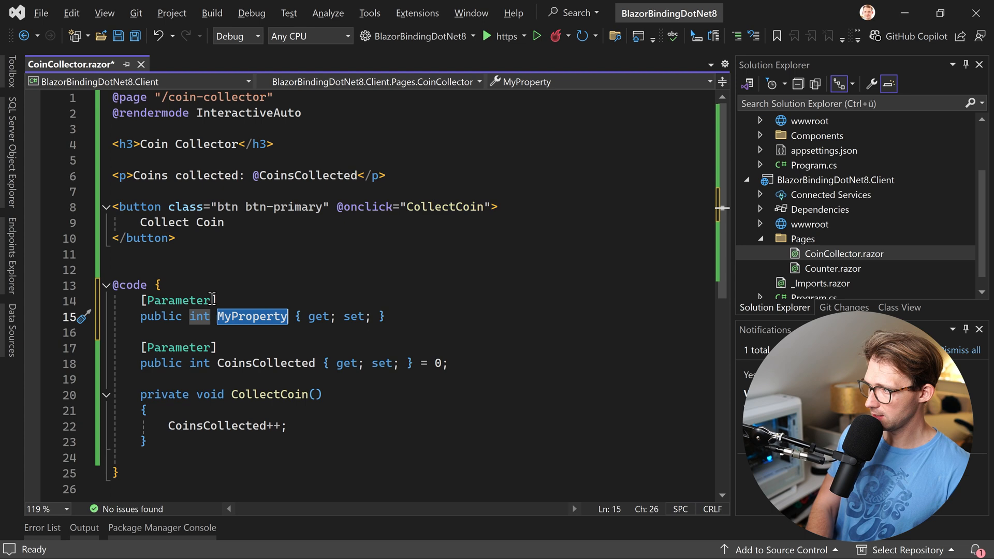
text(CollectionRate)
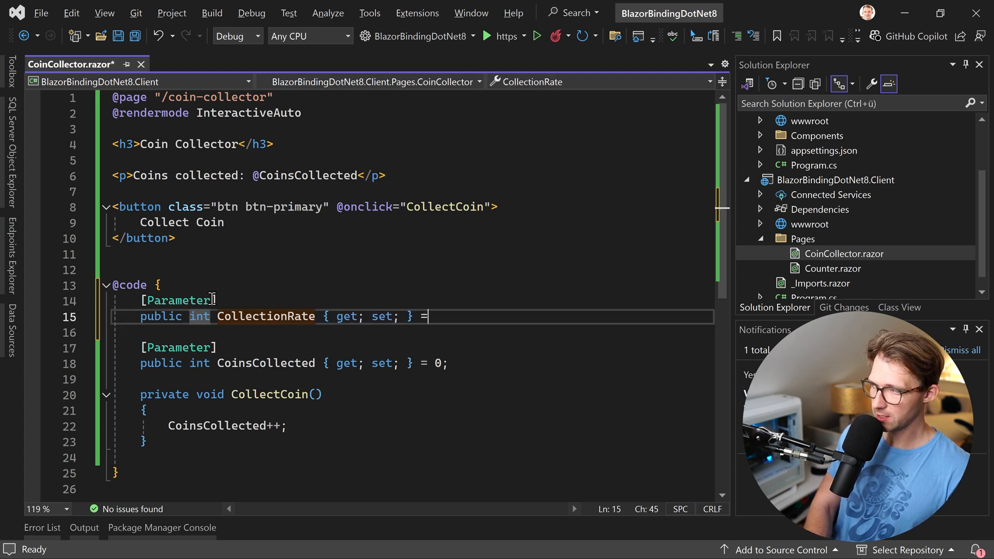
text(1;)
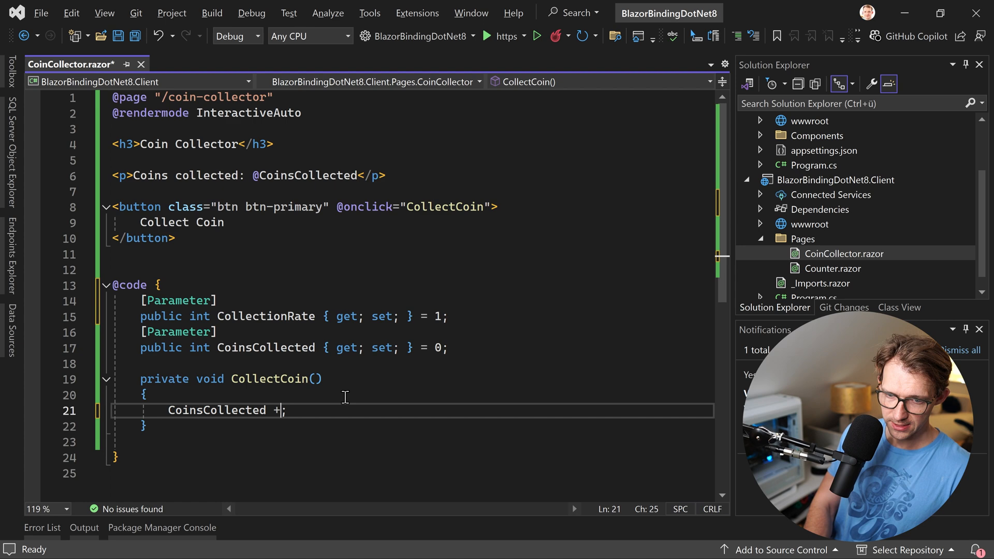
text(= CollectionRate)
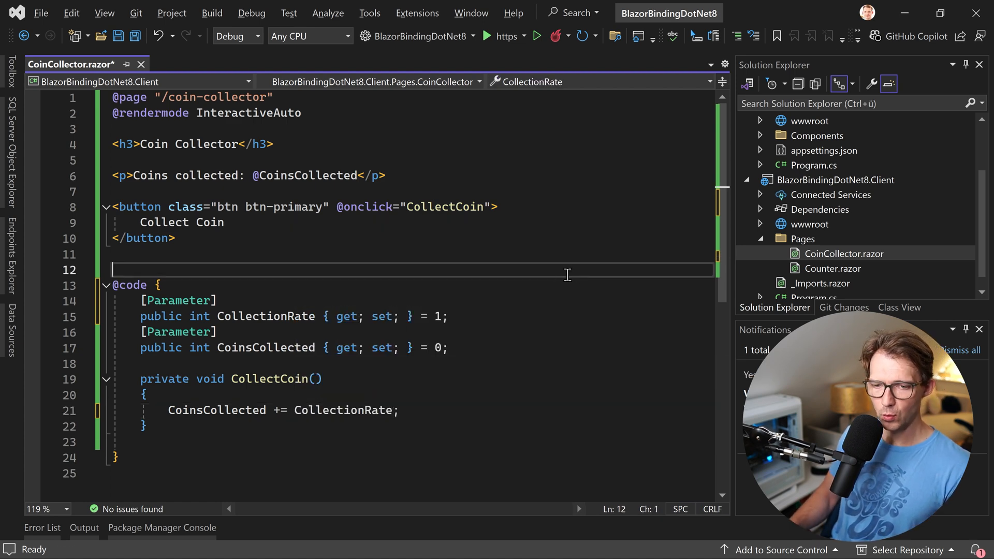
key(ctrl+s)
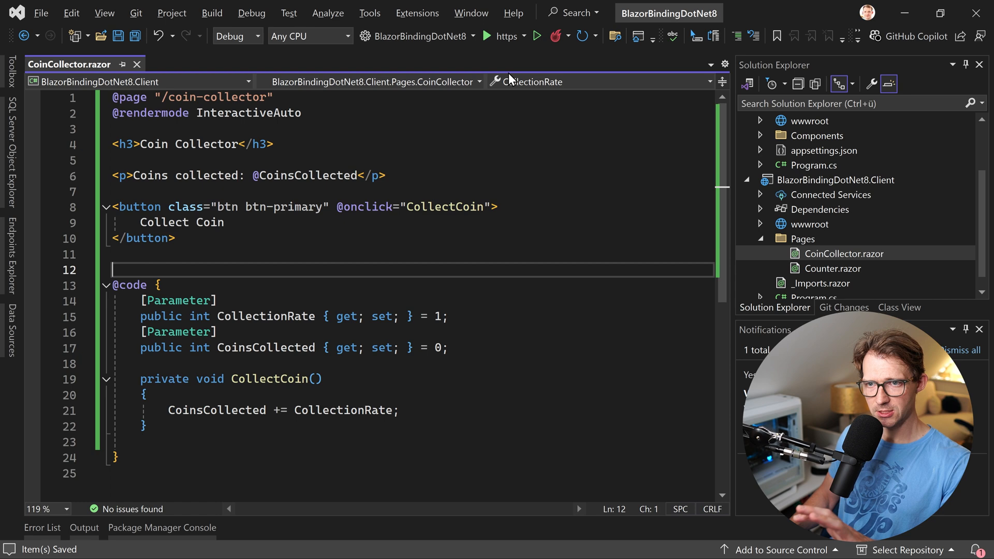
click(570, 35)
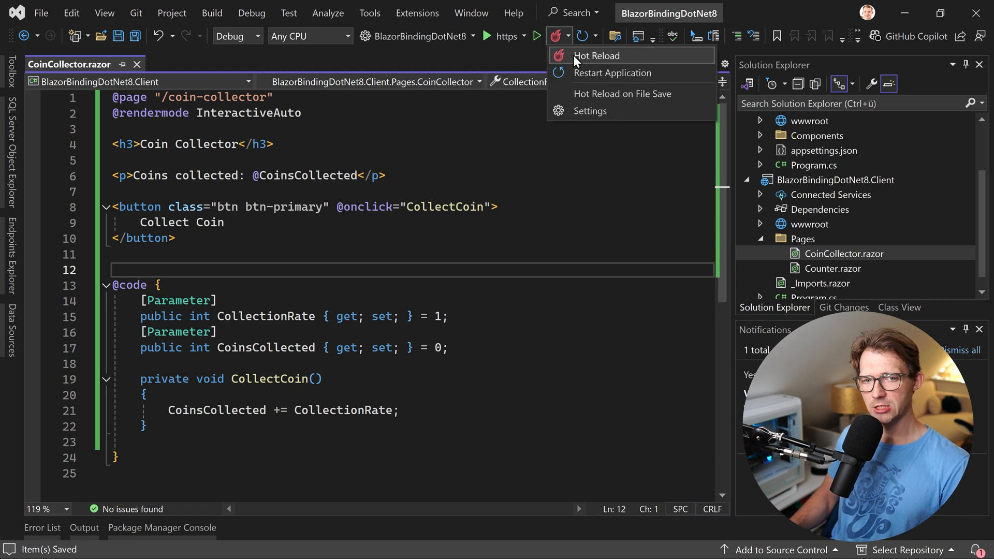
click(596, 56)
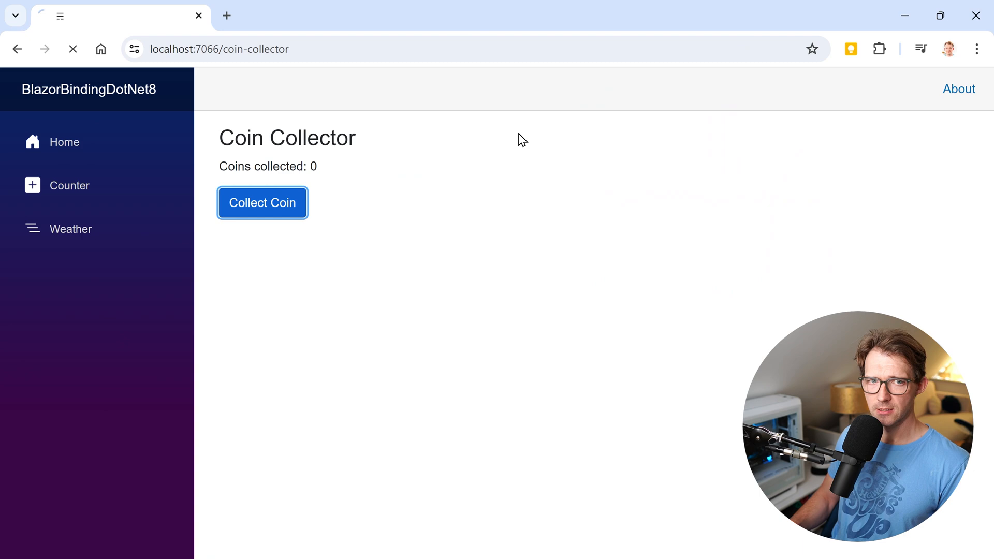
click(262, 203)
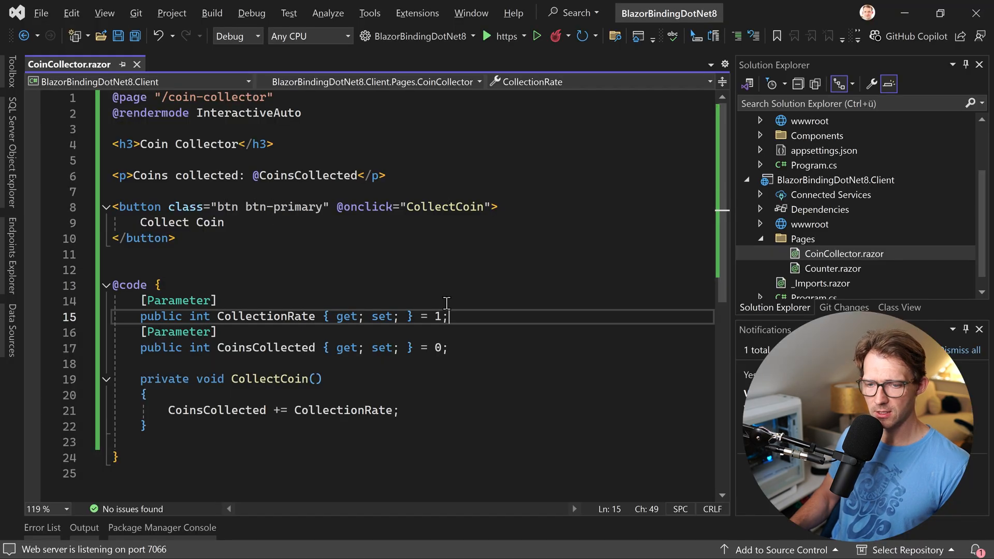
text(0)
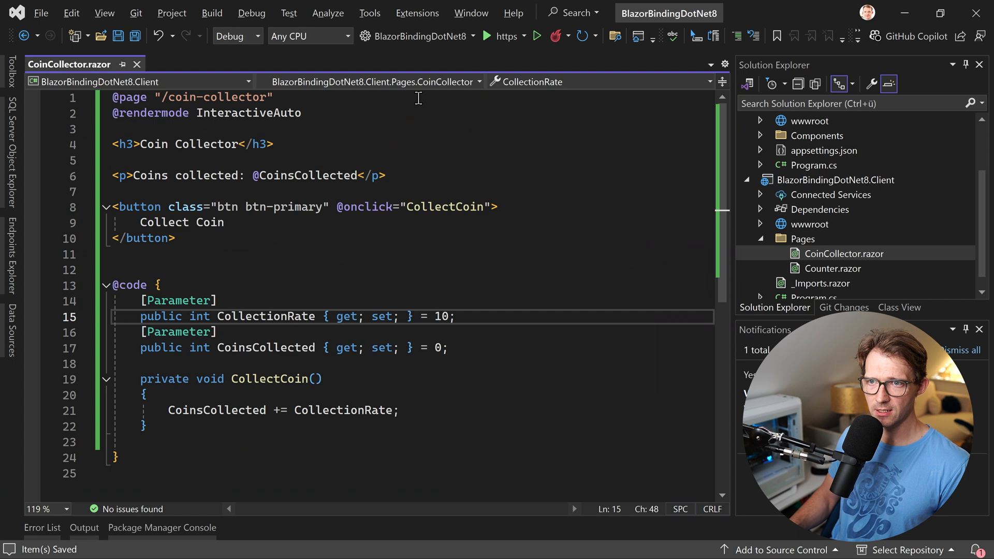
click(568, 35)
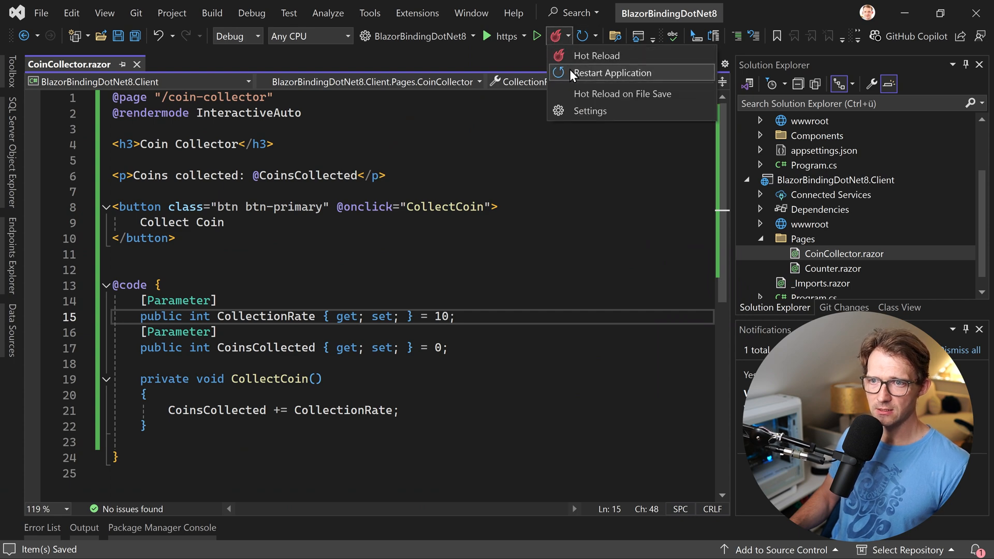
click(612, 72)
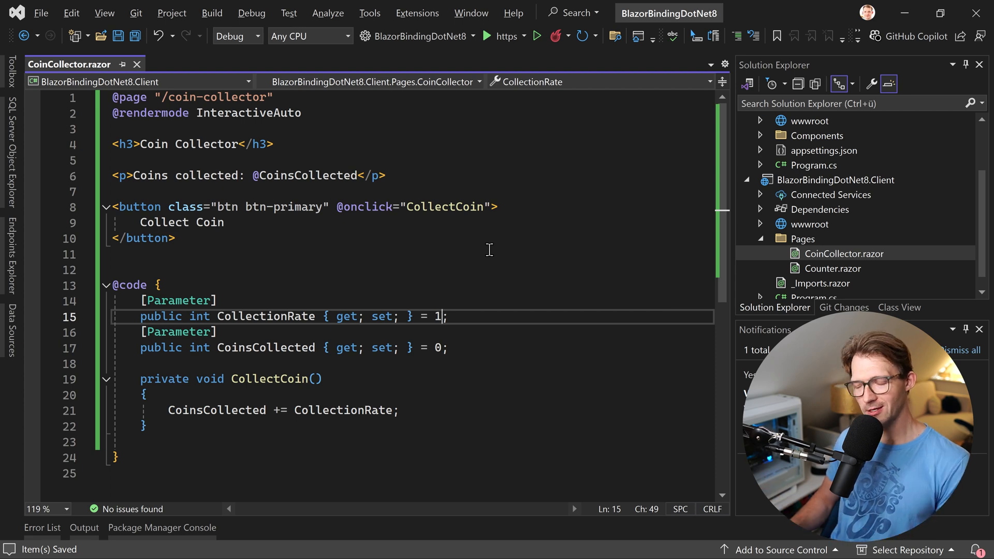
Add a Razor component named ParentCollector.razor to the Pages folder.
right_click(802, 238)
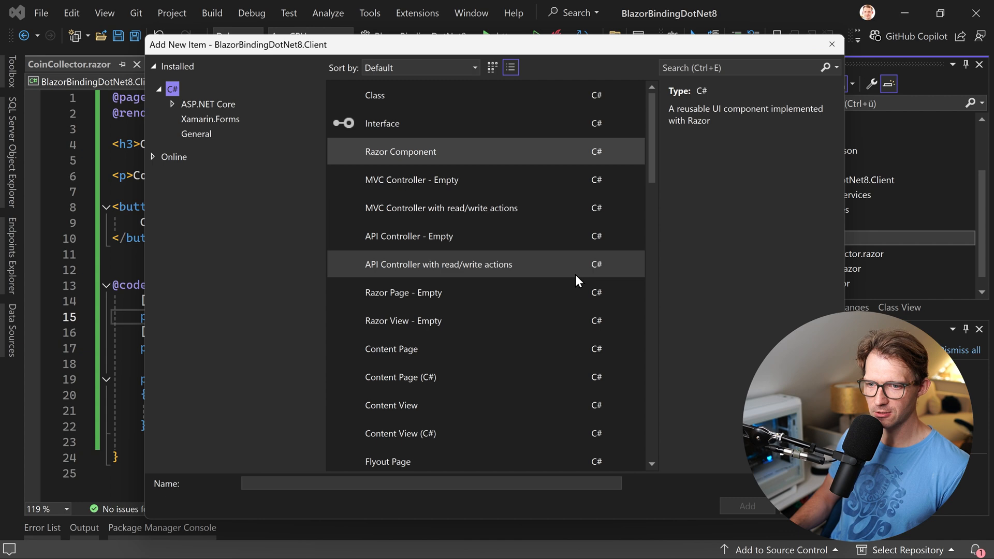
click(401, 152)
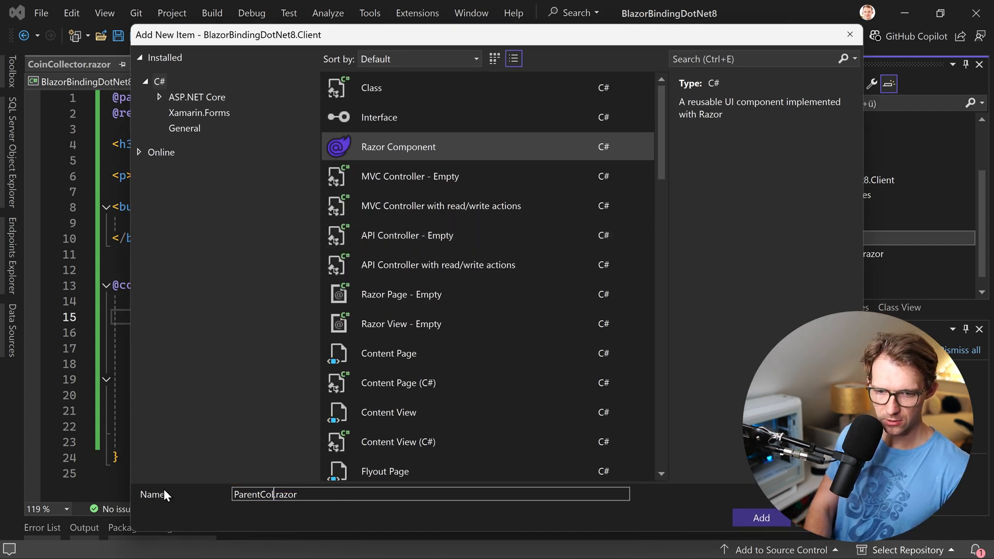
click(761, 518)
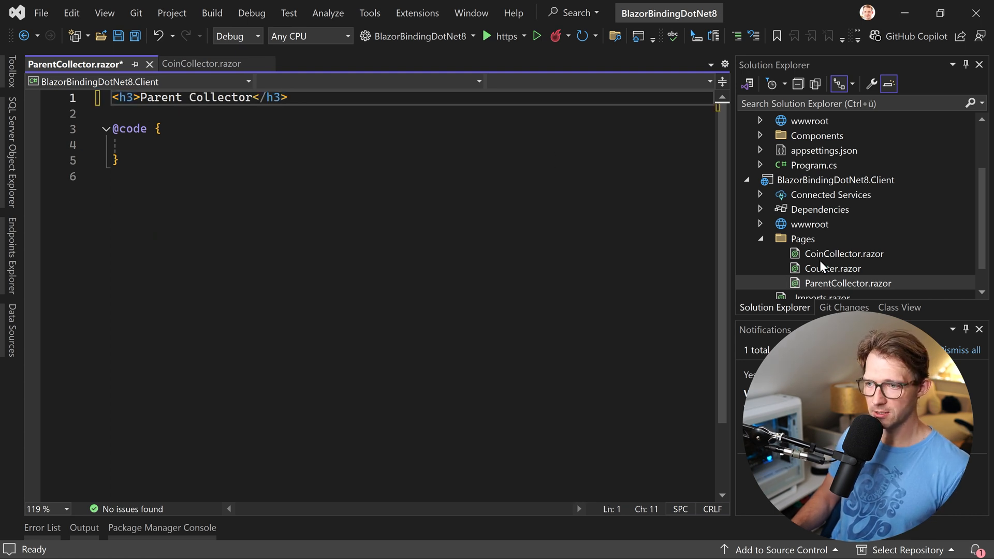
click(202, 63)
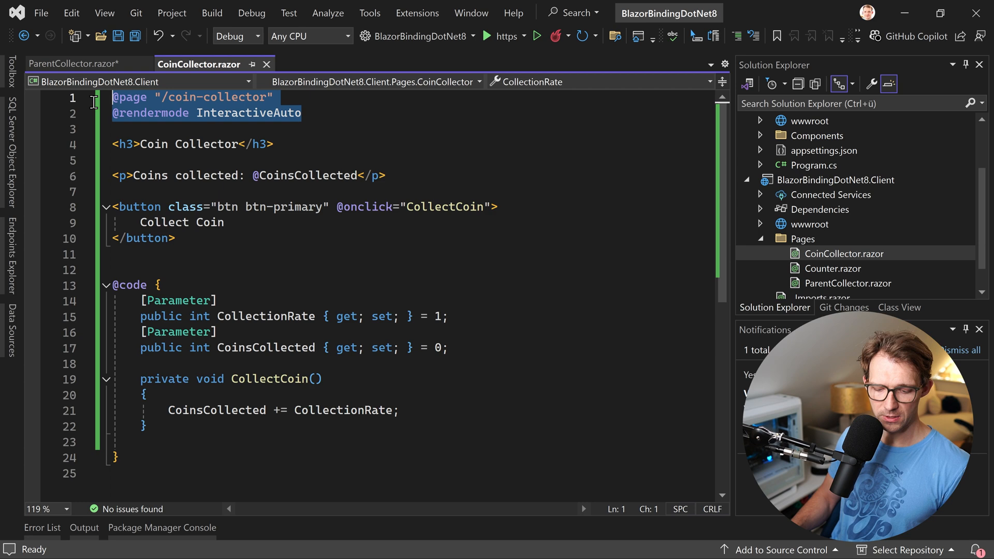
click(75, 63)
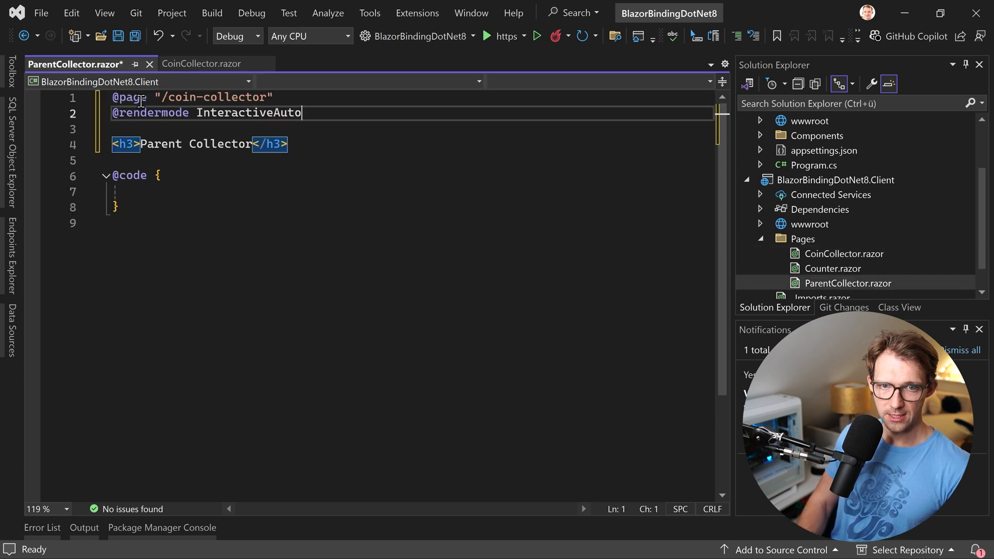
click(273, 97)
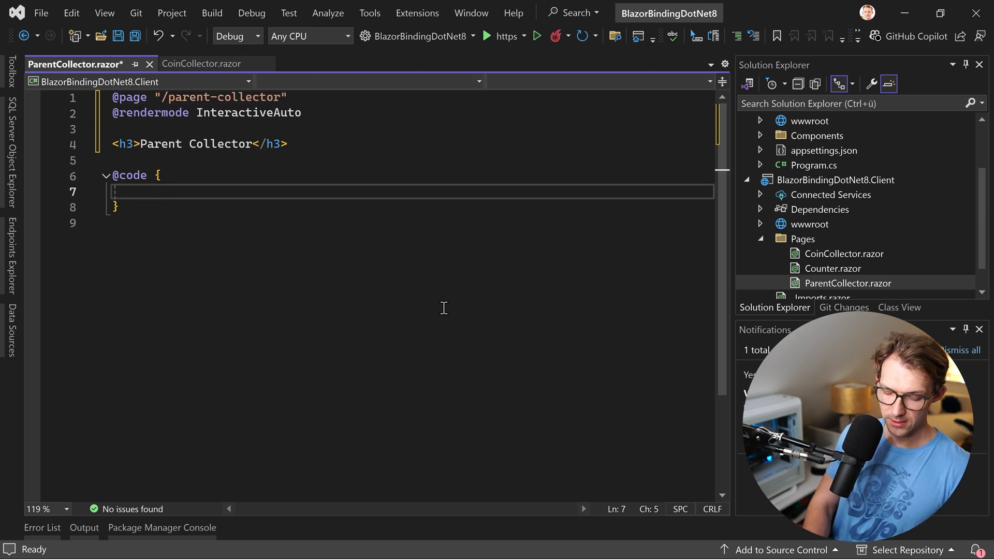
text(private int coin)
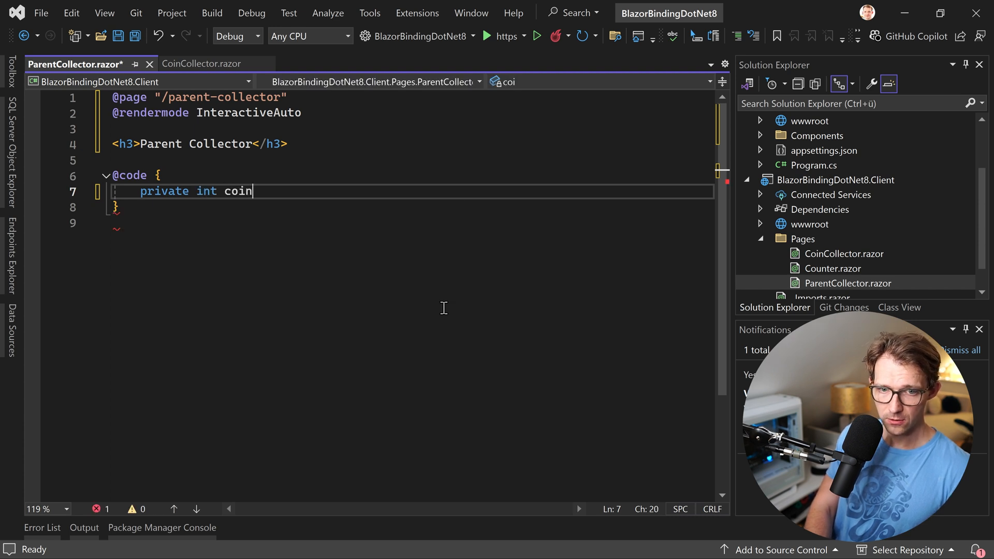
text(sCollected =)
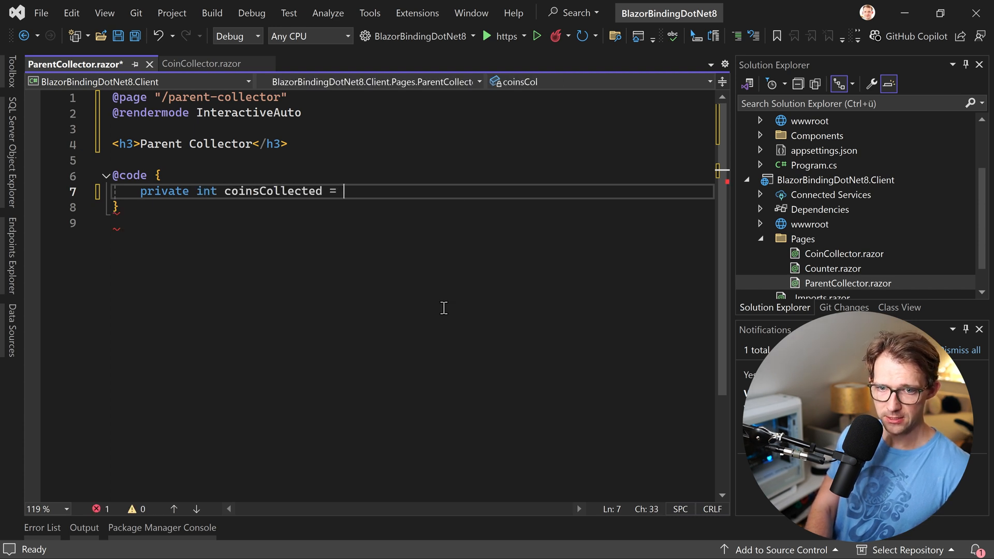
text(0;)
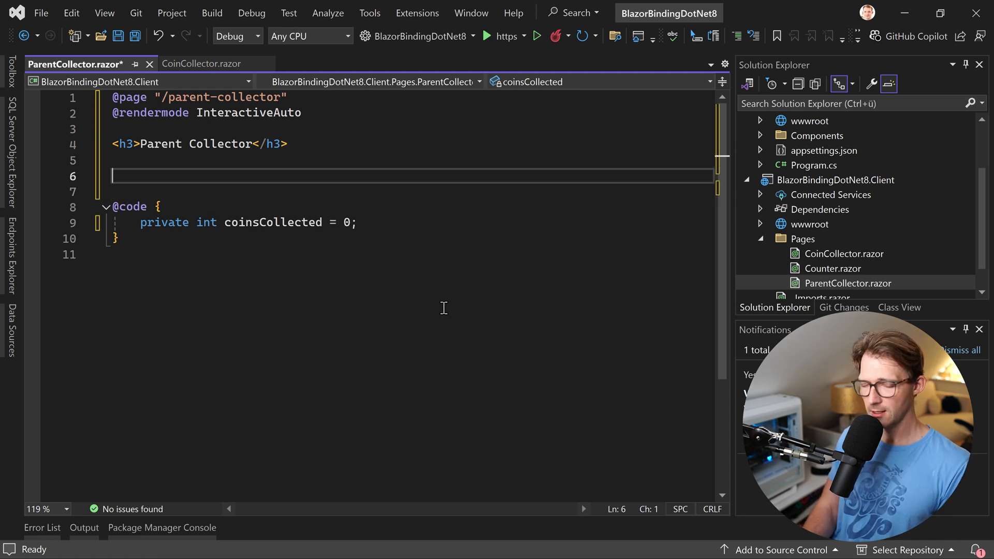
text(<)
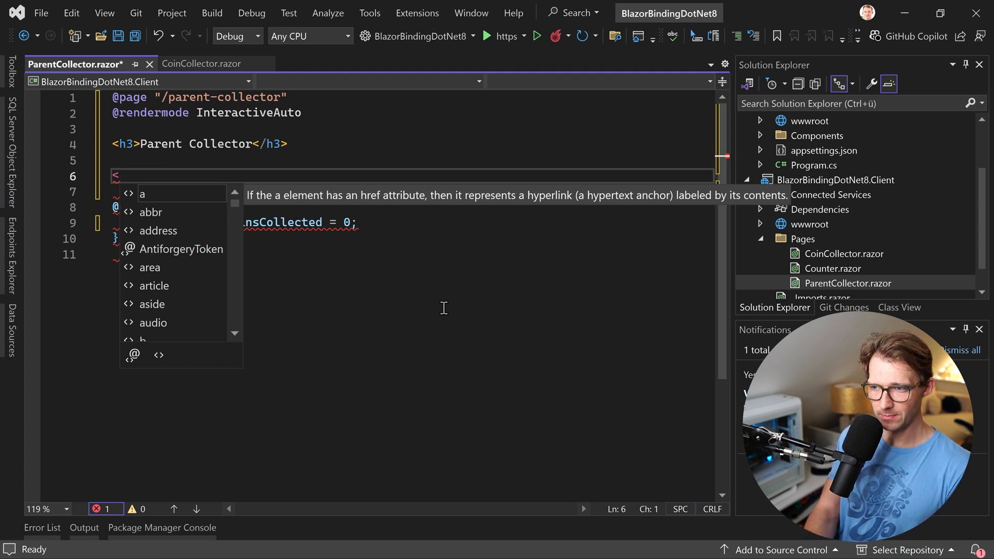
text(Coinb)
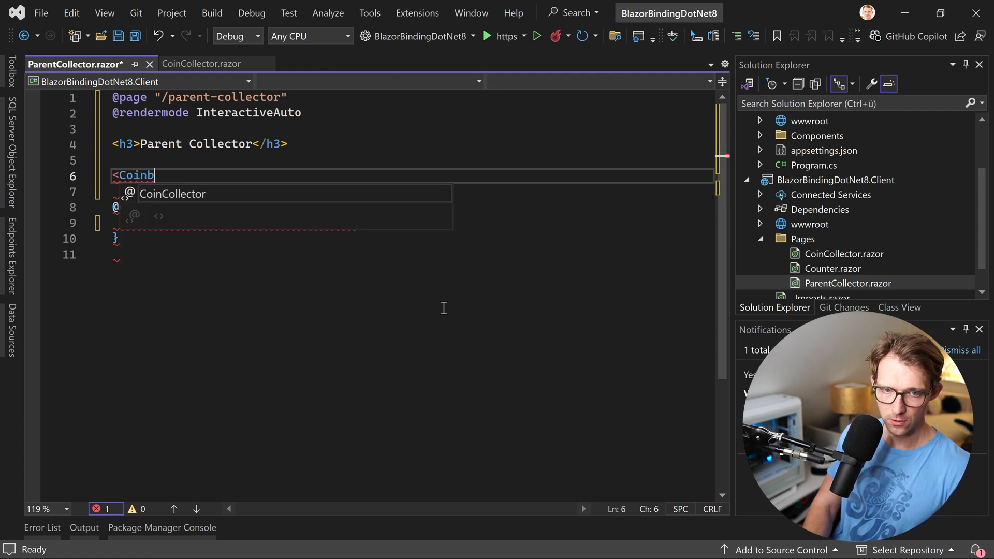
key(Tab)
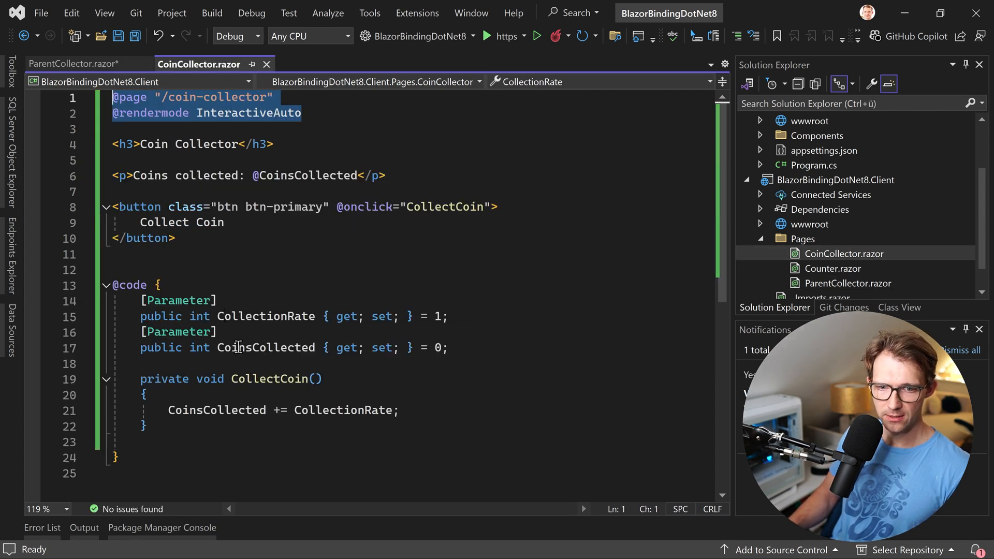
click(75, 64)
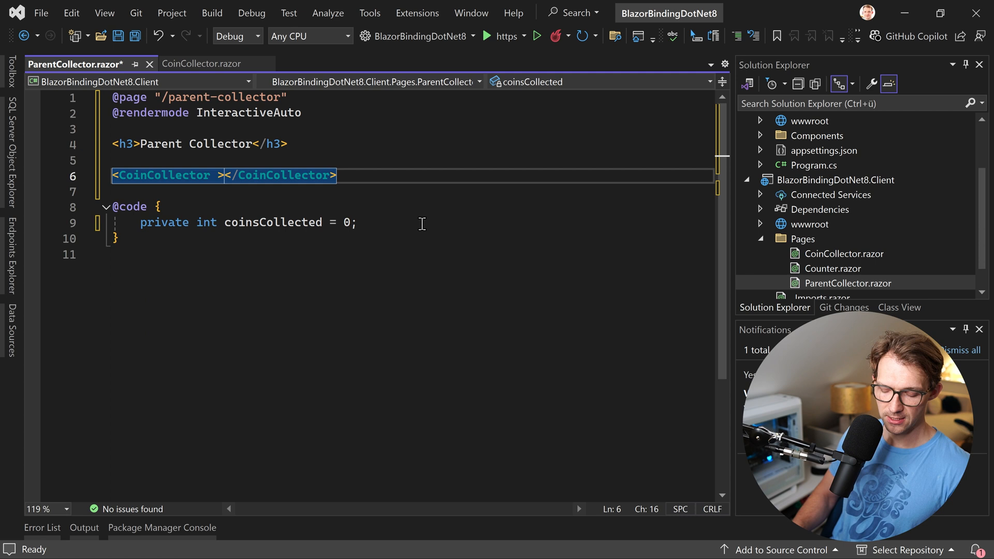
text(CollectionRate="10)
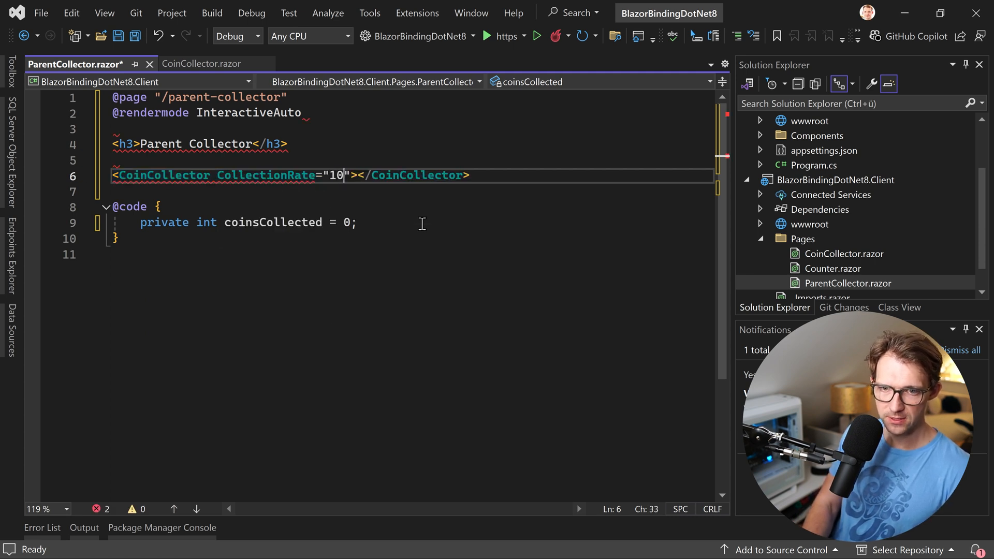
text(CoinsCollected=")
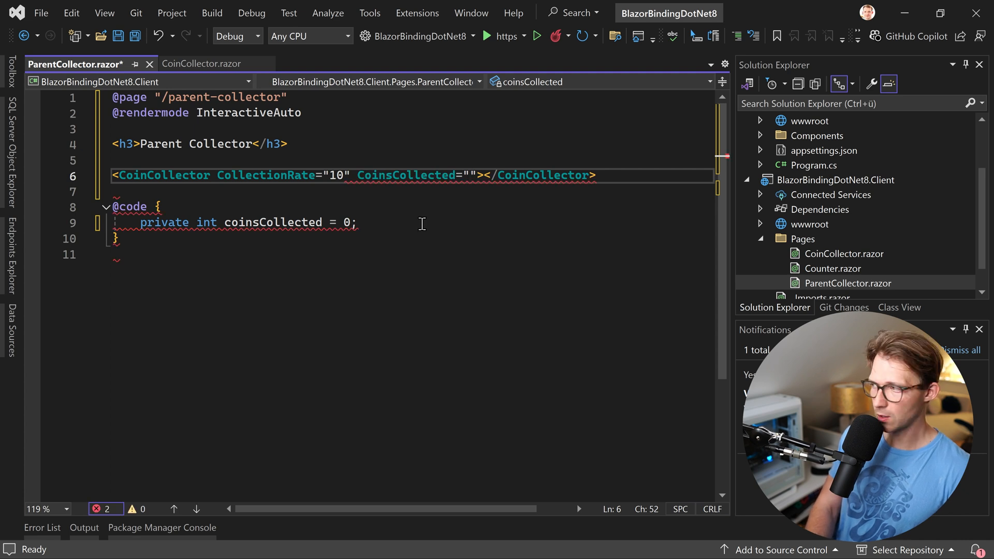
text(@coinsCollected)
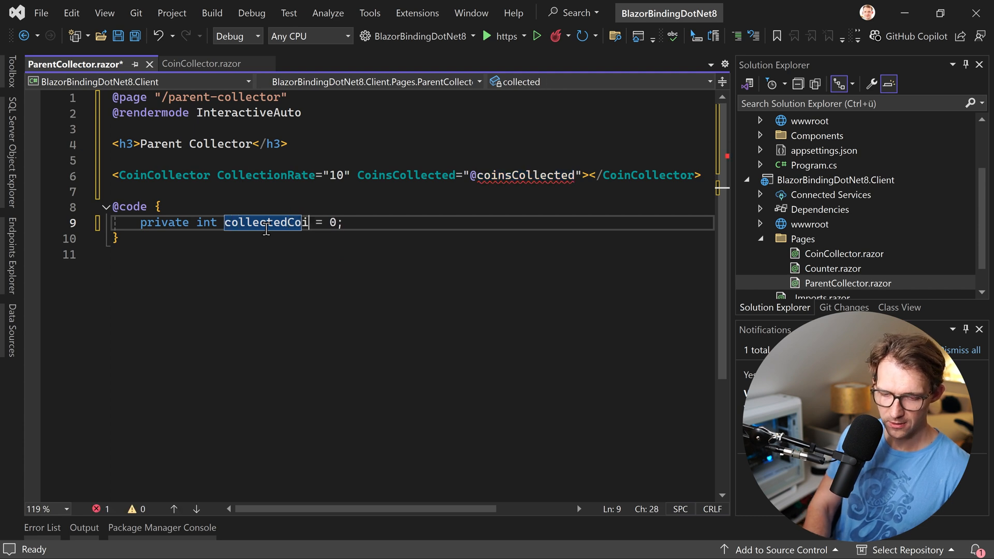
text(ns)
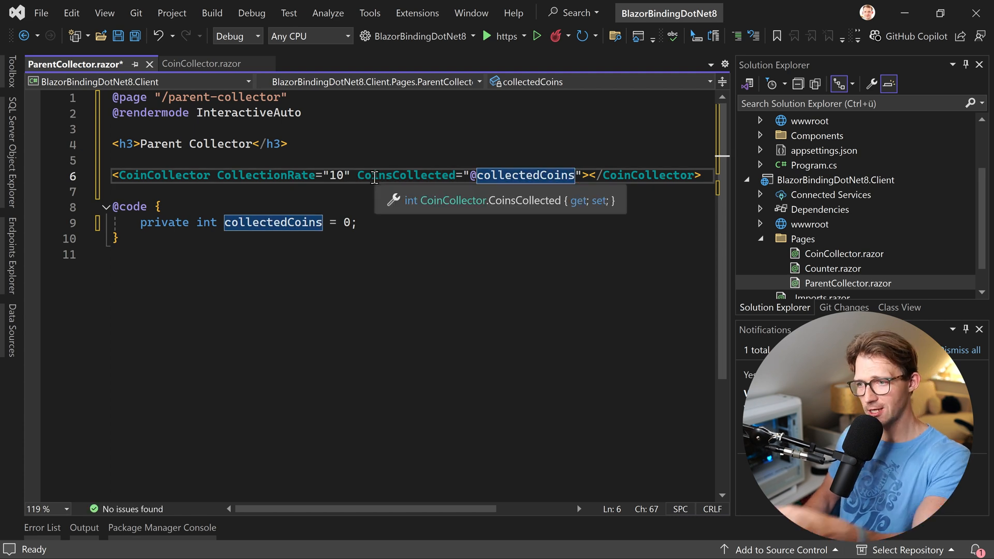
click(200, 63)
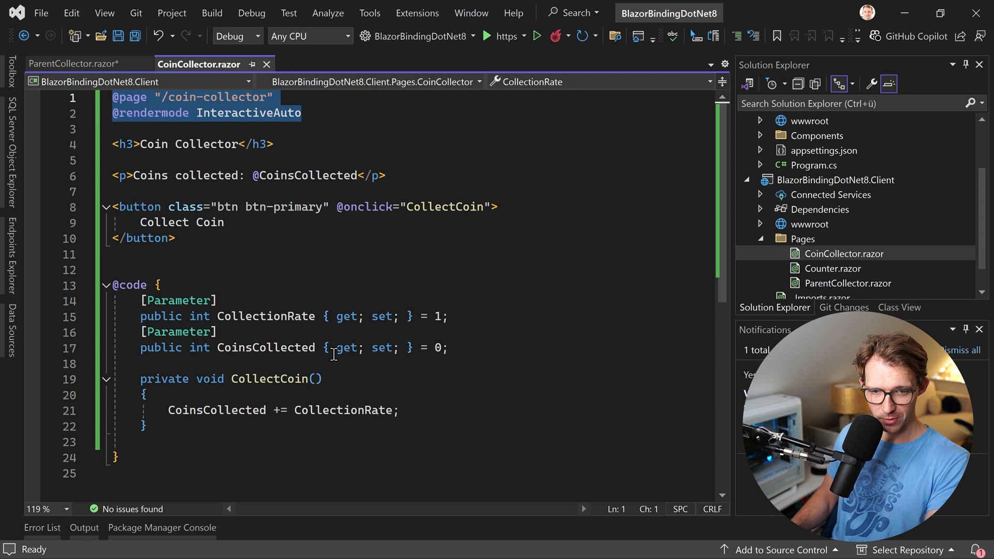
click(75, 64)
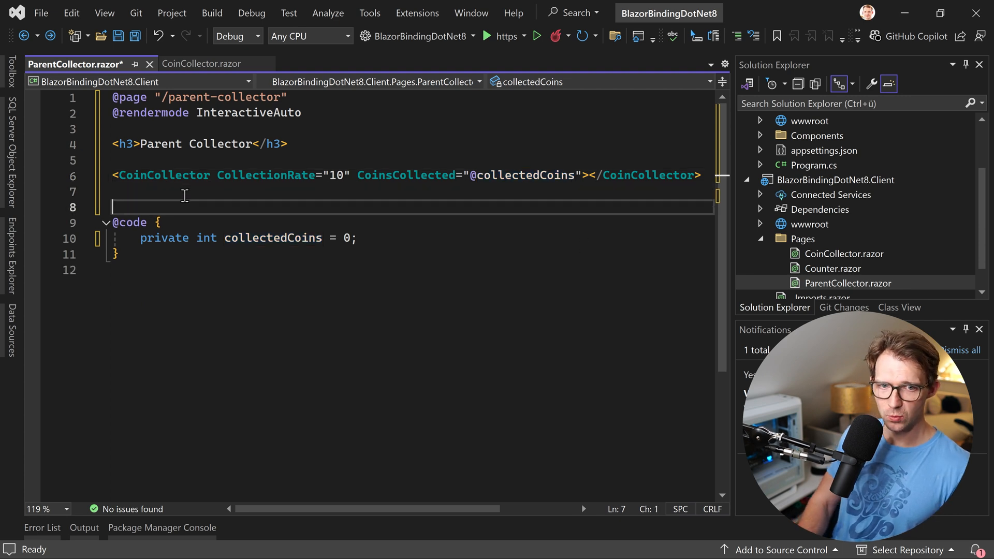
text(<)
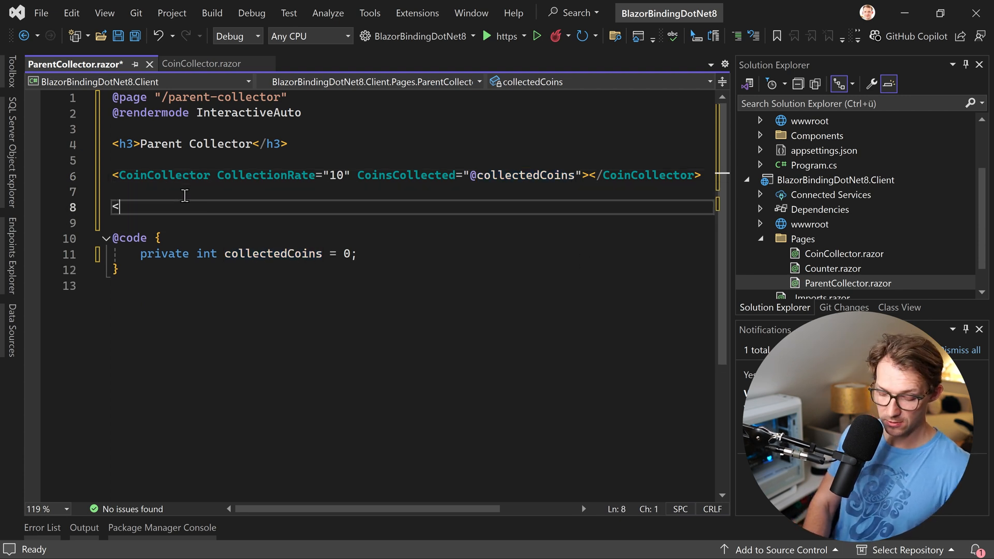
text(<p>Total</p>)
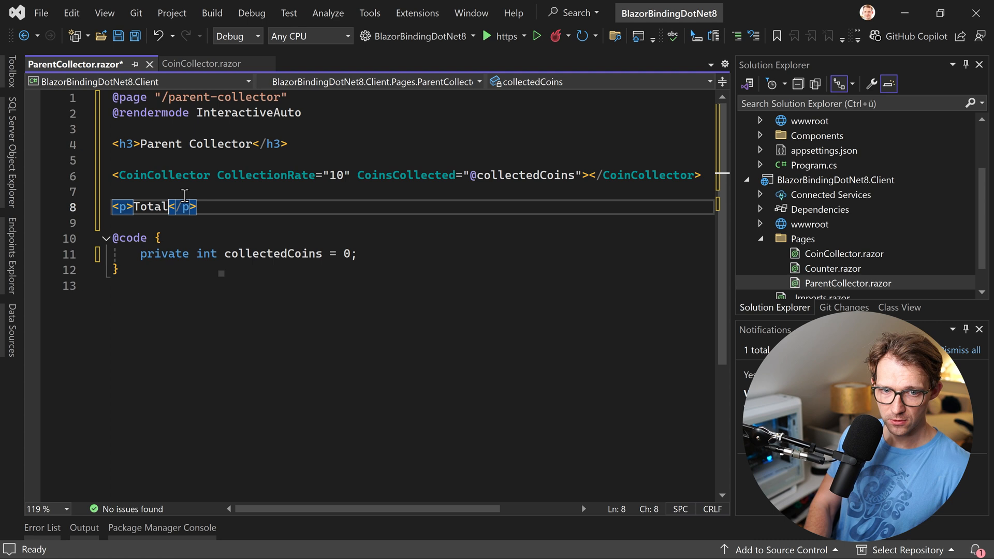
text(coins:)
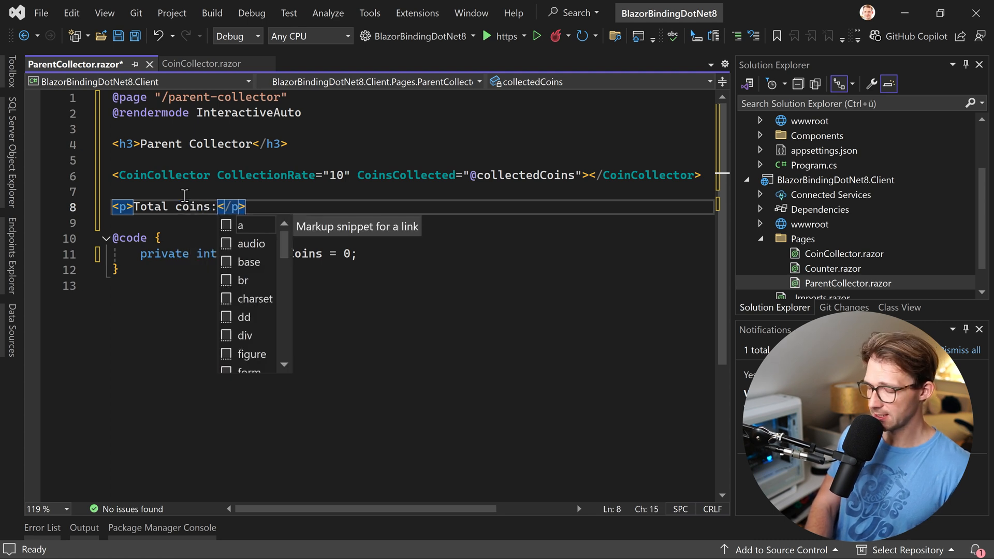
text(@collectedCoins)
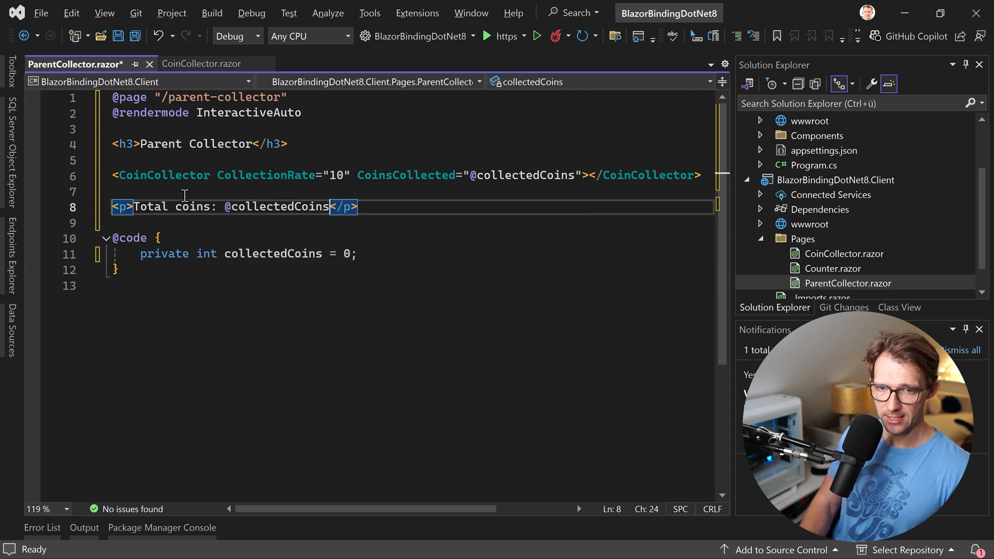
key(ctrl+s)
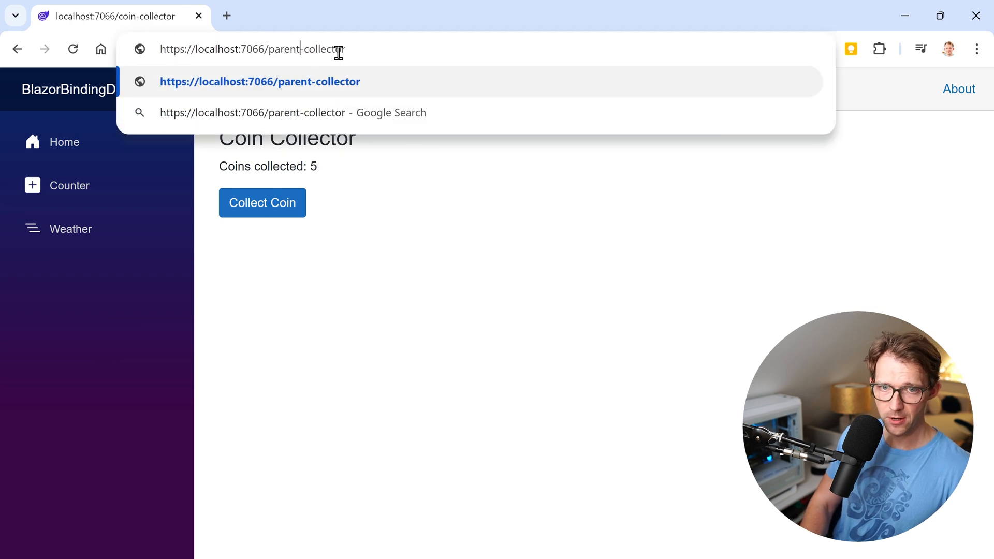
Load localhost:7066/parent-collector and collect coins, watching Total coins stay at 0.
key(Enter)
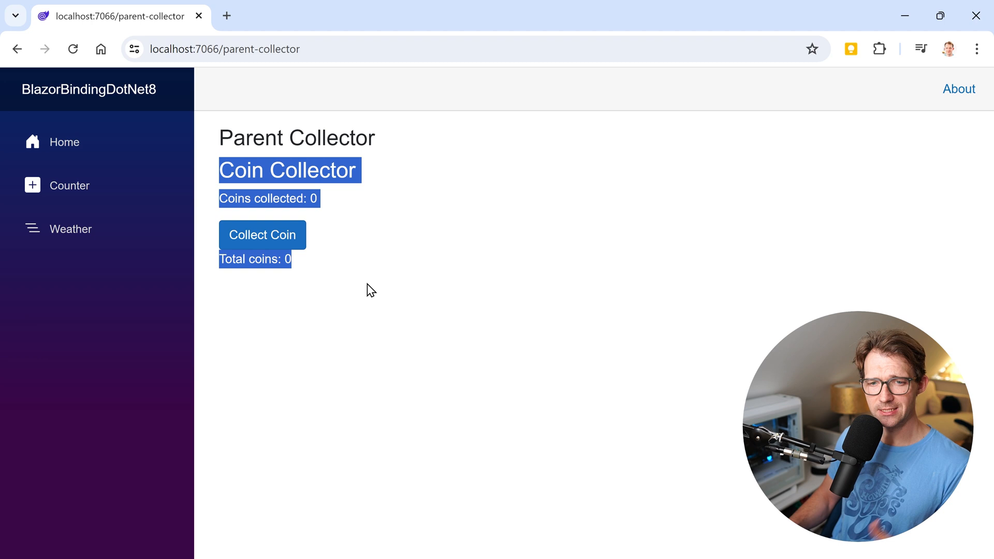
click(262, 235)
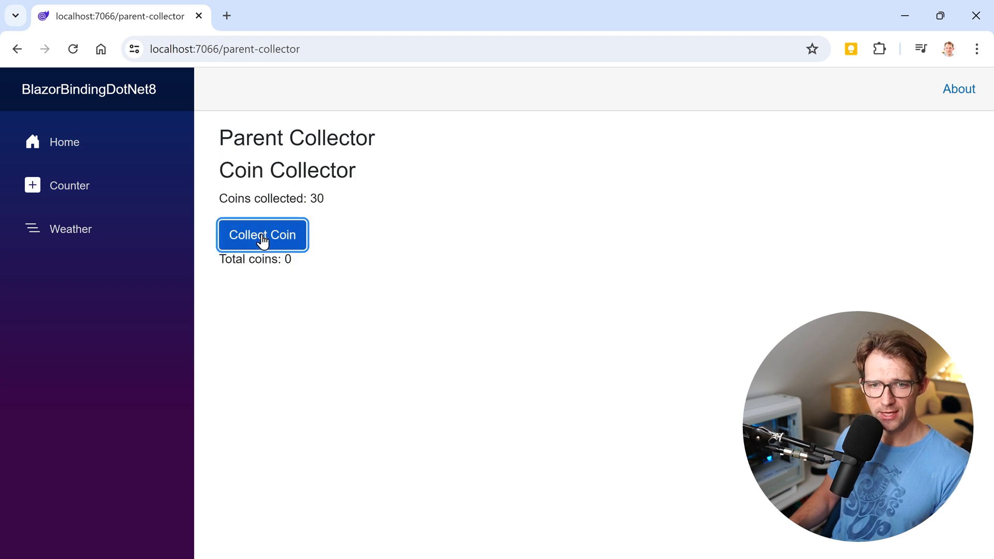
click(262, 235)
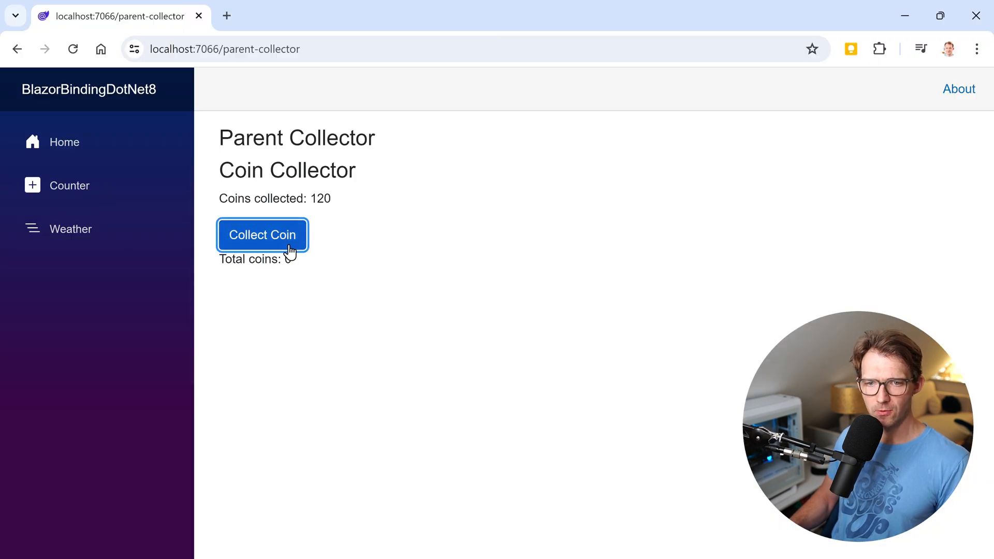
click(262, 236)
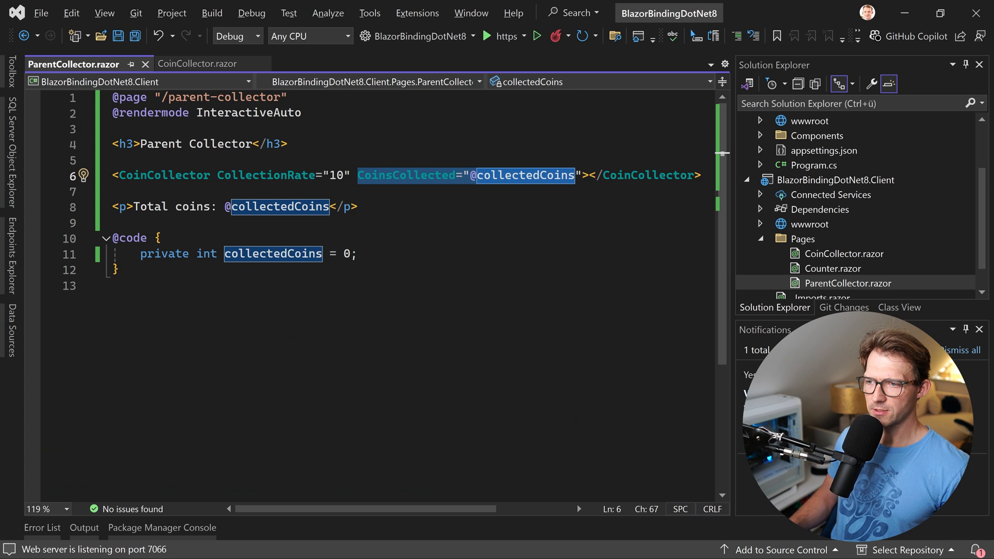
Add an EventCallback<int> CoinsCollectedChanged parameter to CoinCollector.
click(194, 63)
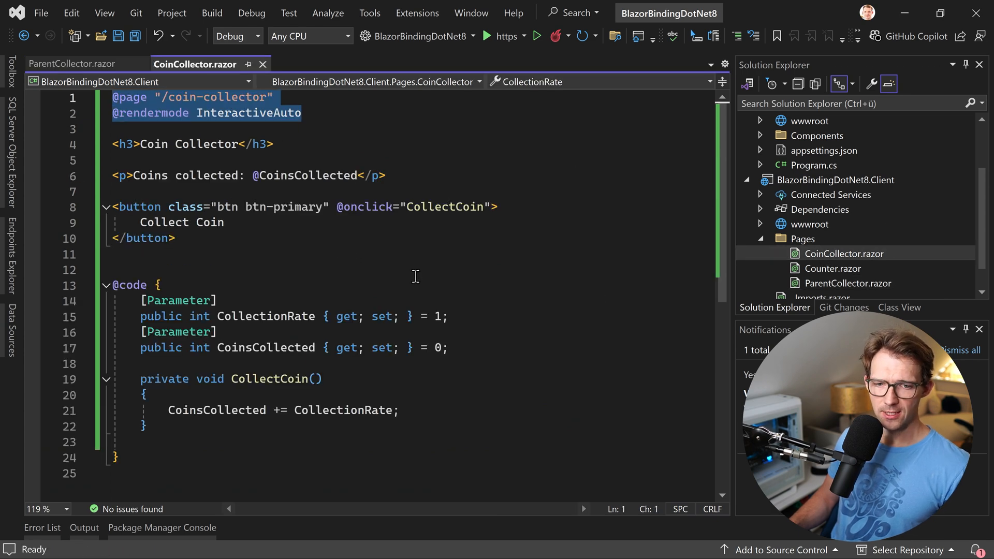
text([])
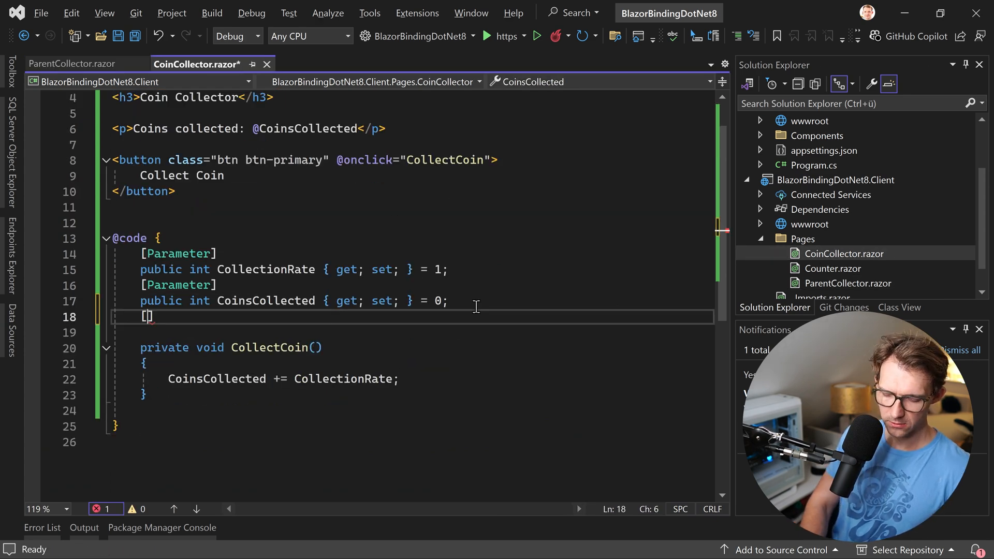
text(Parameter)
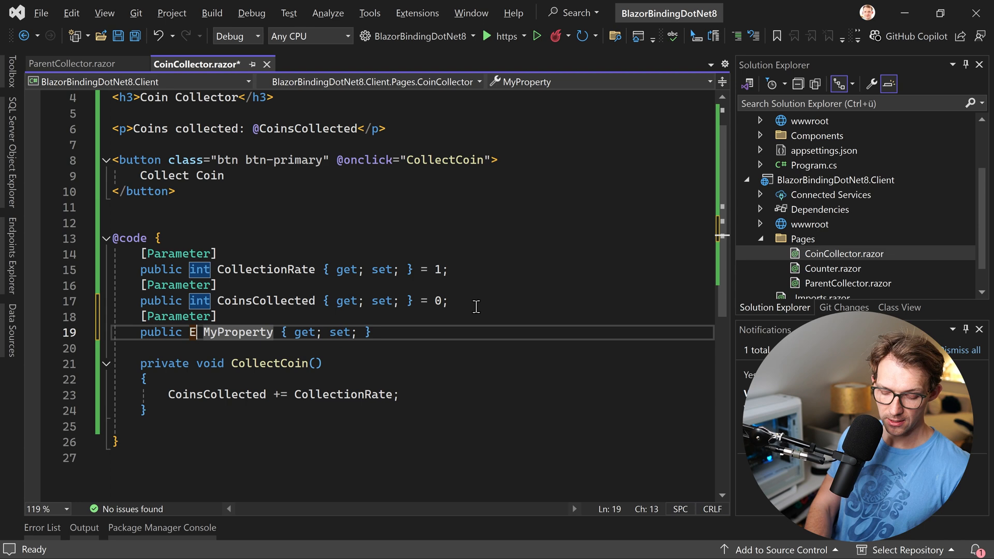
text(ventCallback<int>)
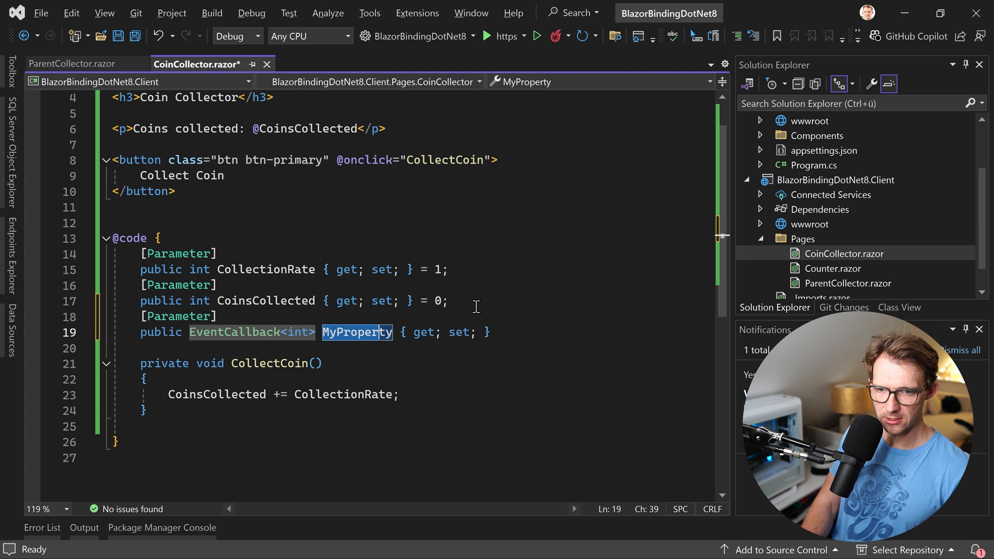
text(Co)
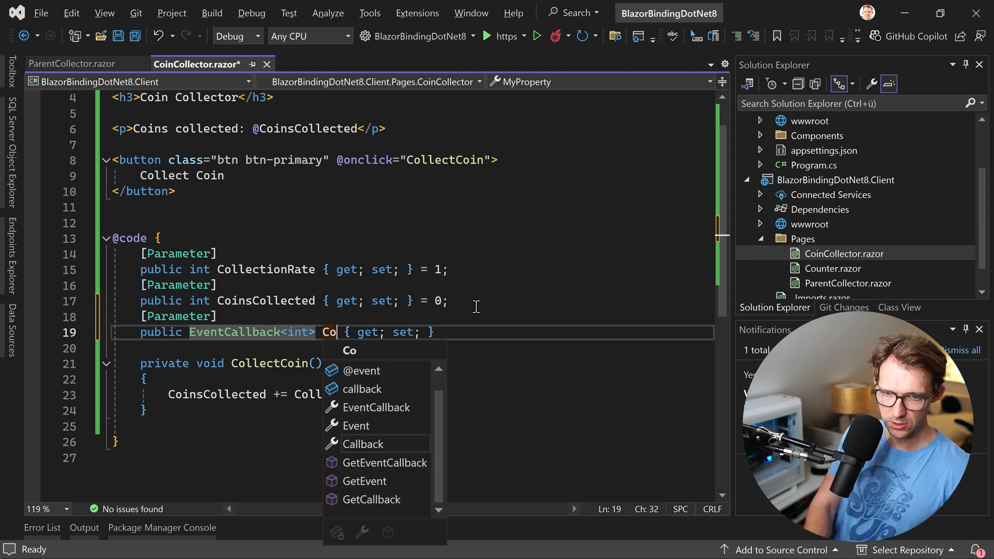
text(insCollectedC)
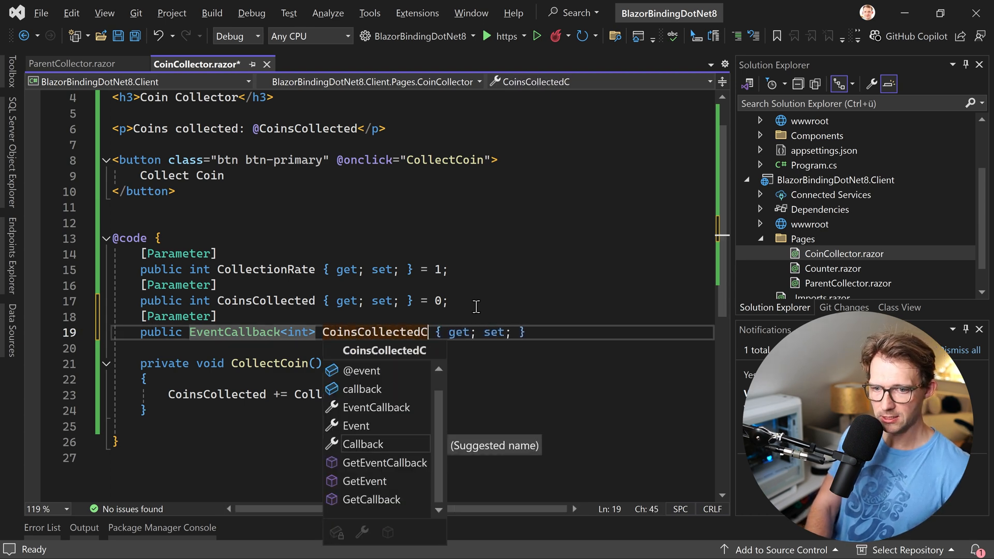
text(hanged)
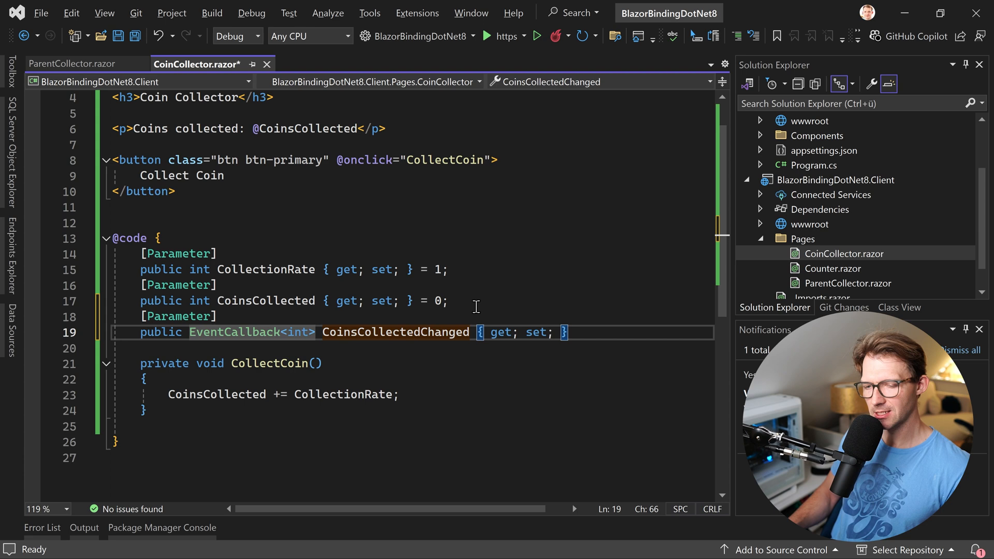
Make CollectCoin async and await CoinsCollectedChanged.InvokeAsync(CoinsCollected).
double_click(394, 332)
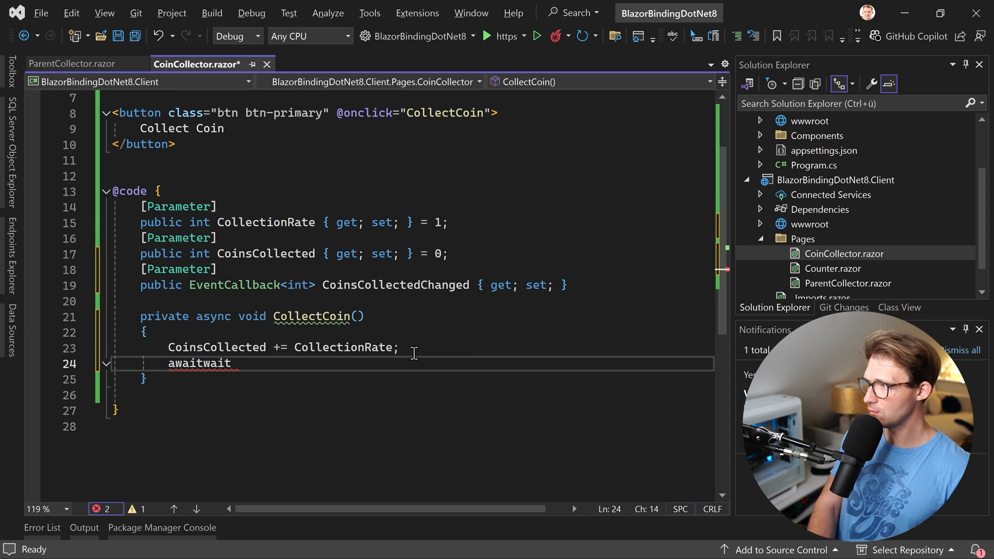
text(Co)
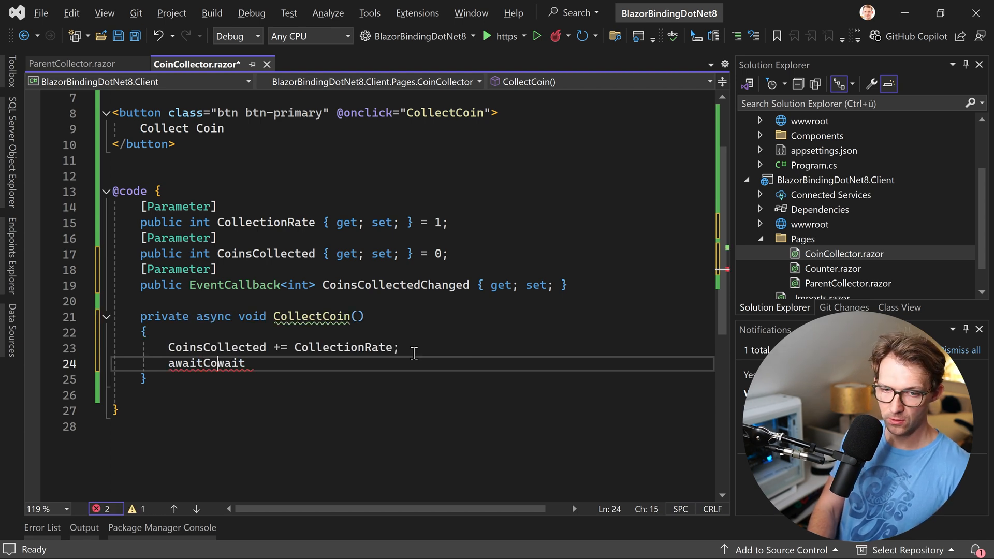
text(CoinsCollectedChanged)
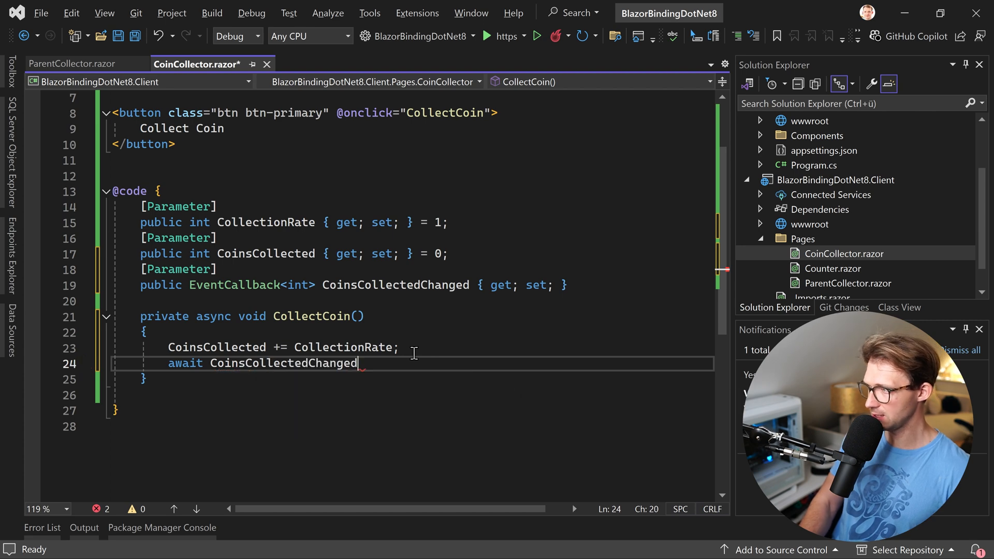
text(.InvokeAsync()
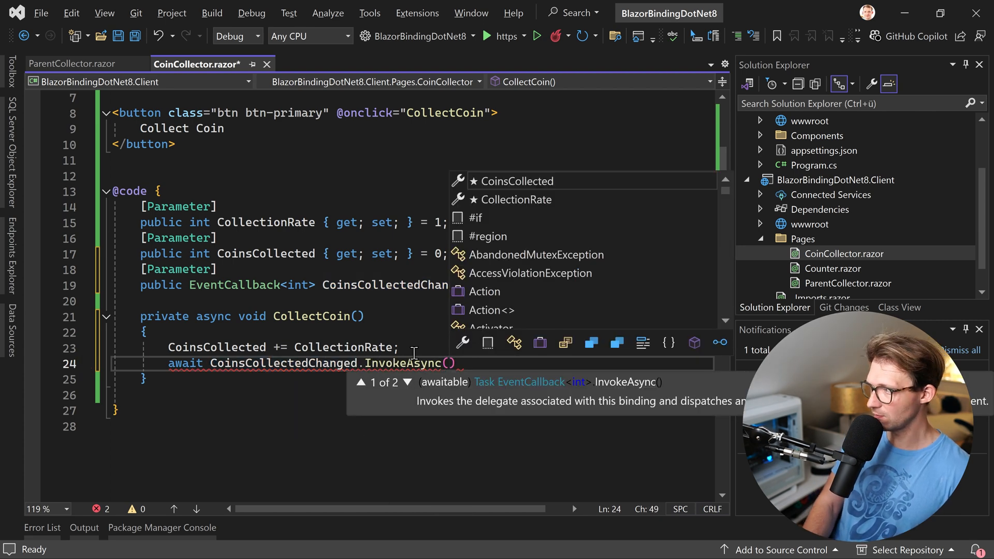
text(CoinsCollected)
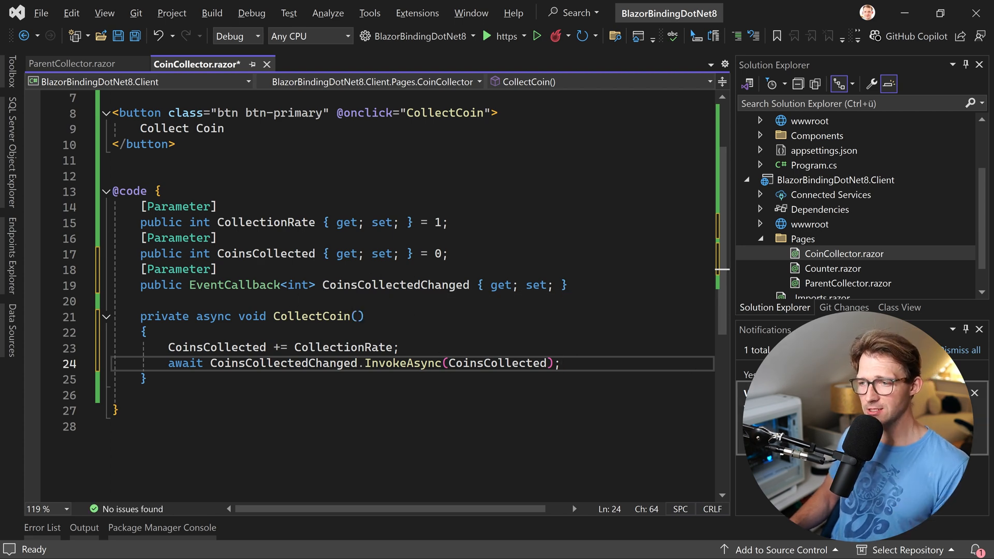
click(75, 64)
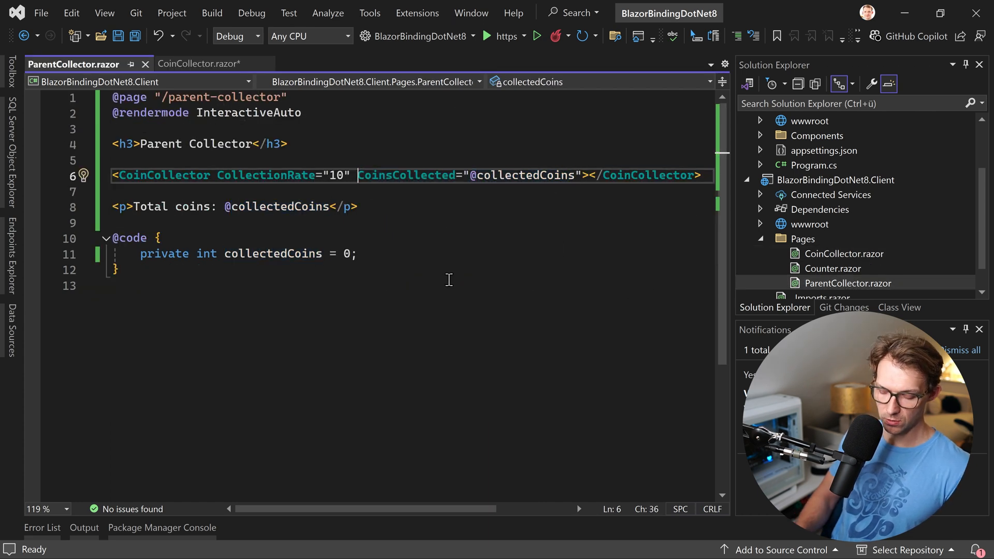
text(@bind-)
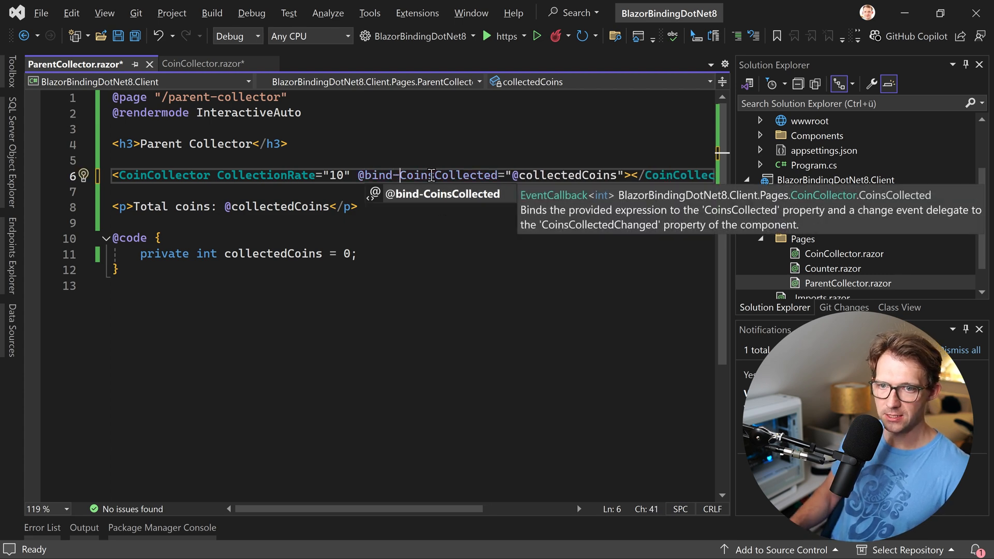
key(Tab)
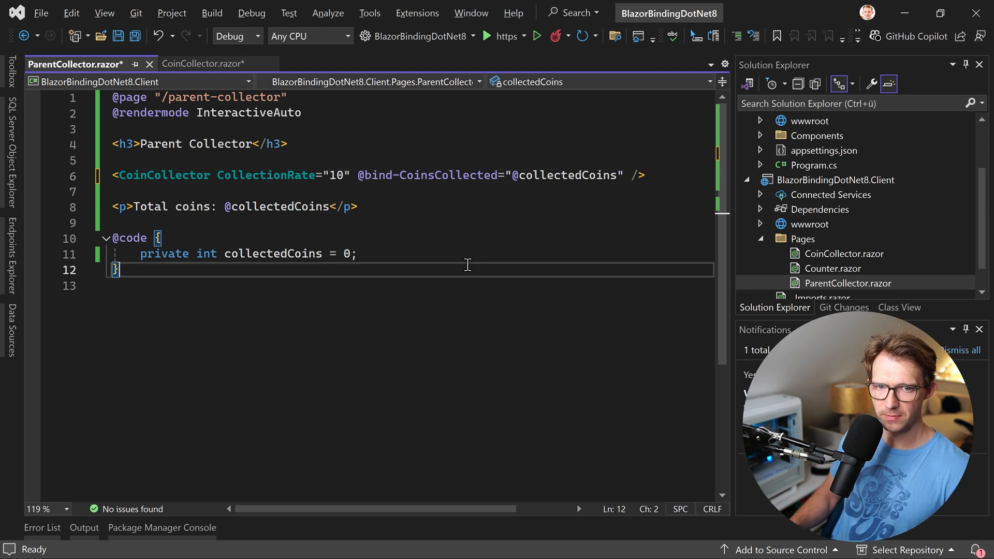
double_click(412, 175)
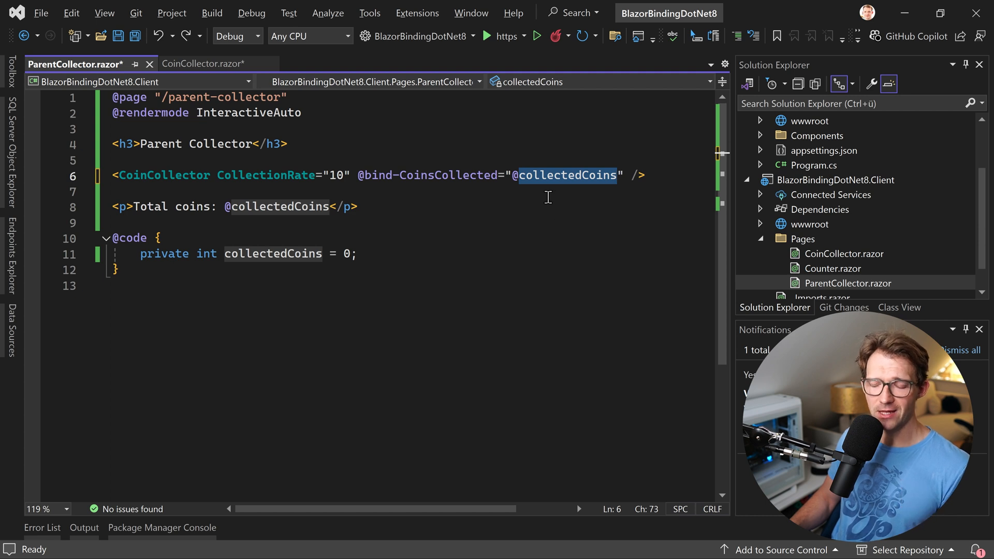
mouse_move(367, 282)
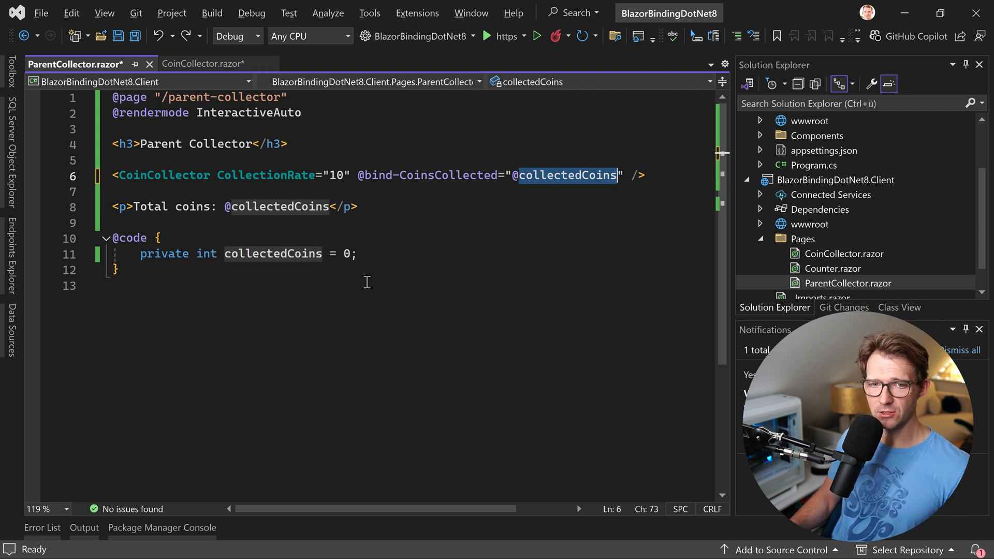
click(568, 37)
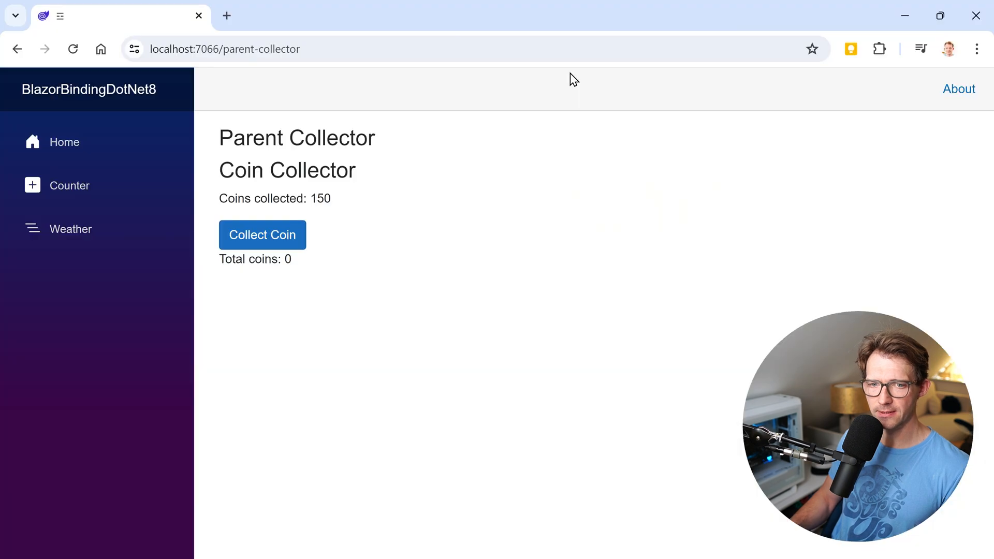
click(262, 235)
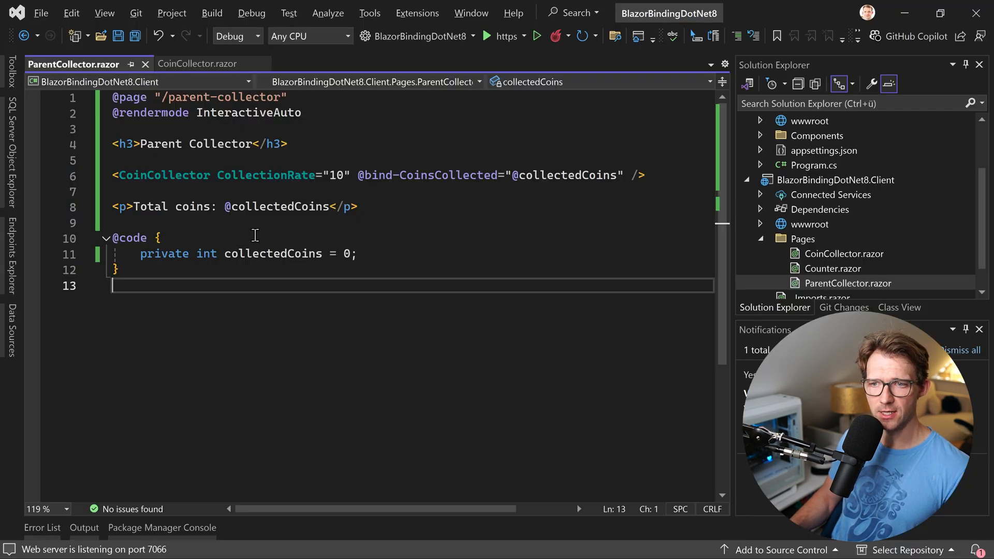
Rename CoinsCollectedChanged to CoinsCollectedChanged2 with Ctrl+R and push it to the running app.
click(843, 254)
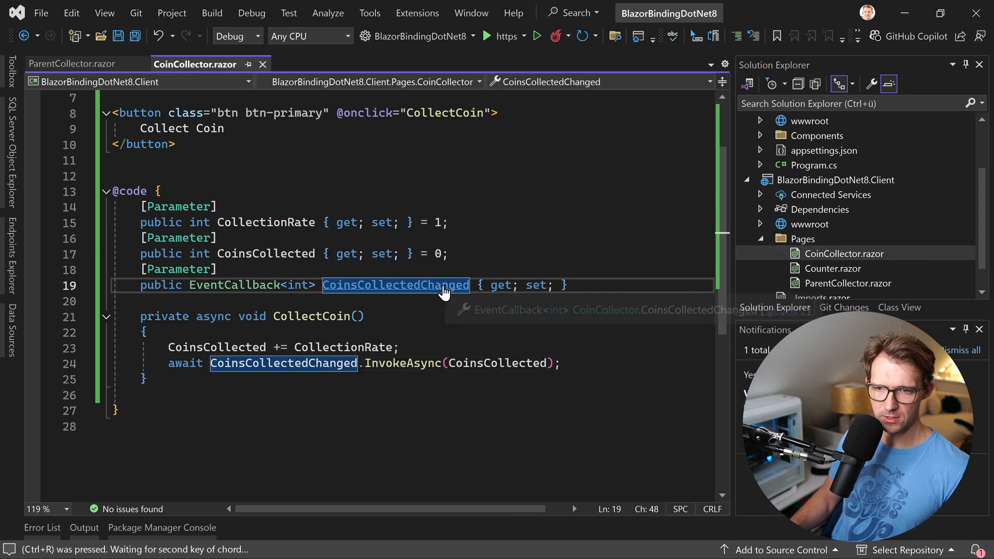
key(ctrl+r)
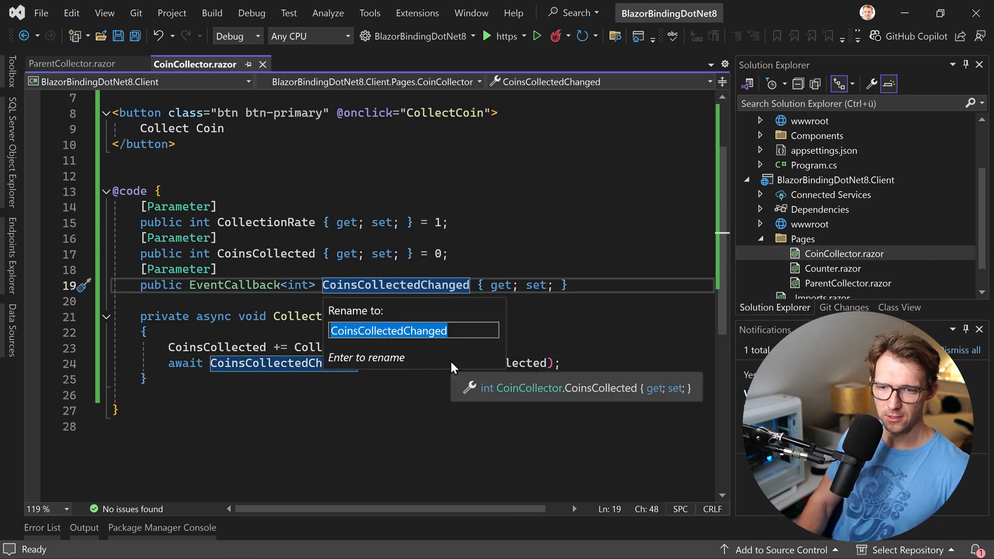
text(2)
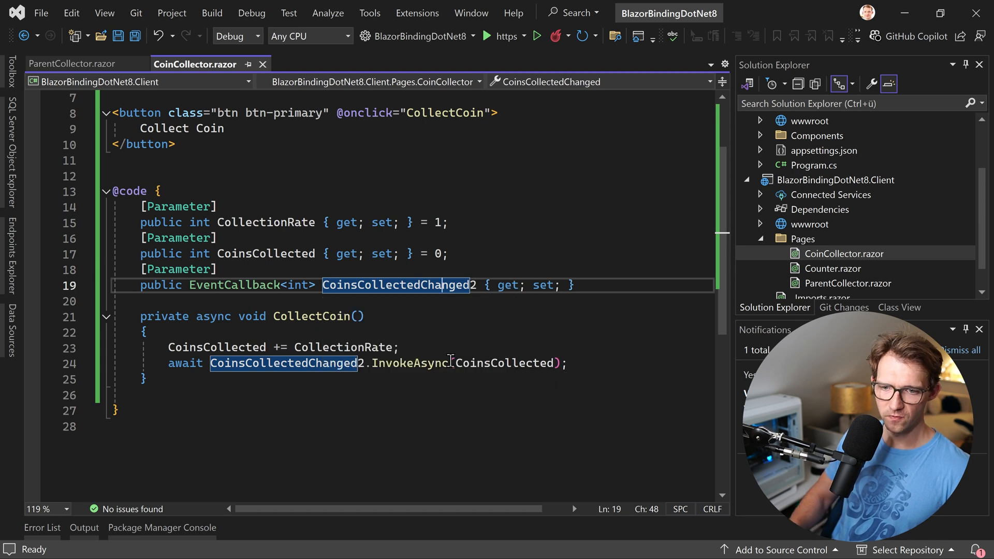
click(569, 35)
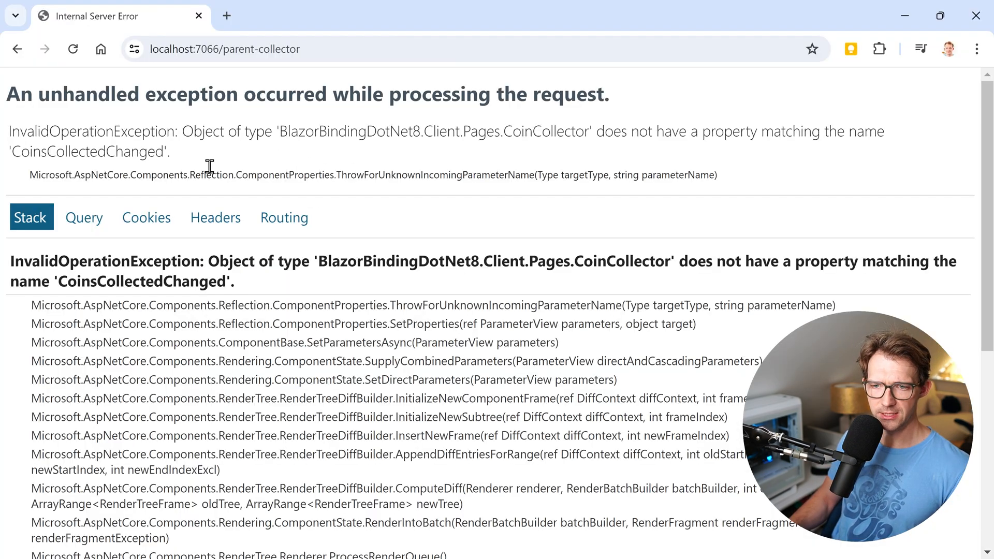
mouse_move(386, 227)
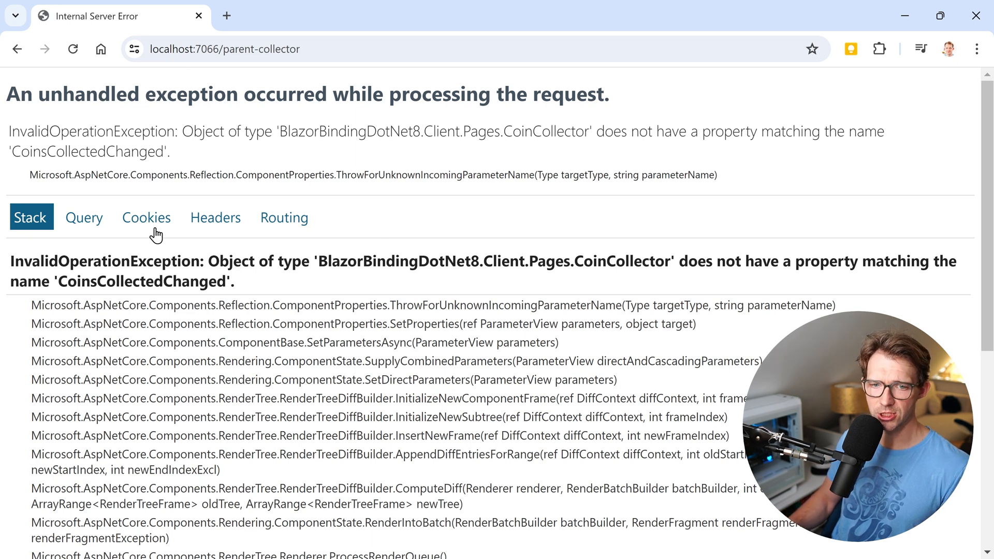
mouse_move(329, 239)
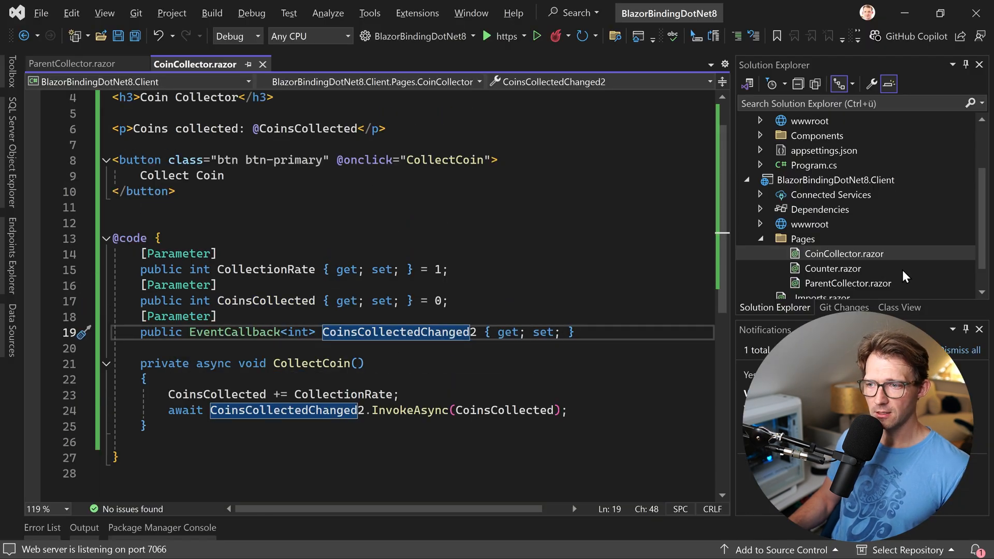
Restore the CoinsCollectedChanged name, hot reload, and collect coins so both totals reach 50.
click(73, 63)
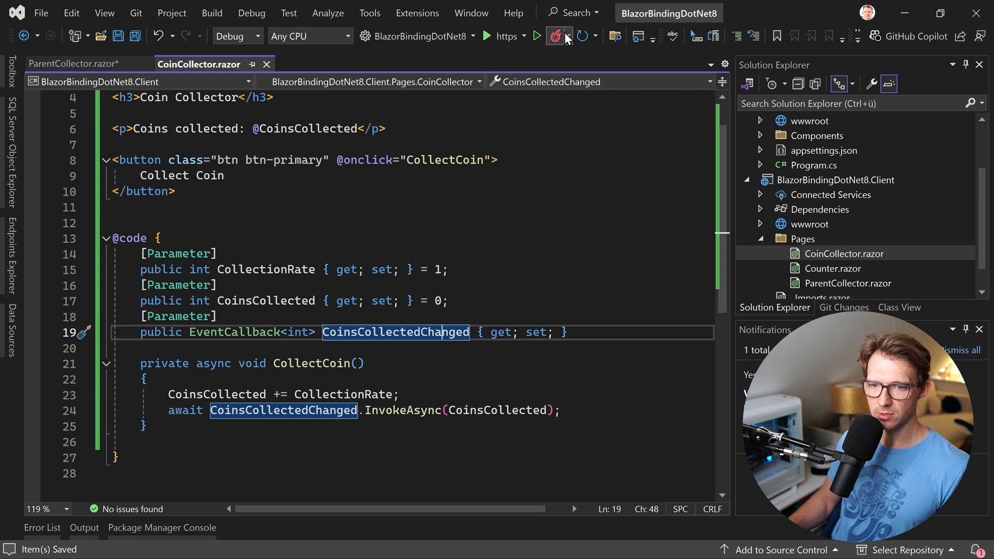
click(570, 36)
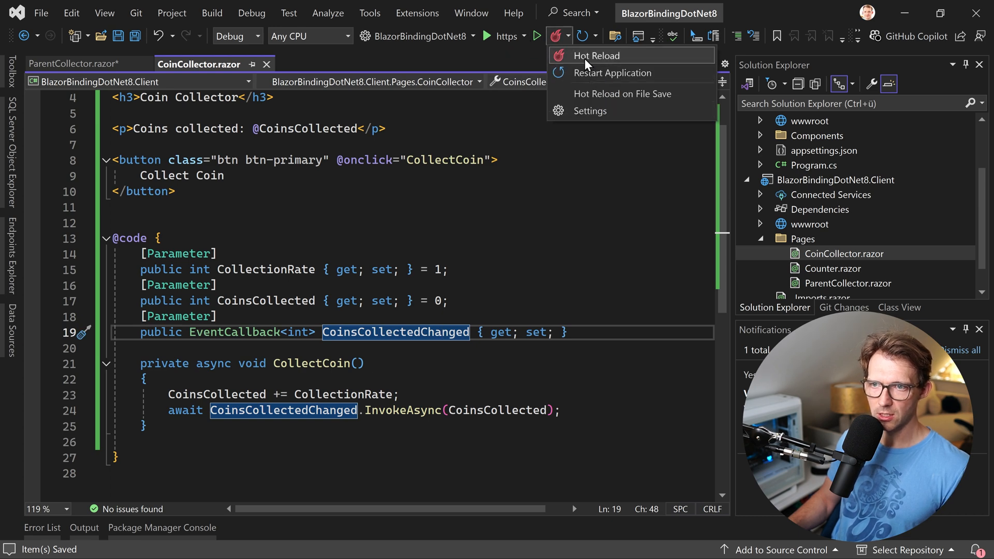
click(595, 55)
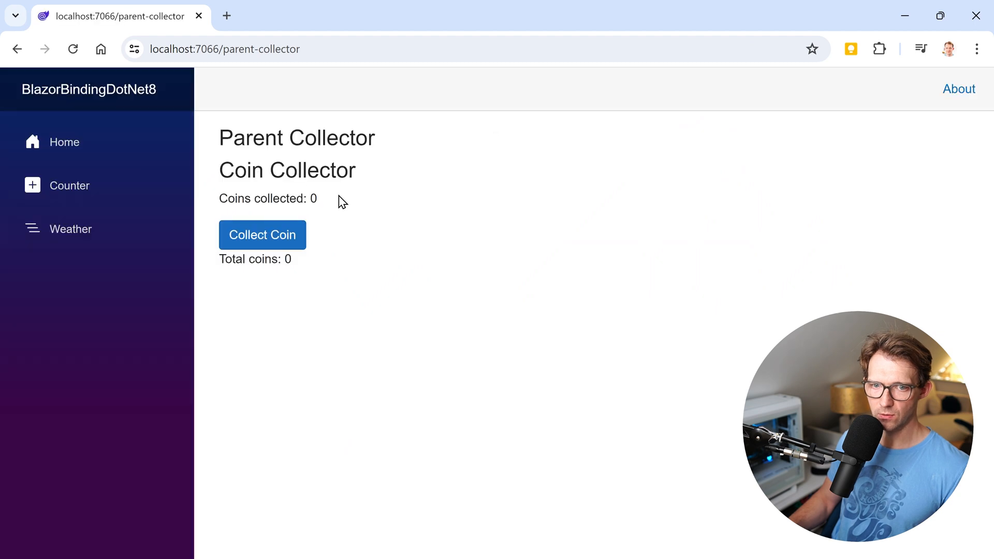
click(262, 235)
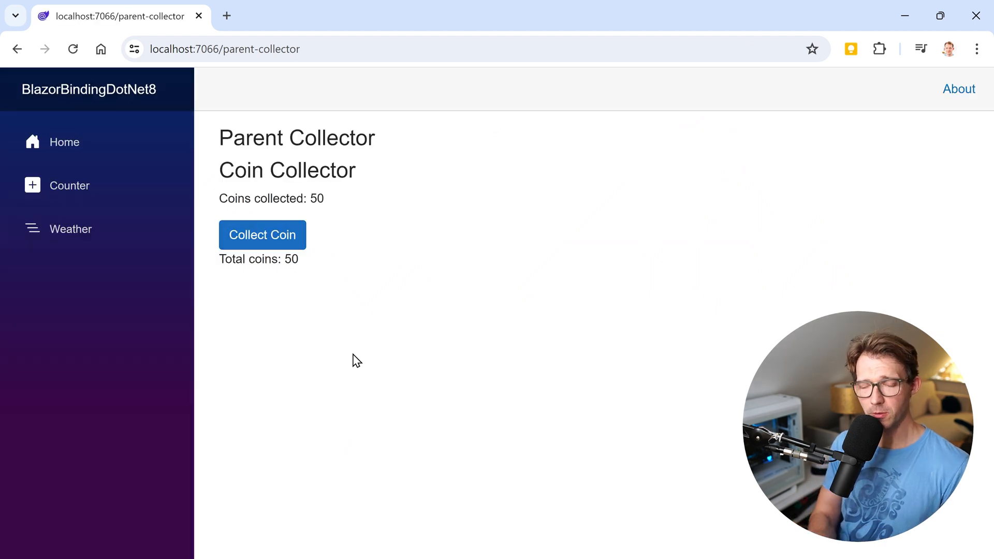